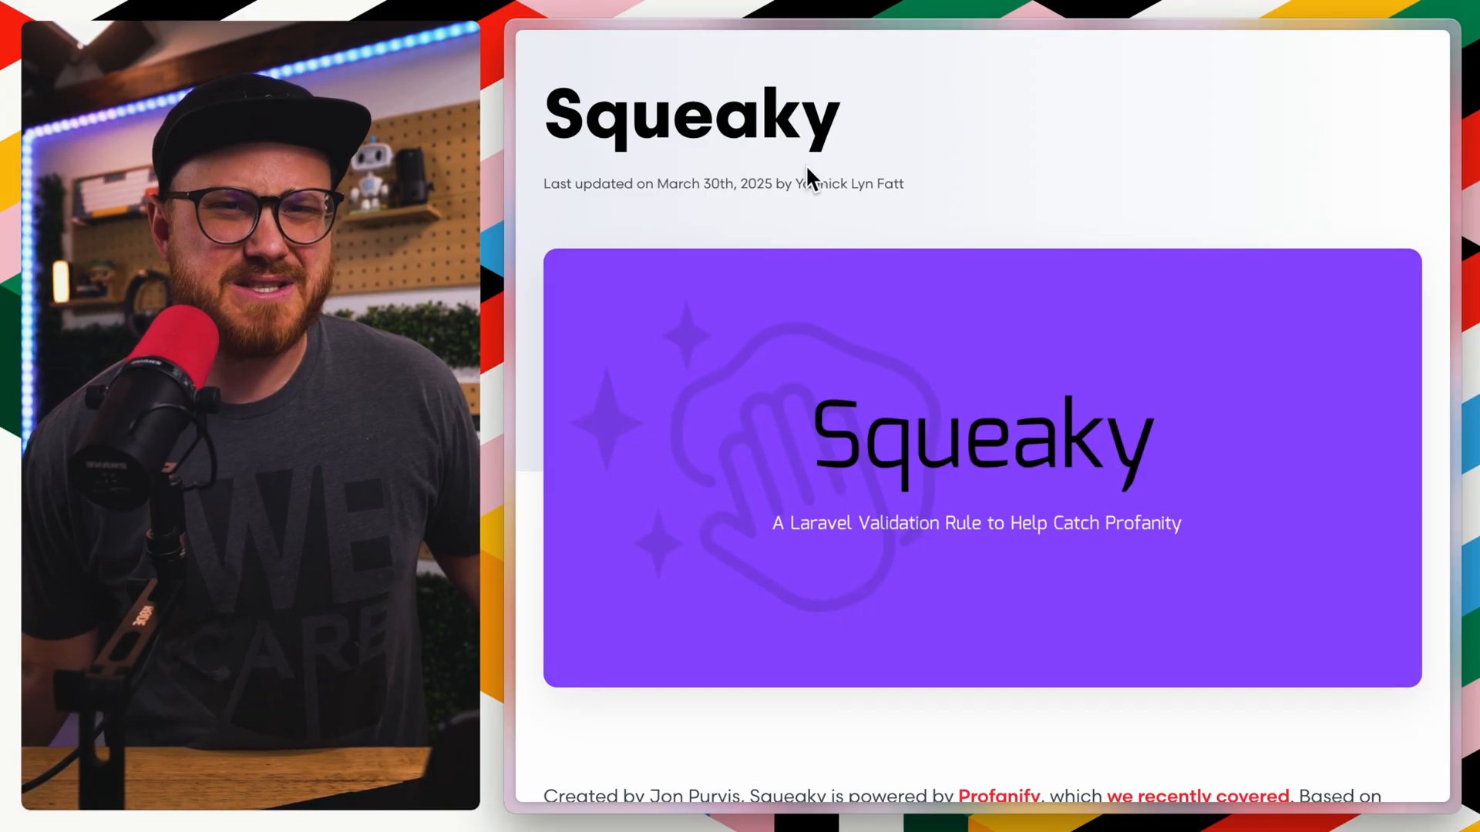
Browse the Profanify repository, then run composer require jonpurvis/squeaky in Warp
scroll(down, 3)
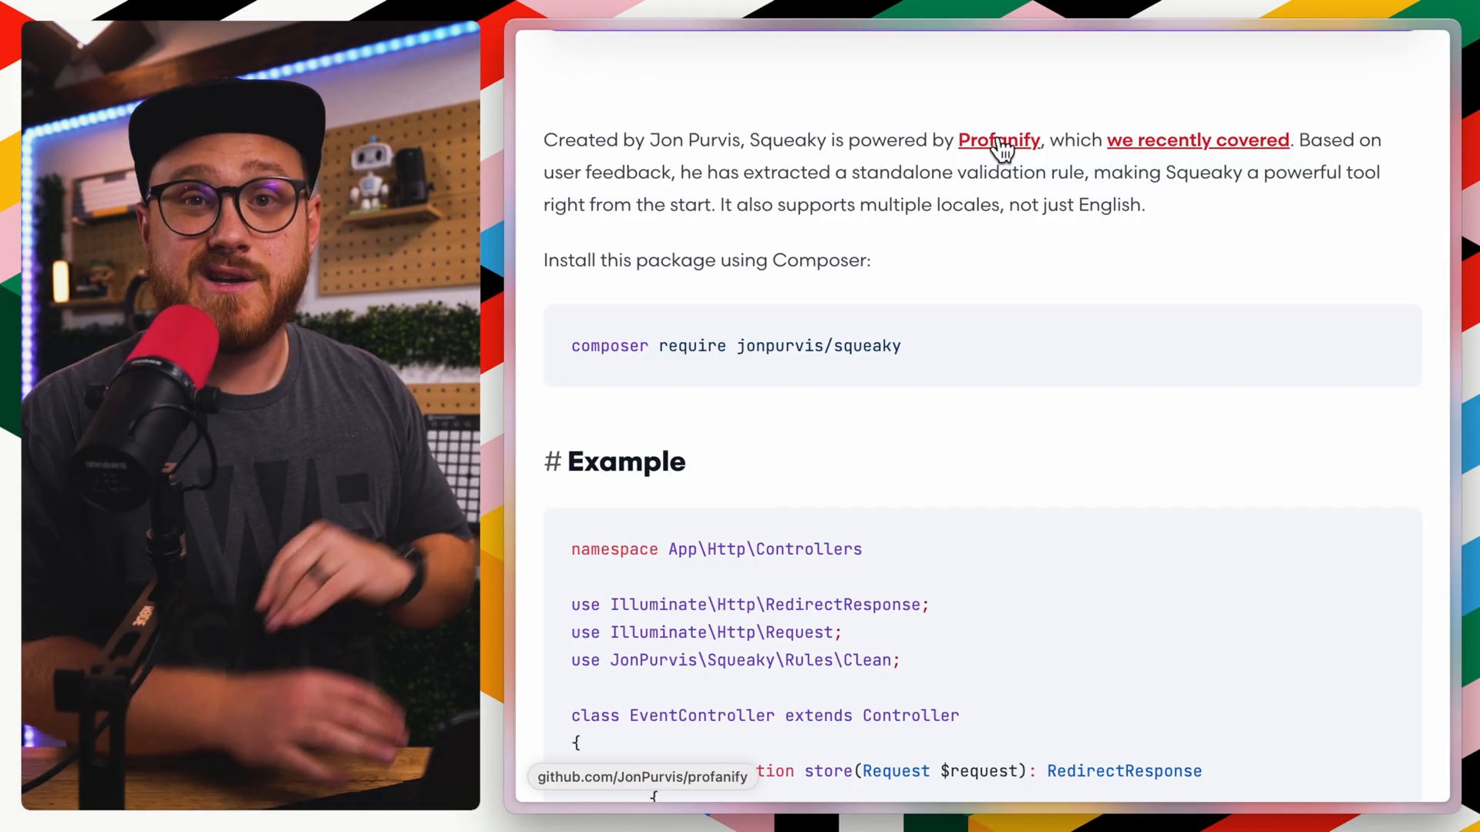
click(998, 140)
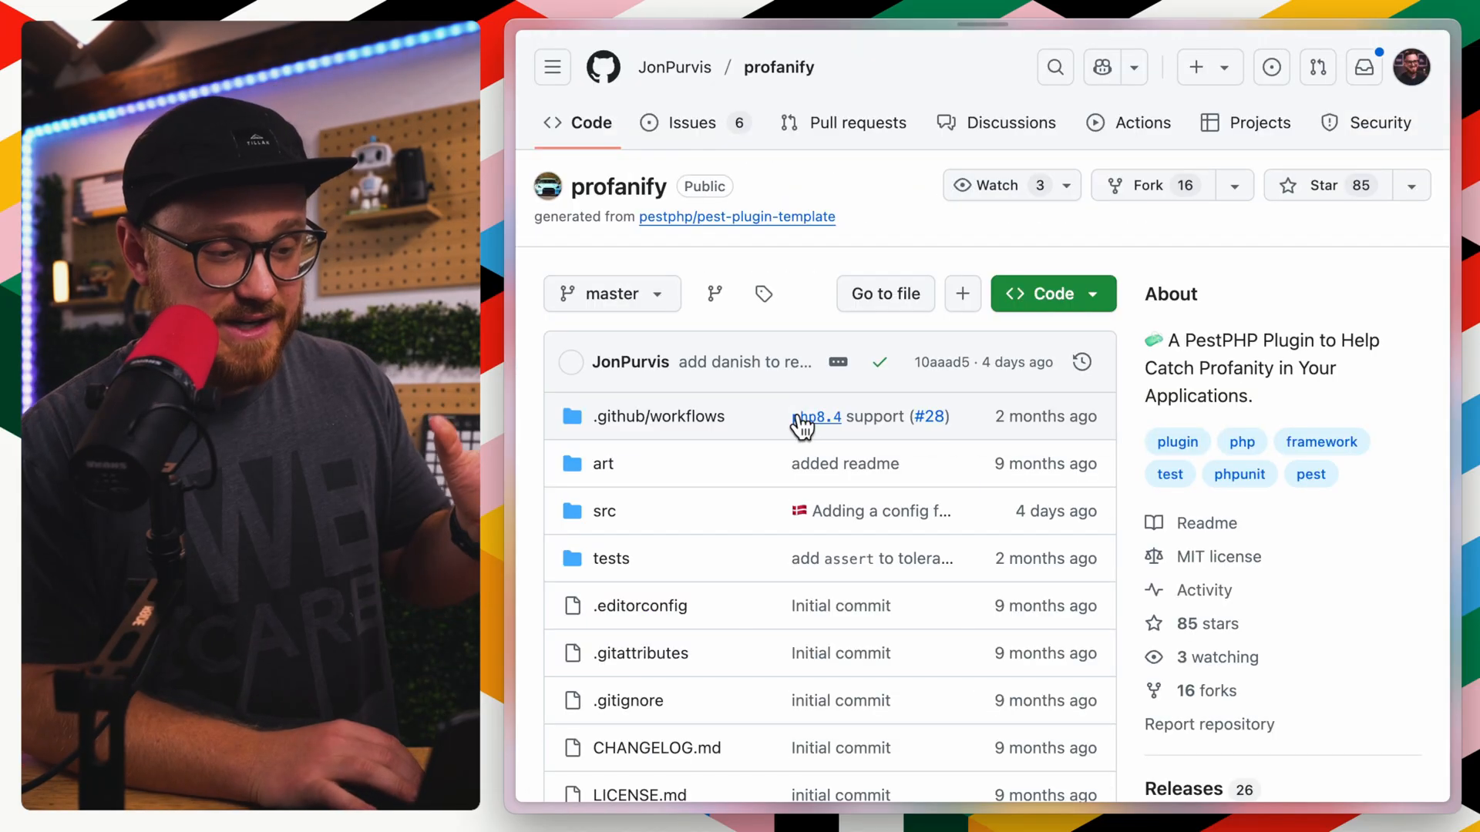
scroll(down, 3)
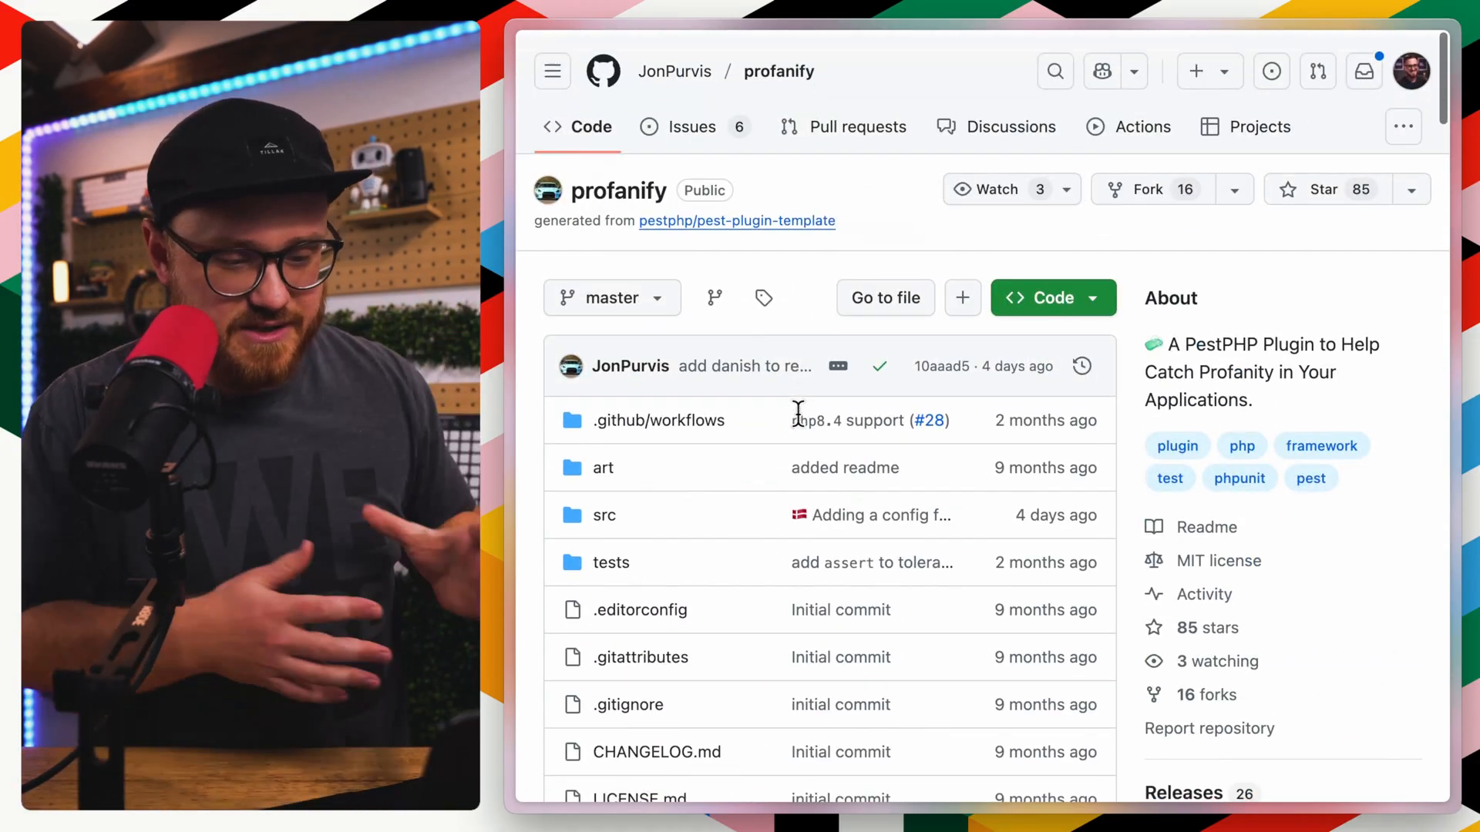
mouse_move(800, 425)
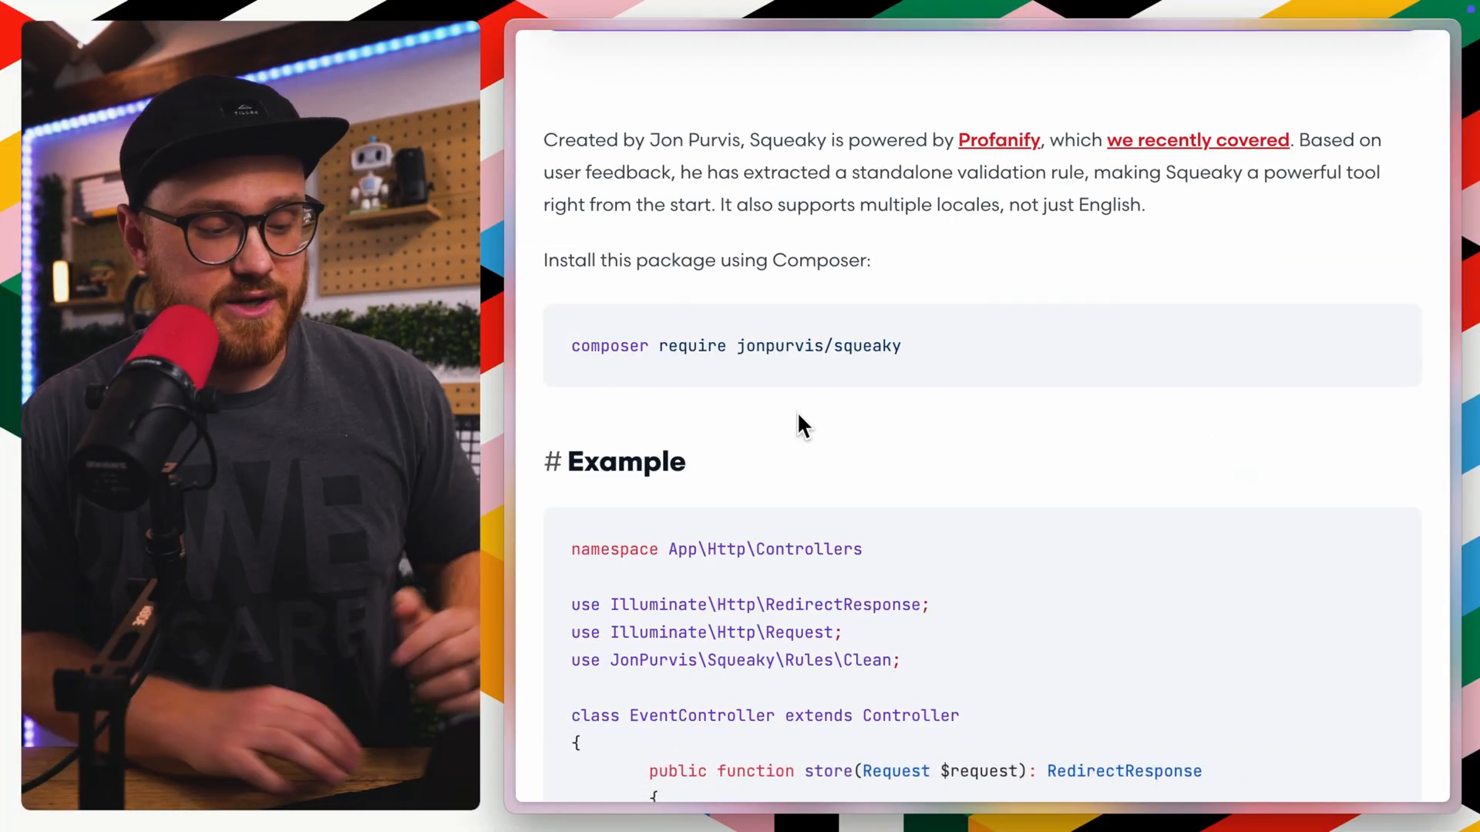
scroll(down, 3)
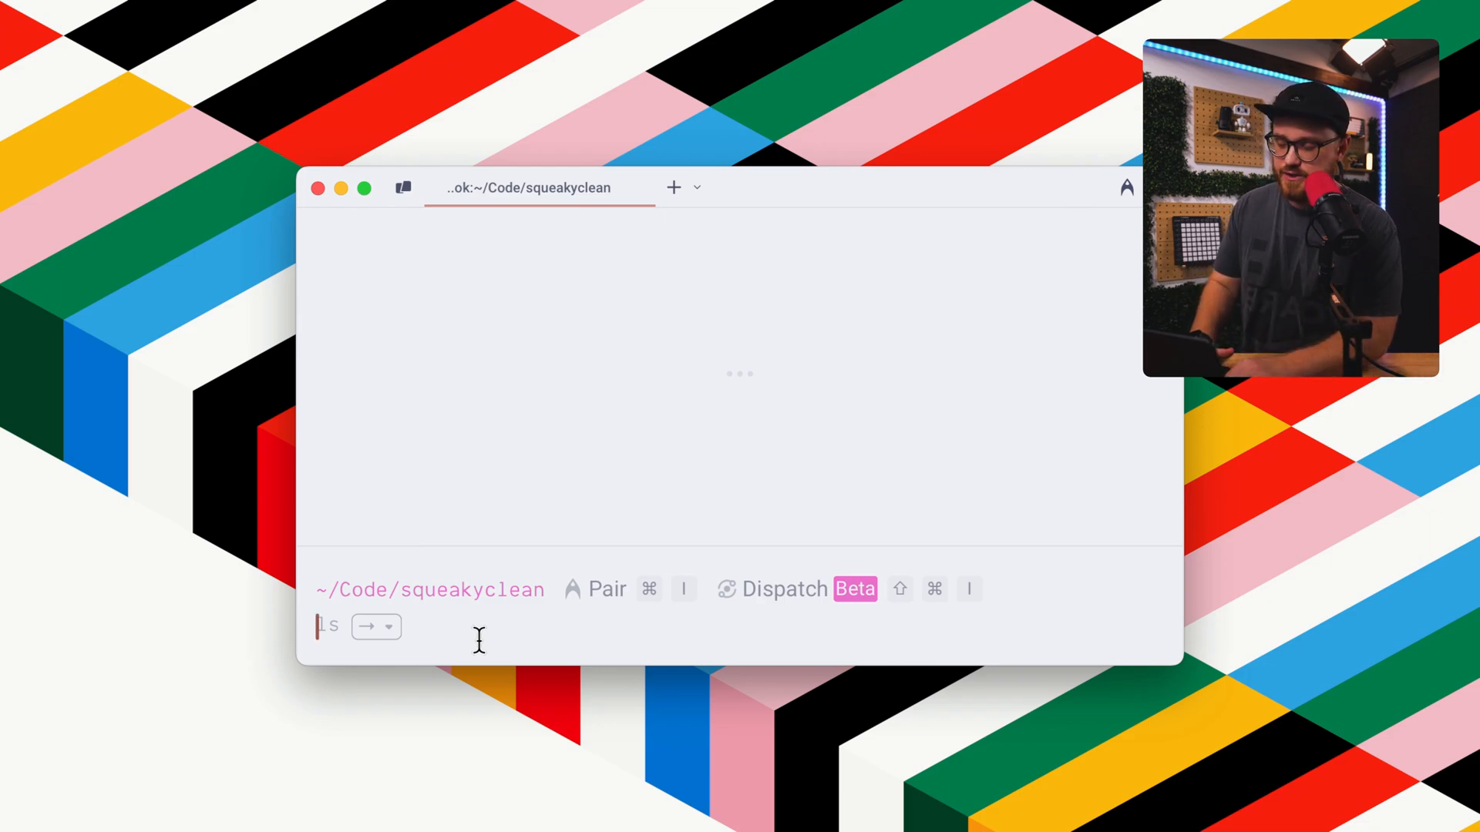
text(composer require jonpurvis/squeaky)
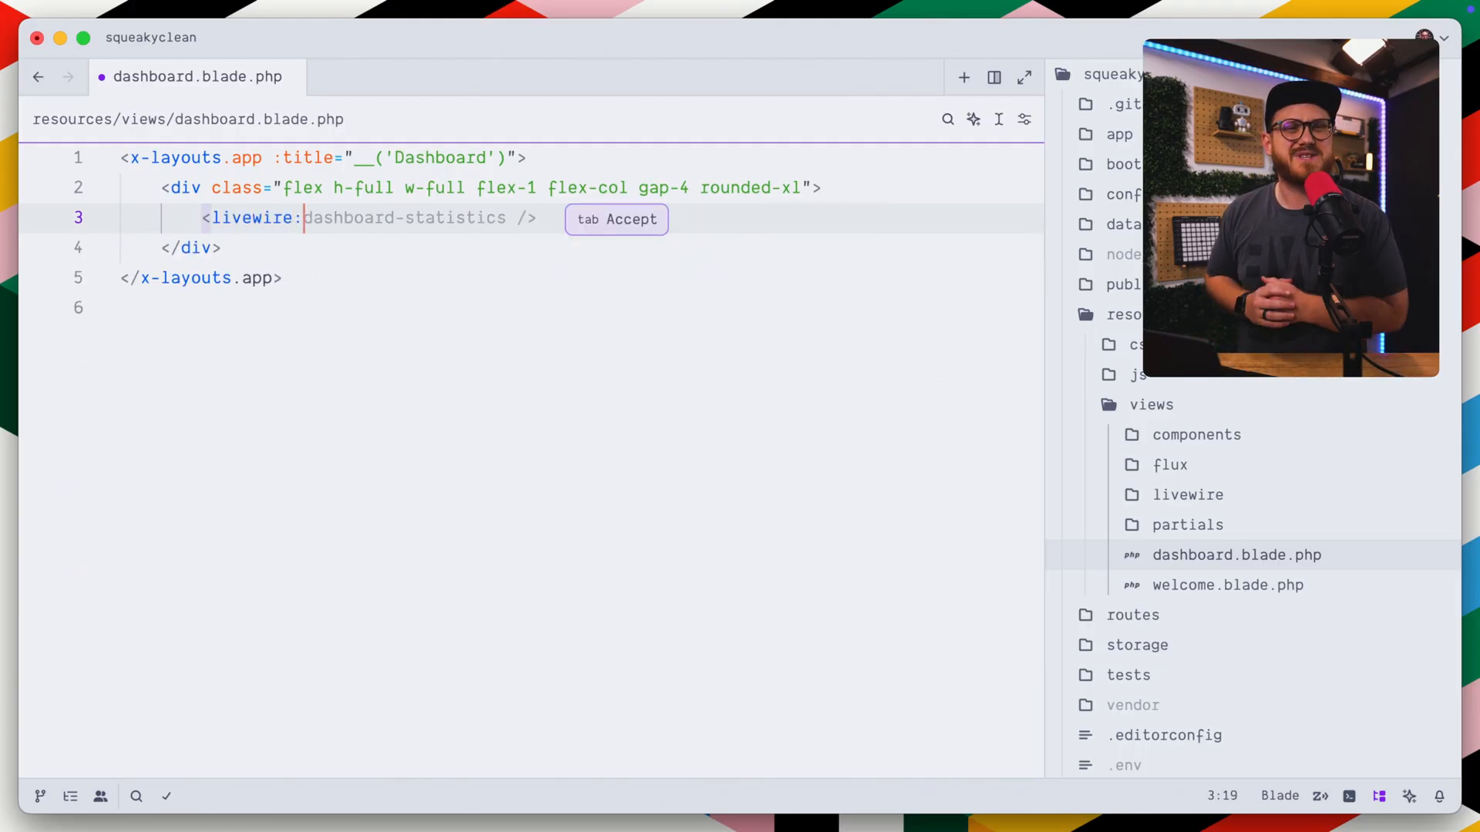
Embed <livewire:squeaky /> in dashboard.blade.php and start php artisan make:volt squeaky
text(s)
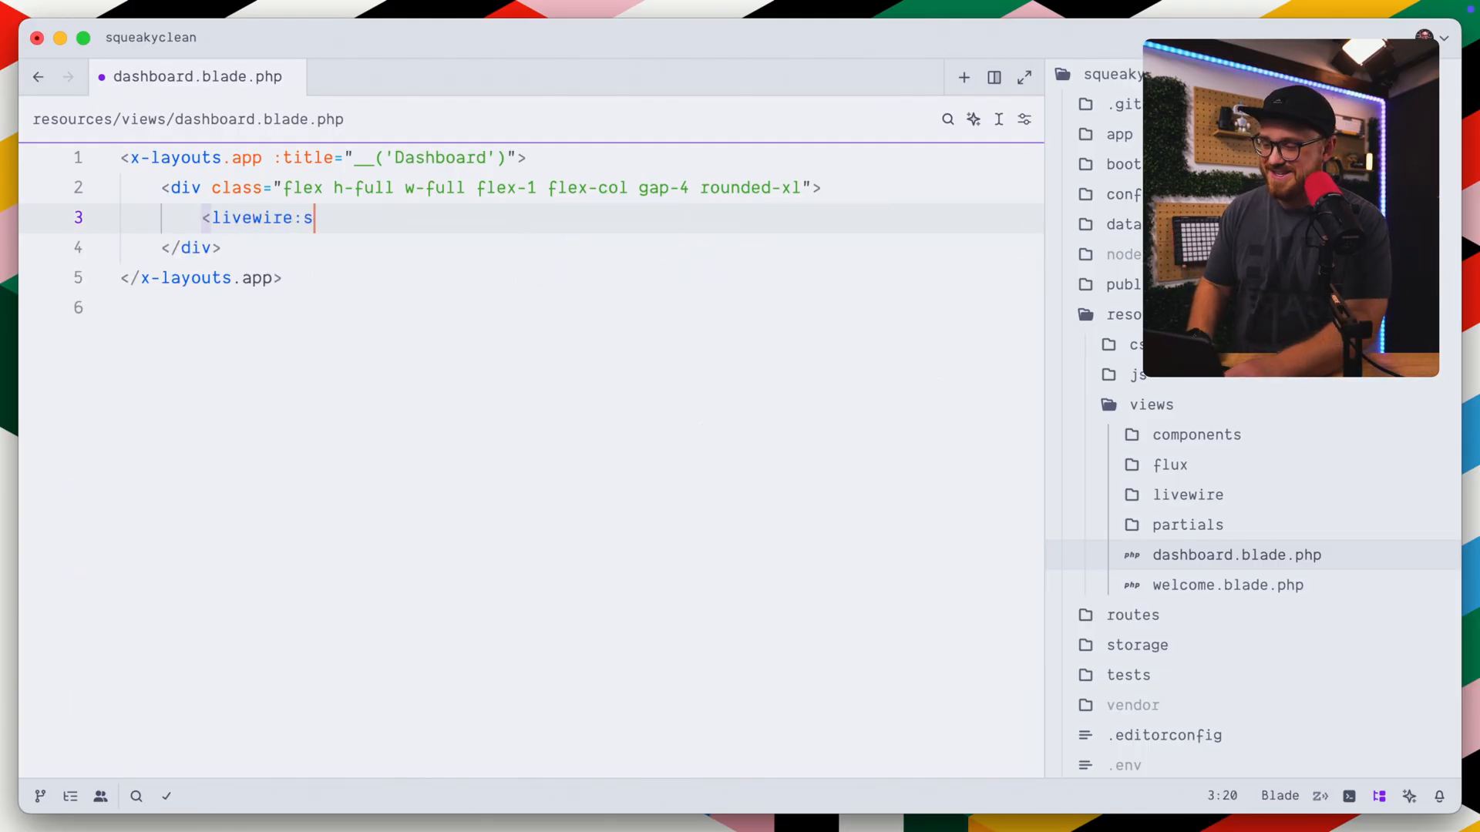
text(queaky />)
text(php artisan make:volt sq)
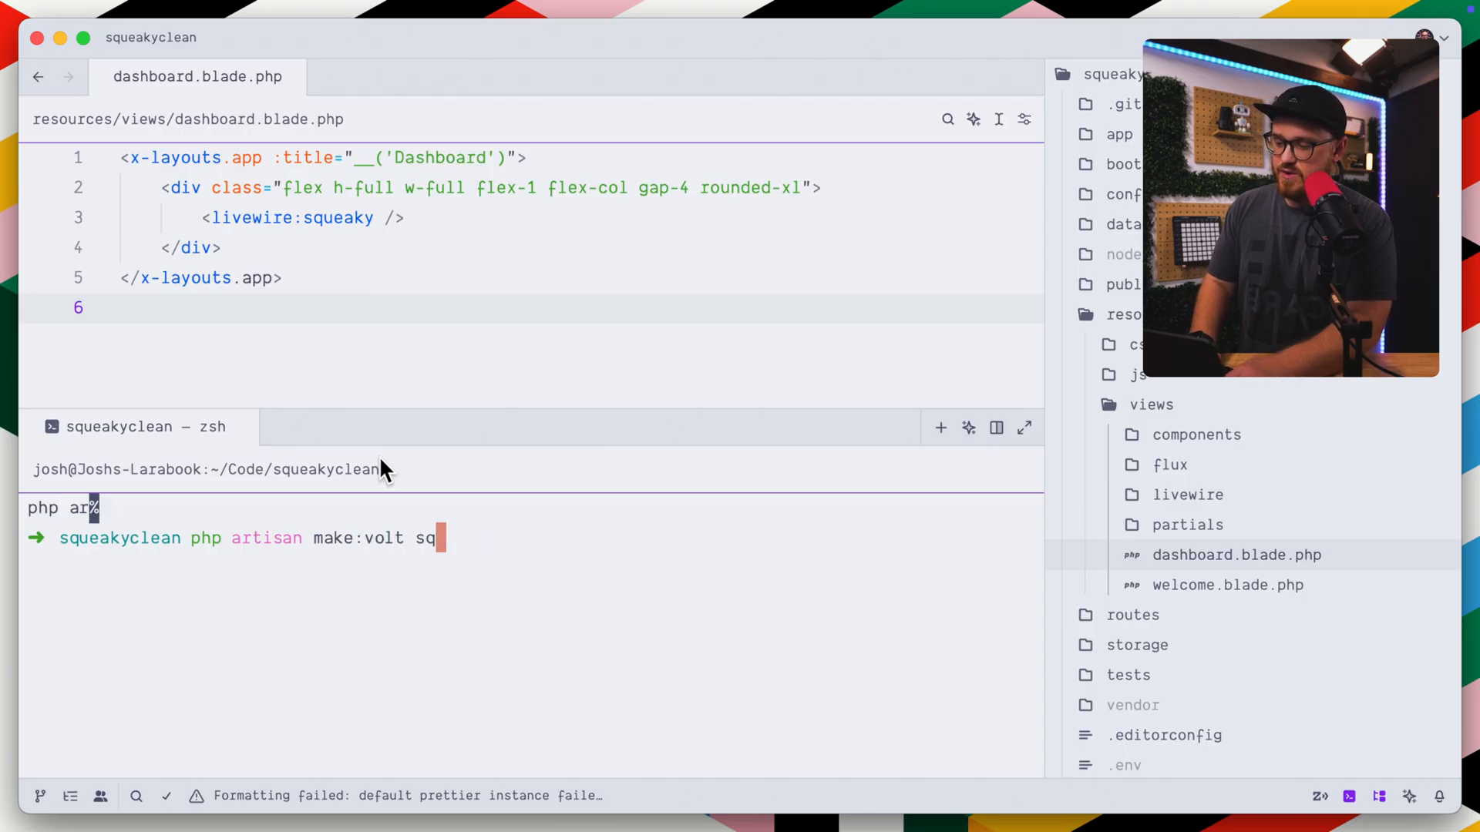
key(Enter)
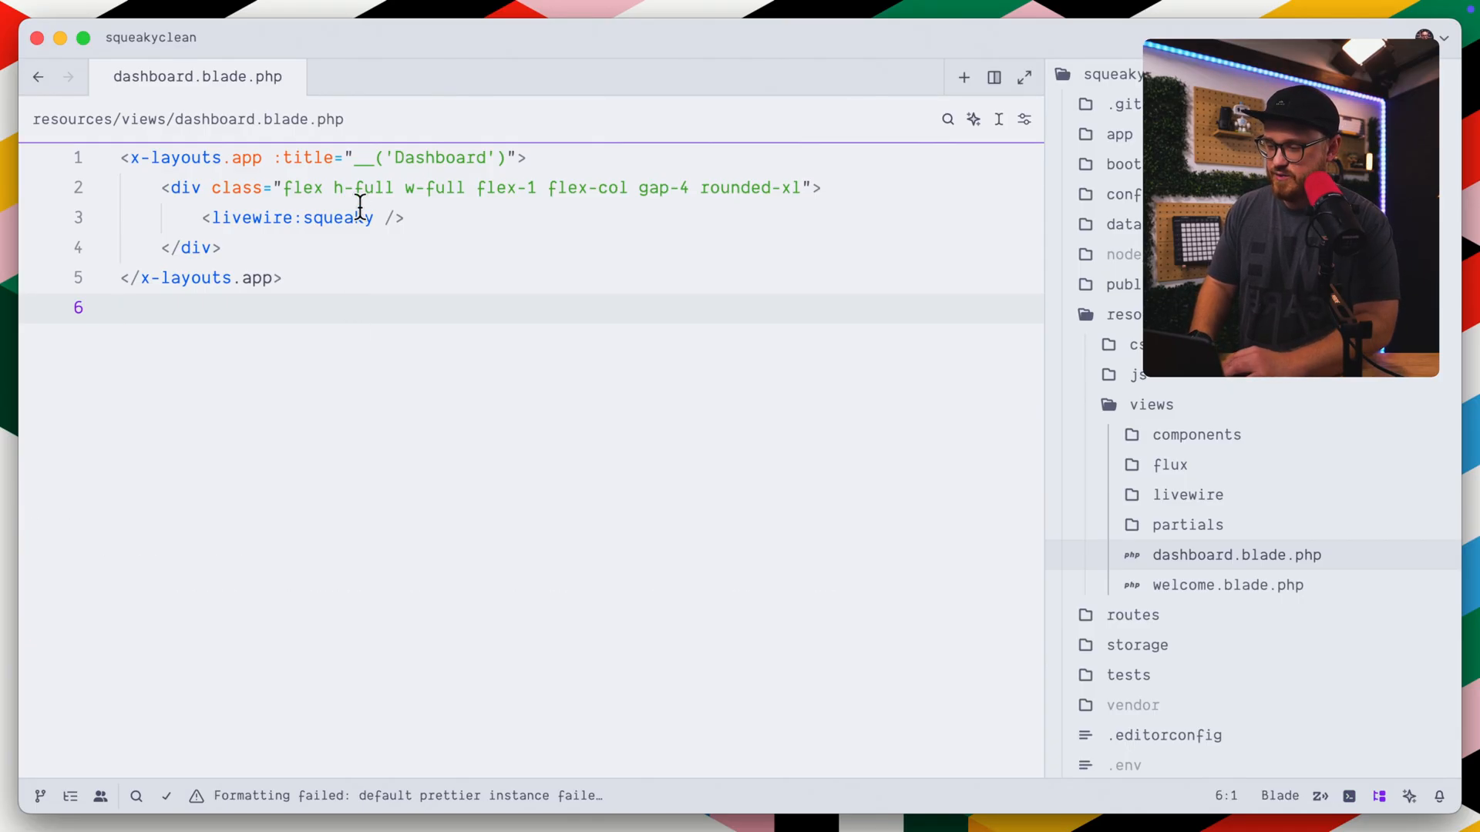
text(squ)
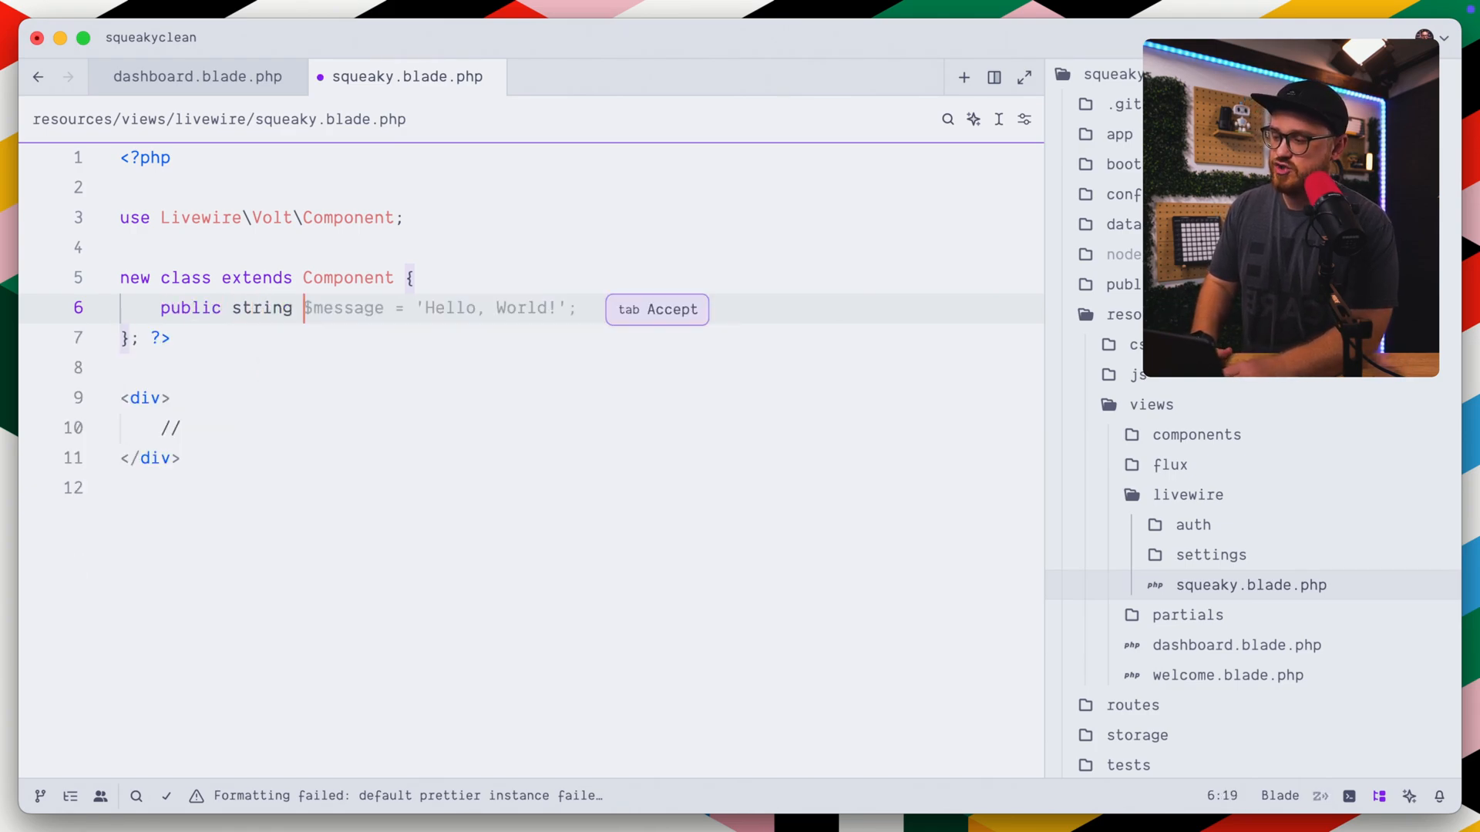
Declare public string $message and $displayMessage properties with a sendMessage method copying one to the other
key(Tab)
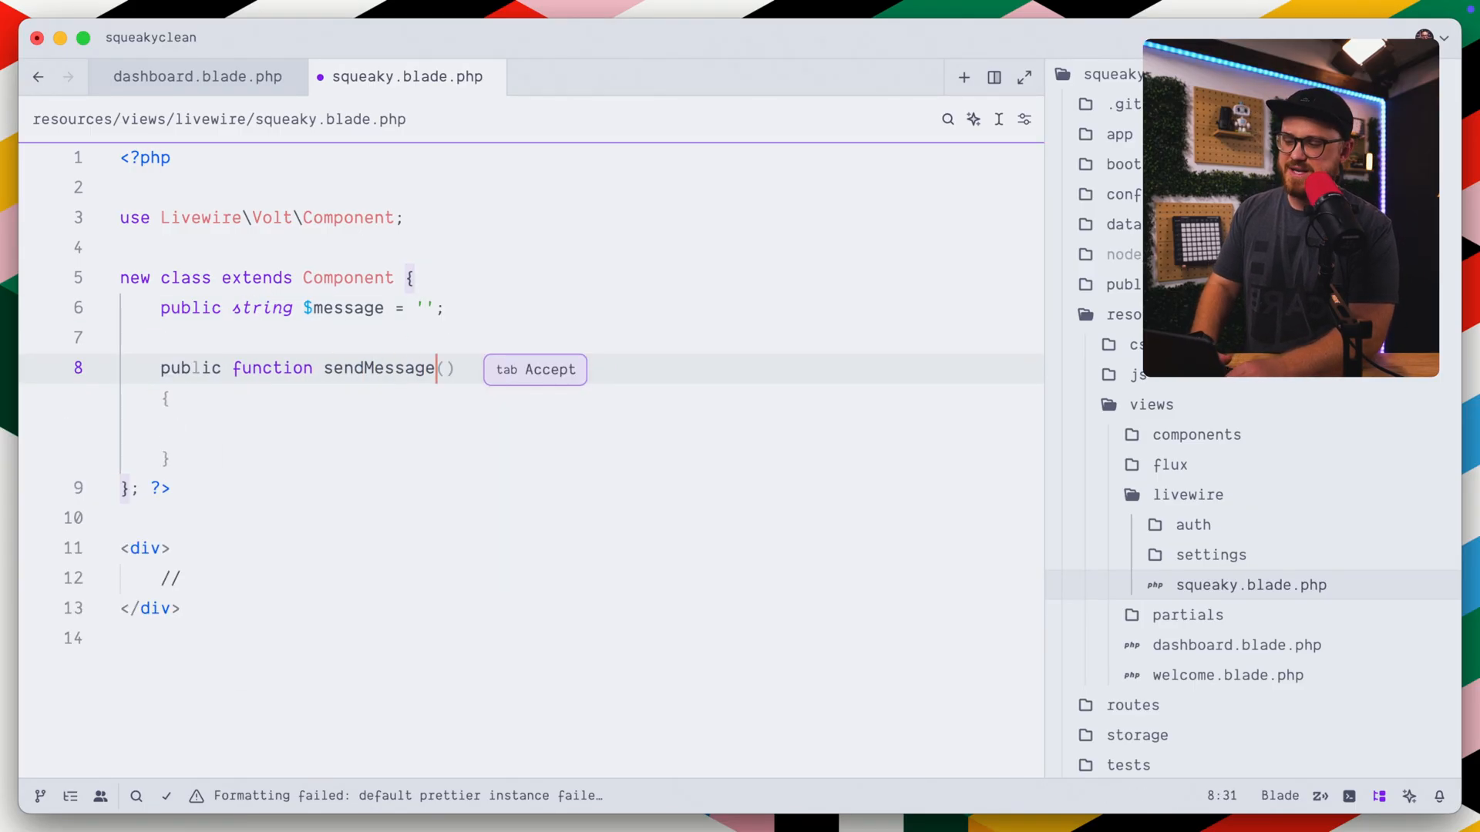
click(434, 308)
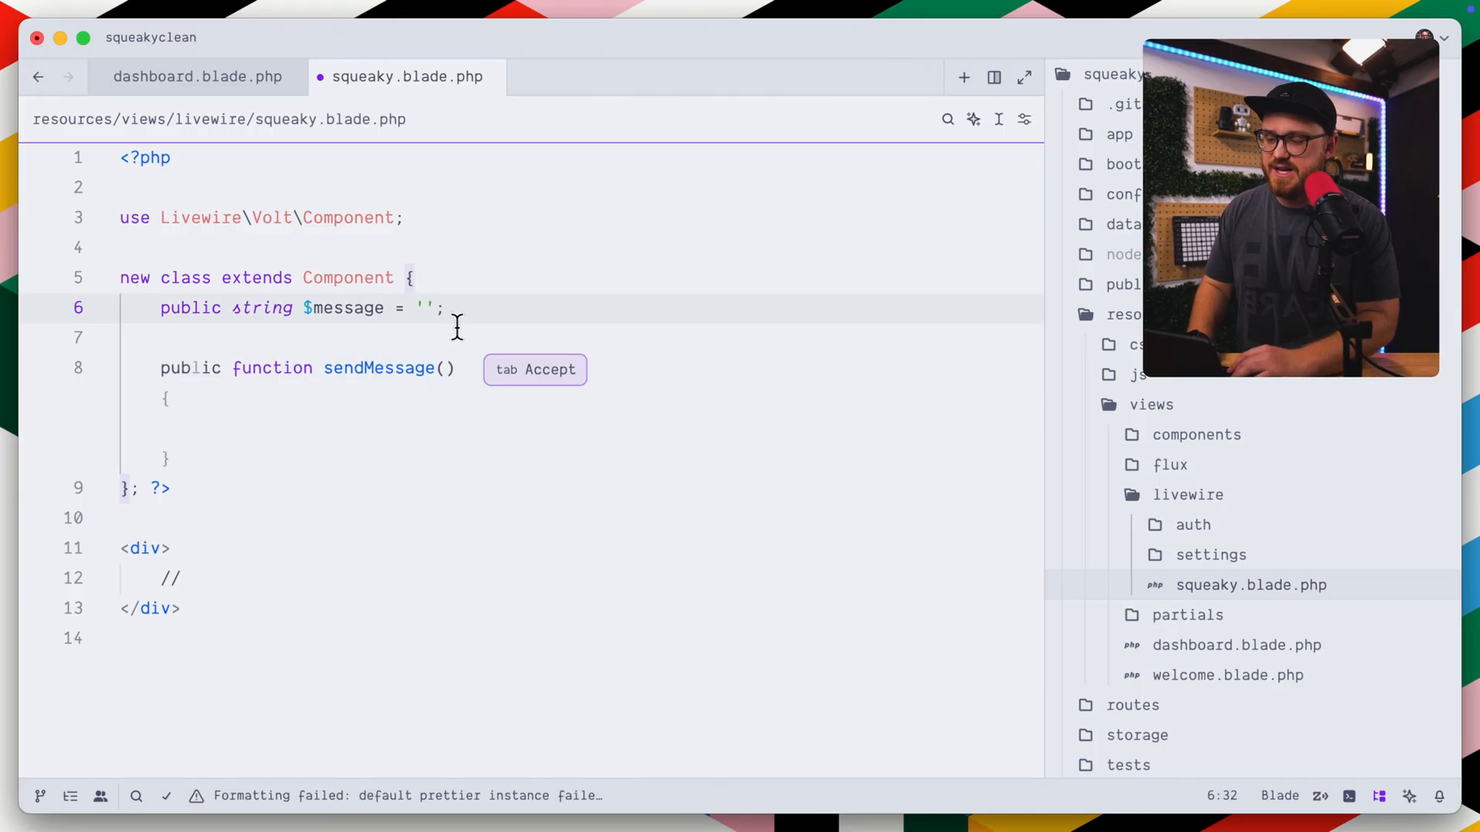
text(public string $name = '';)
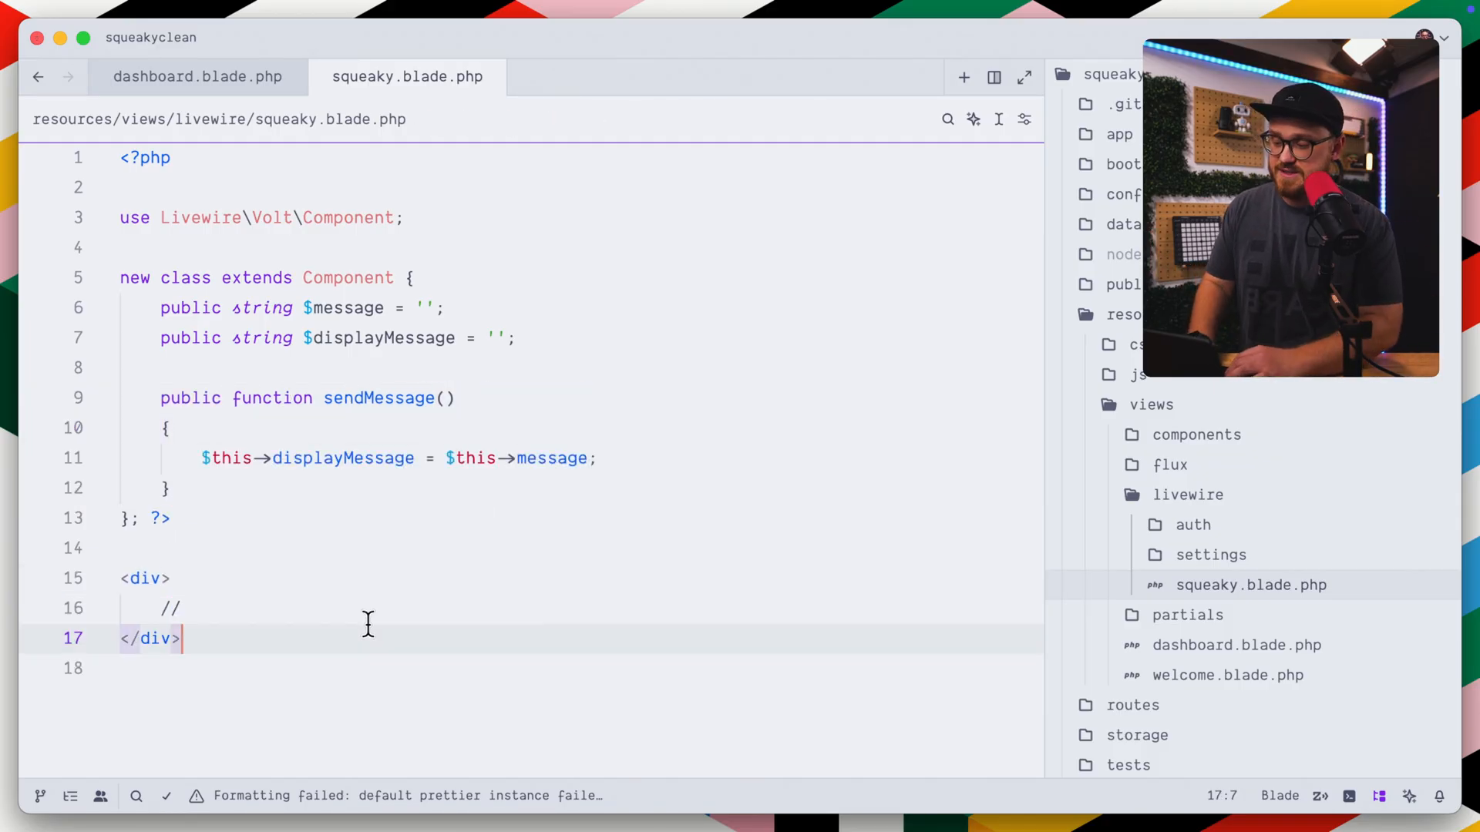
Add a flux:input bound to message and a submit flux:button wired to sendMessage
text(<flux)
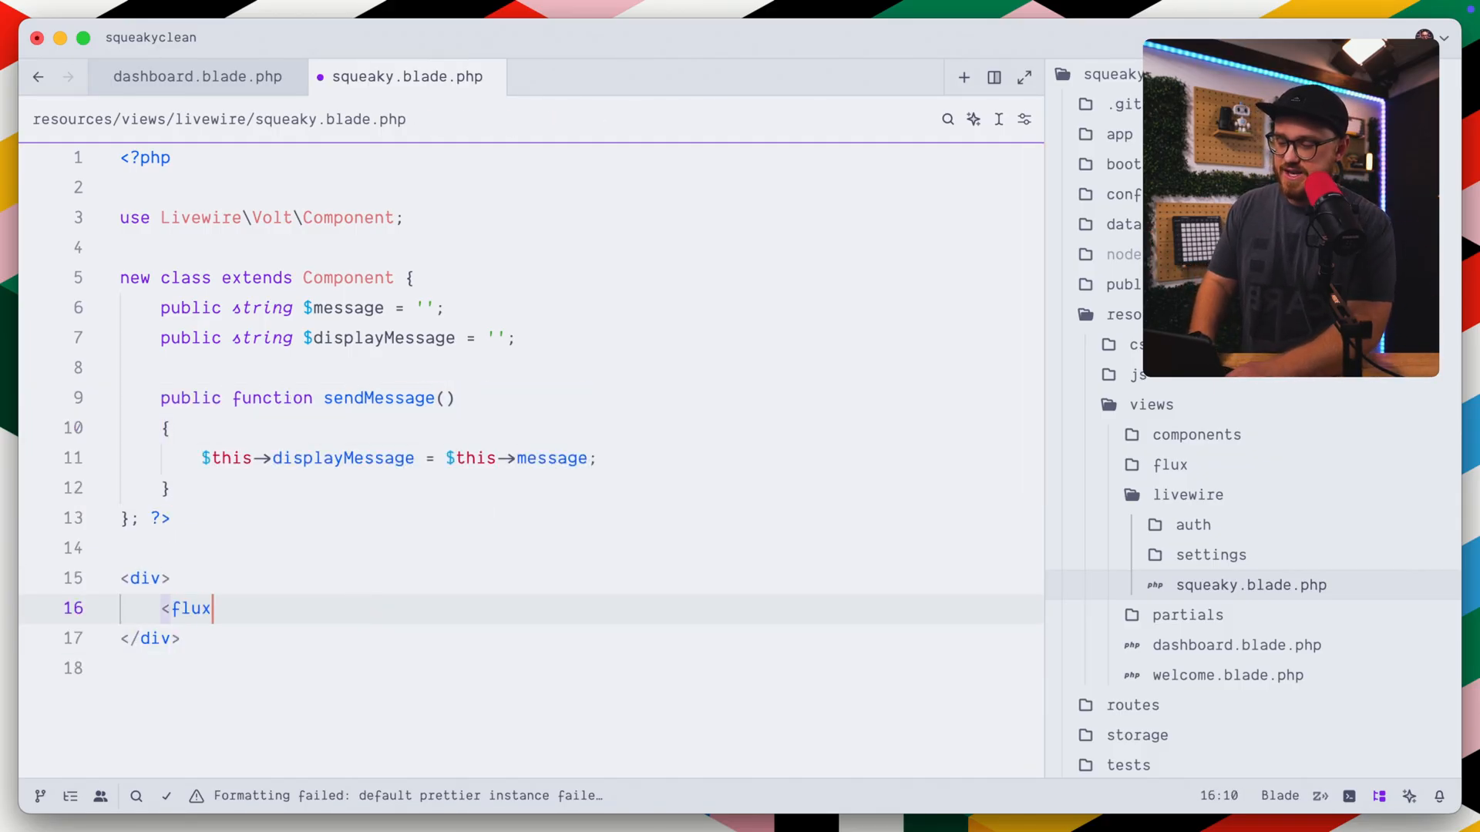
text(:input wire:model="message" />)
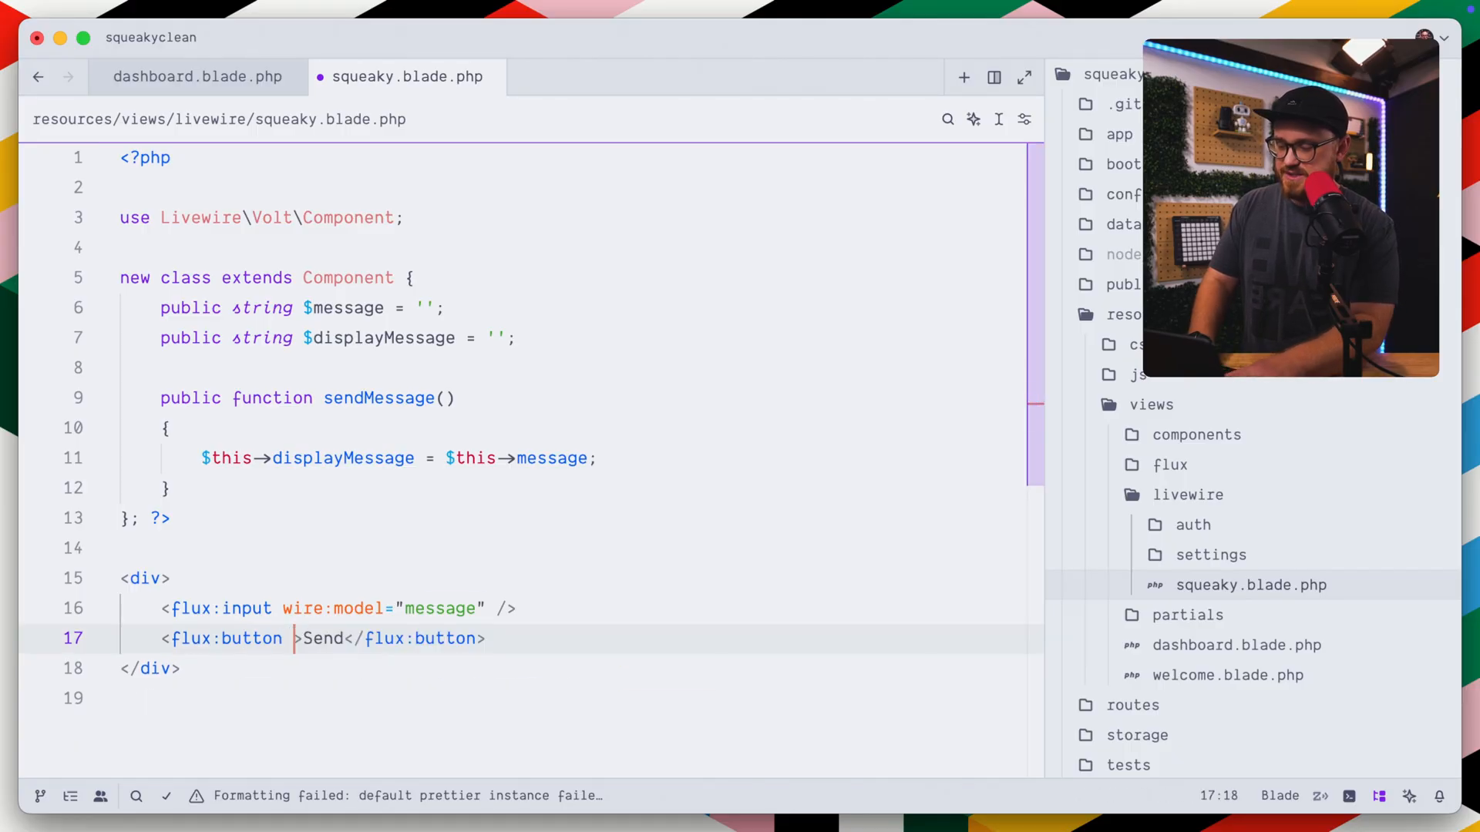
text(type="submit" wire:click="sendMessage")
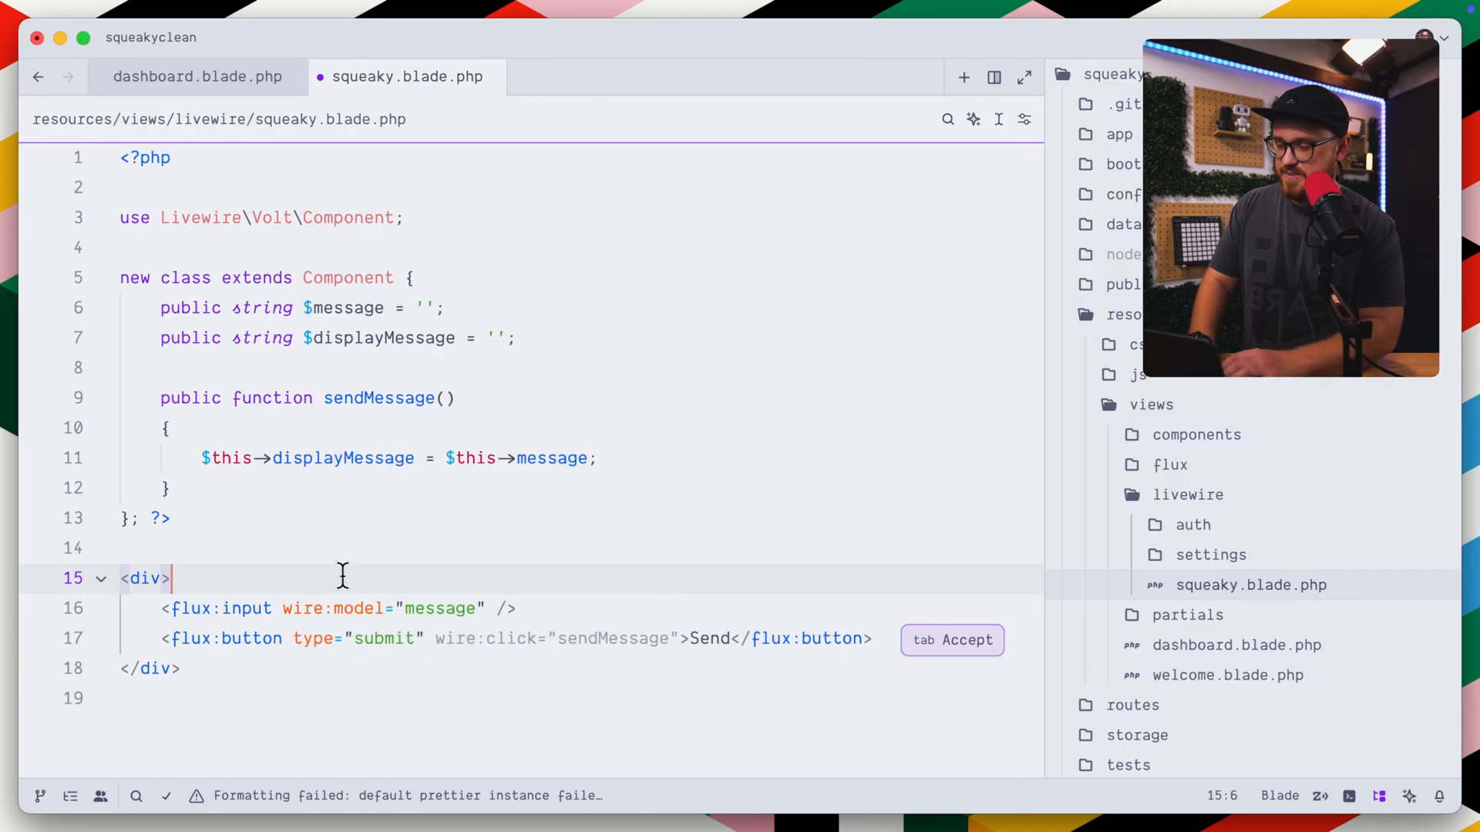
text(<form>)
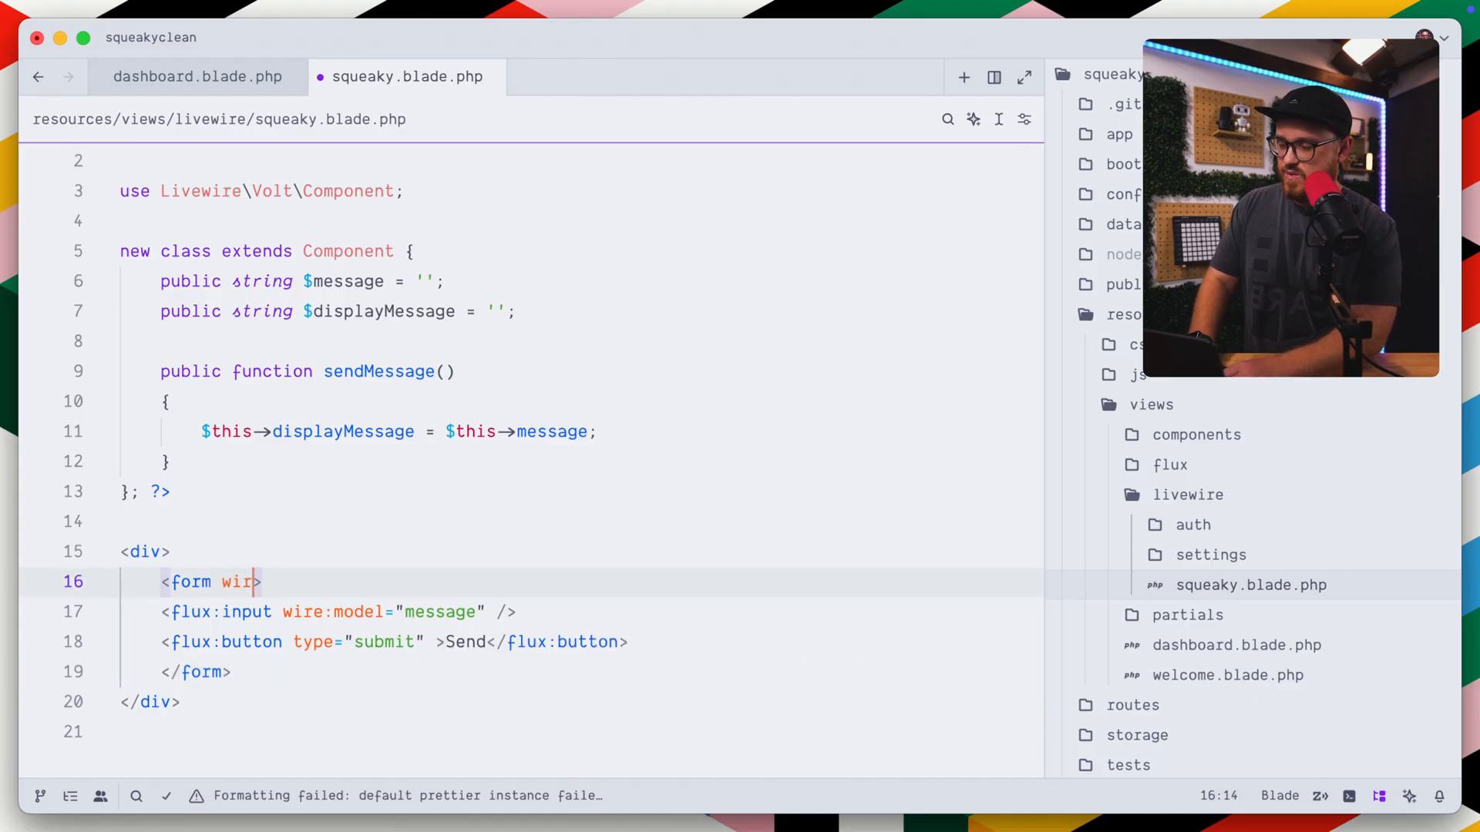
Wrap them in a form with wire:submit="sendMessage" and output {{ $displayMessage }} below it
text(:submit="sendMessage">)
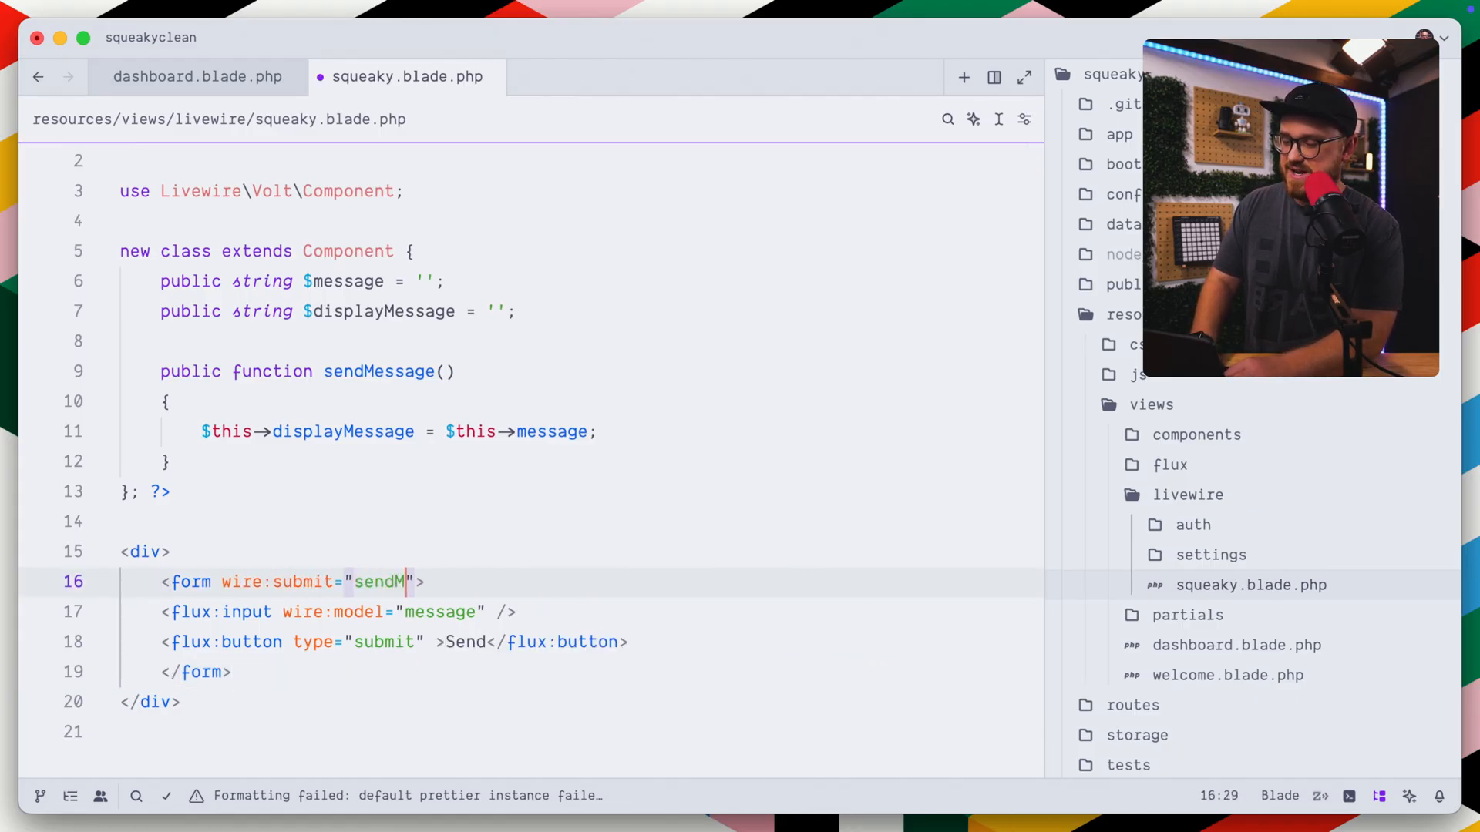
text(essage)
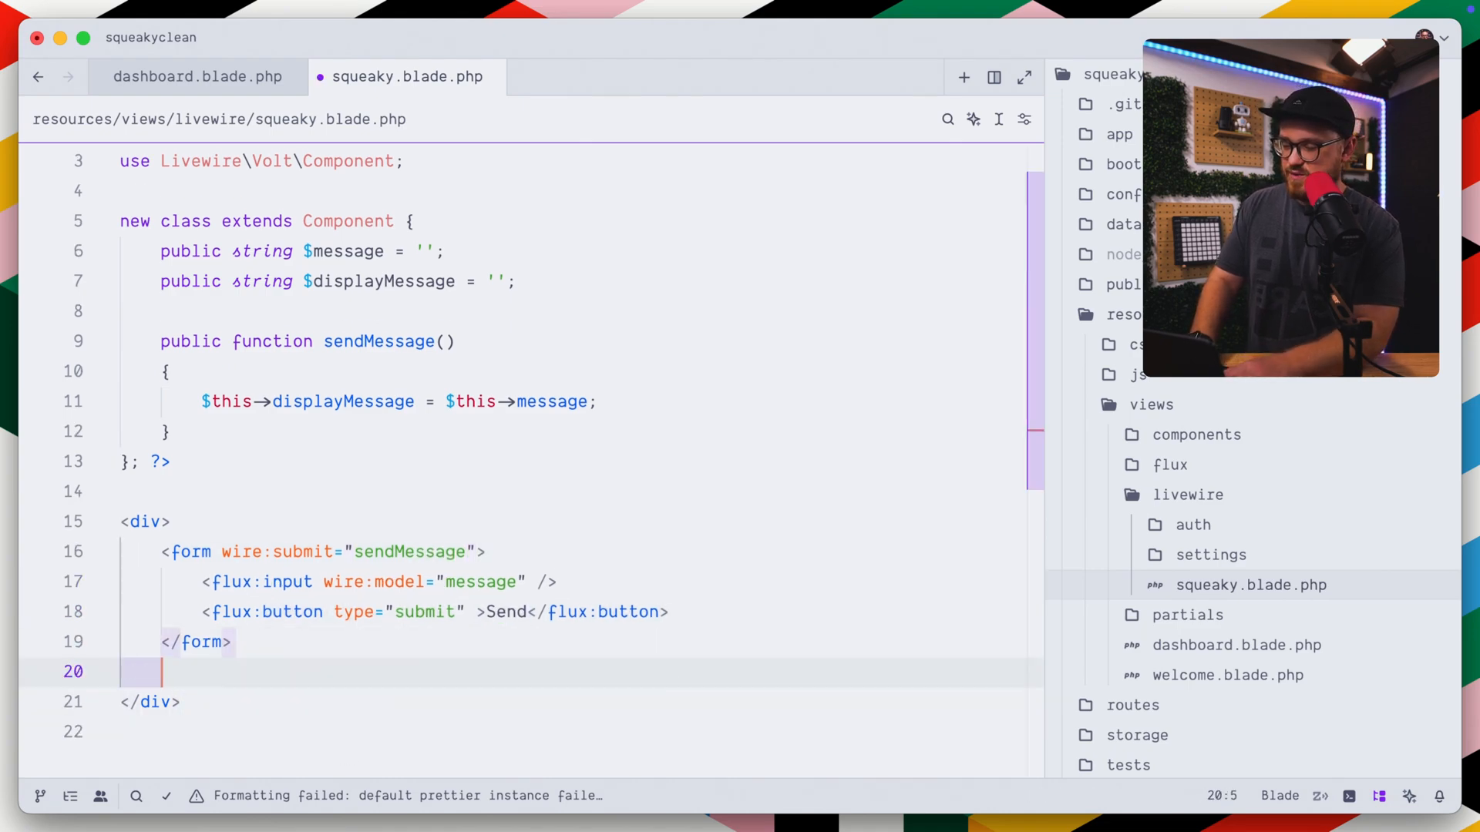
text({ $displayMessage }})
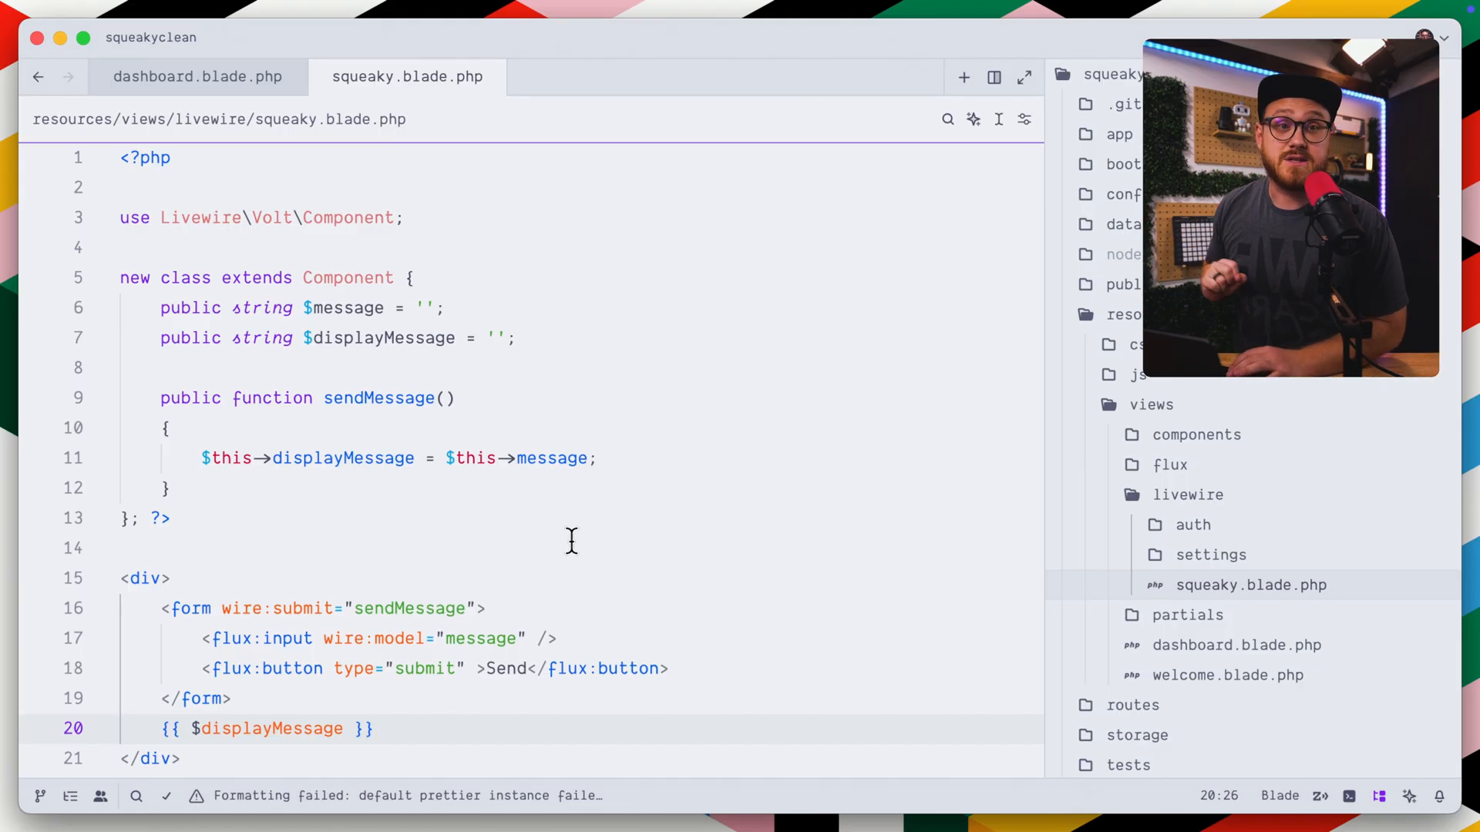
scroll(down, 3)
text(#[Validate()
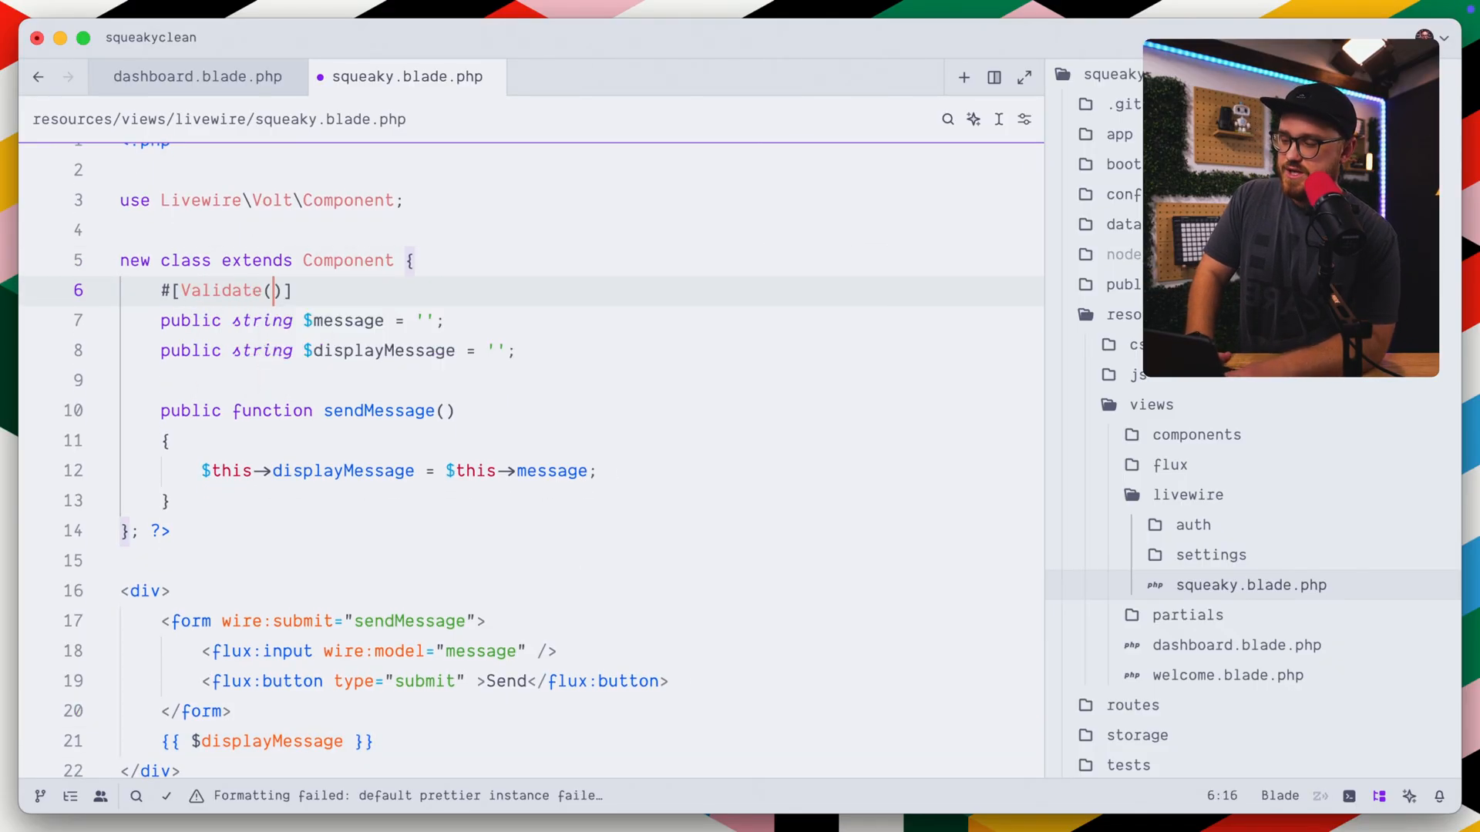
Add #[Validate('required|min:2|max:255')] above $message and accept the Validate import
text('required|min:2|max:255')
text(use Livewi)
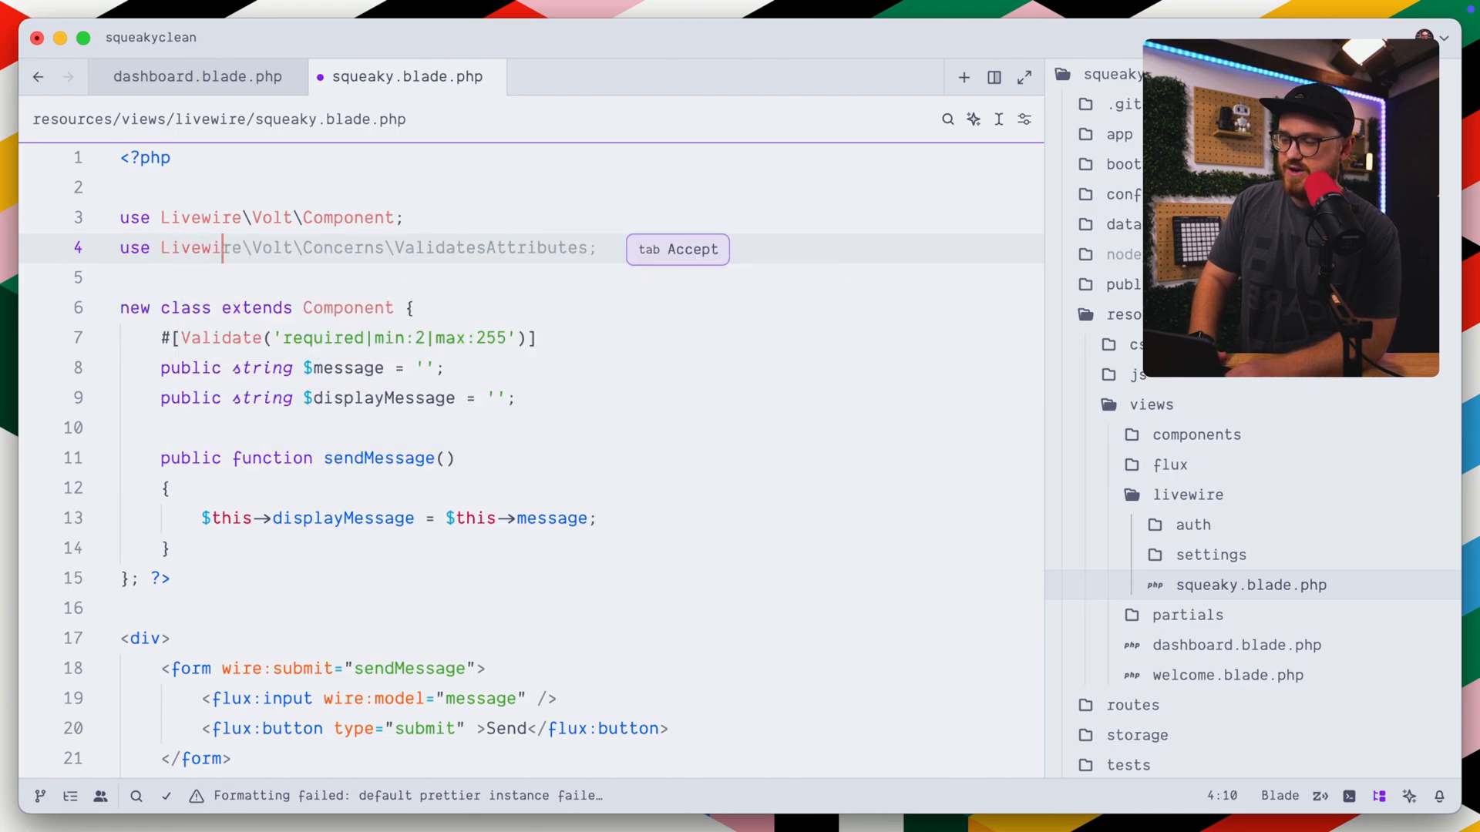
key(Tab)
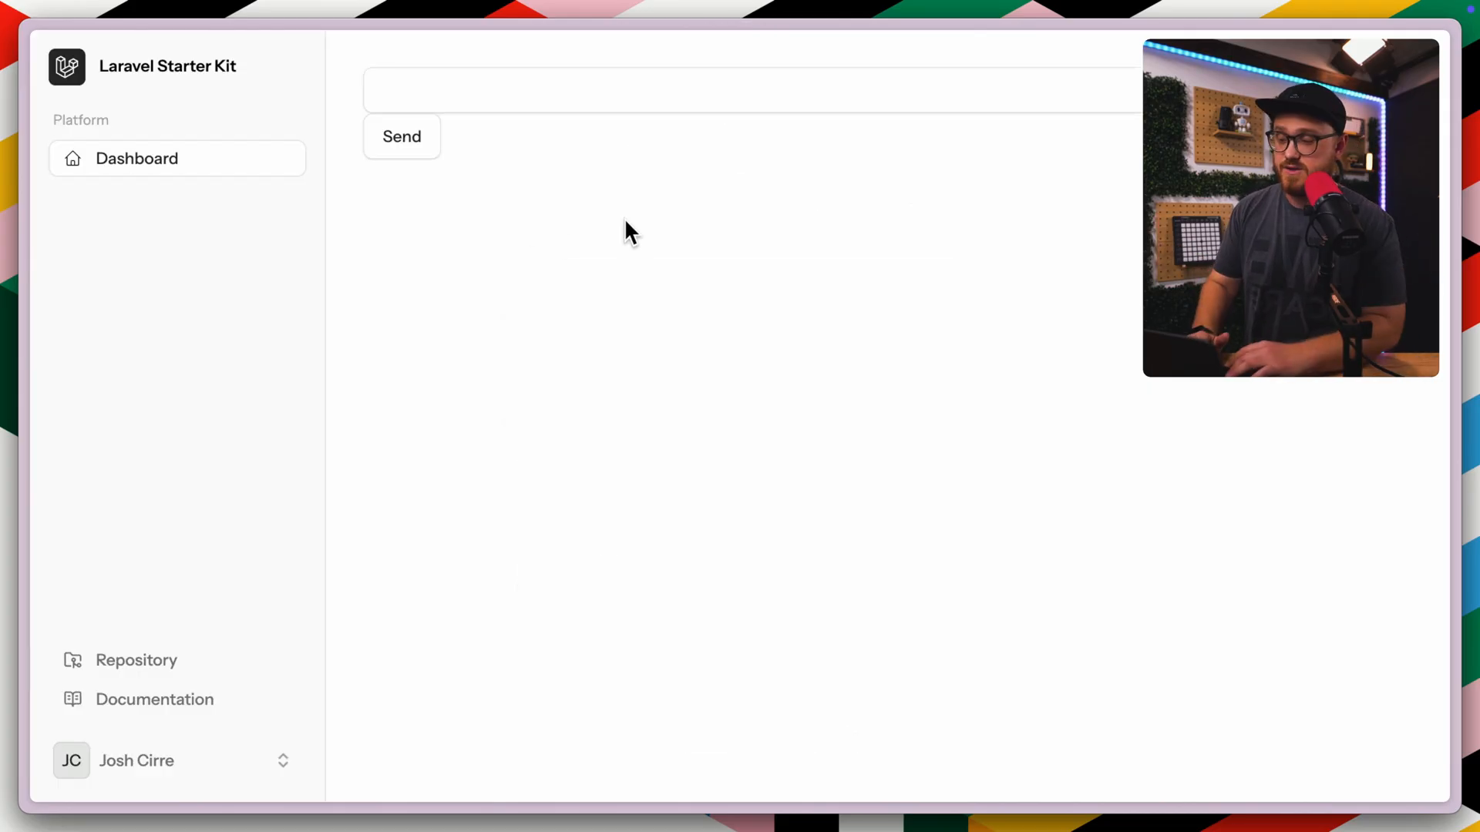
Try 'hi there' in the form, then switch sendMessage to use $this->pull('message')
text(hi th)
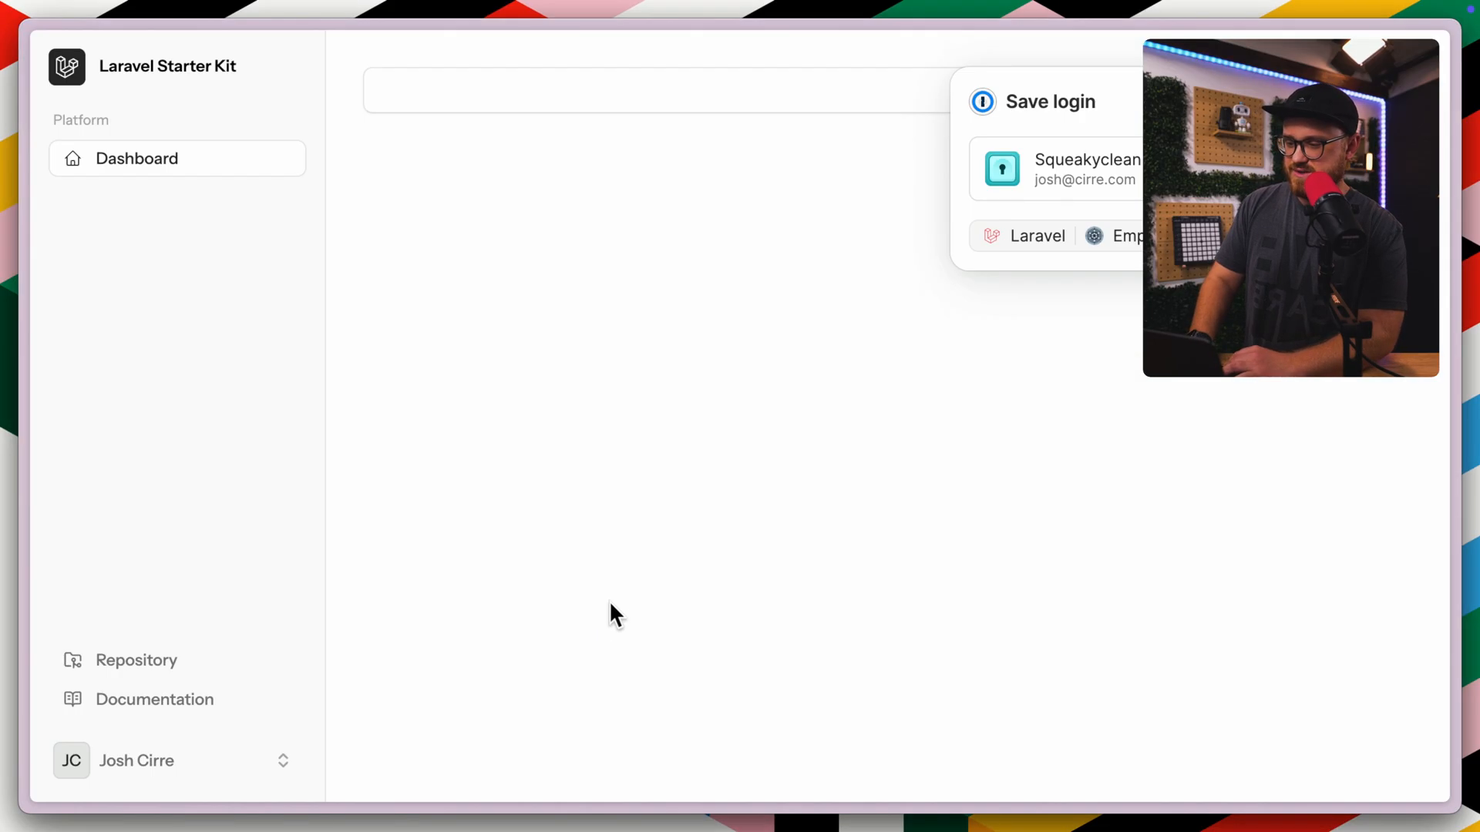
text(Hi t)
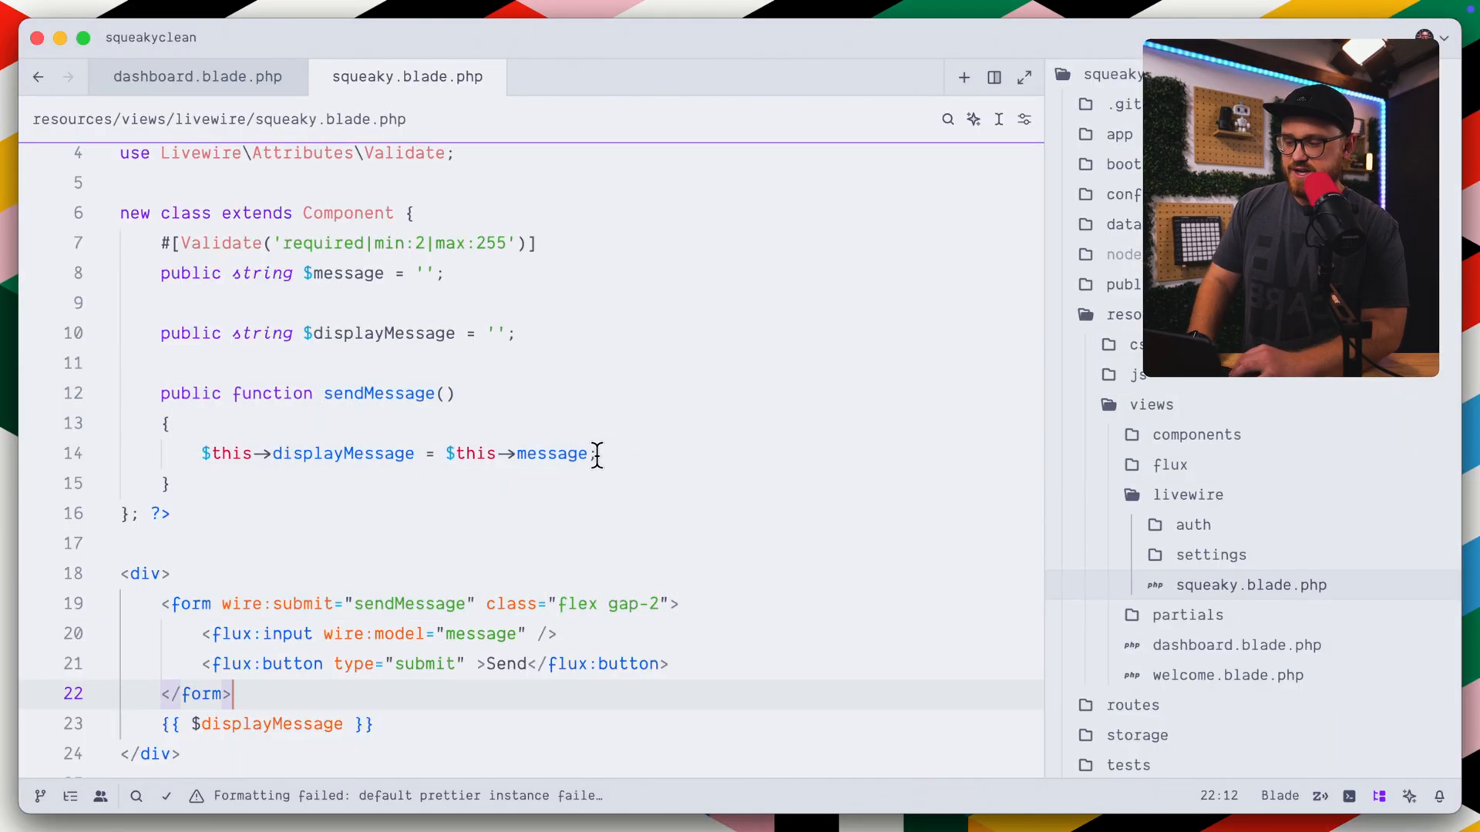
text(pul)
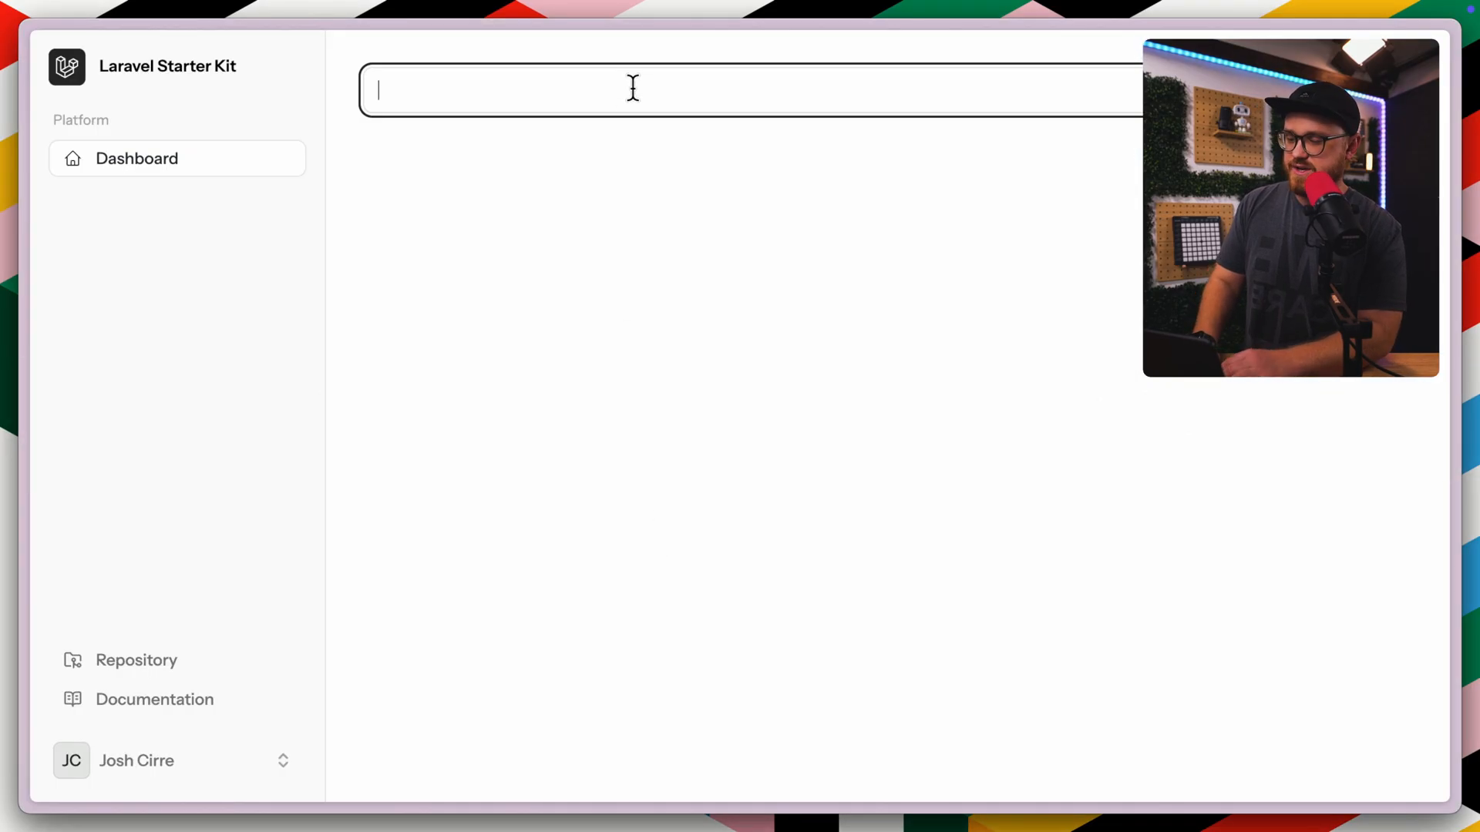
Send 'hi there' through the form to confirm the message clears after display
text(hi there)
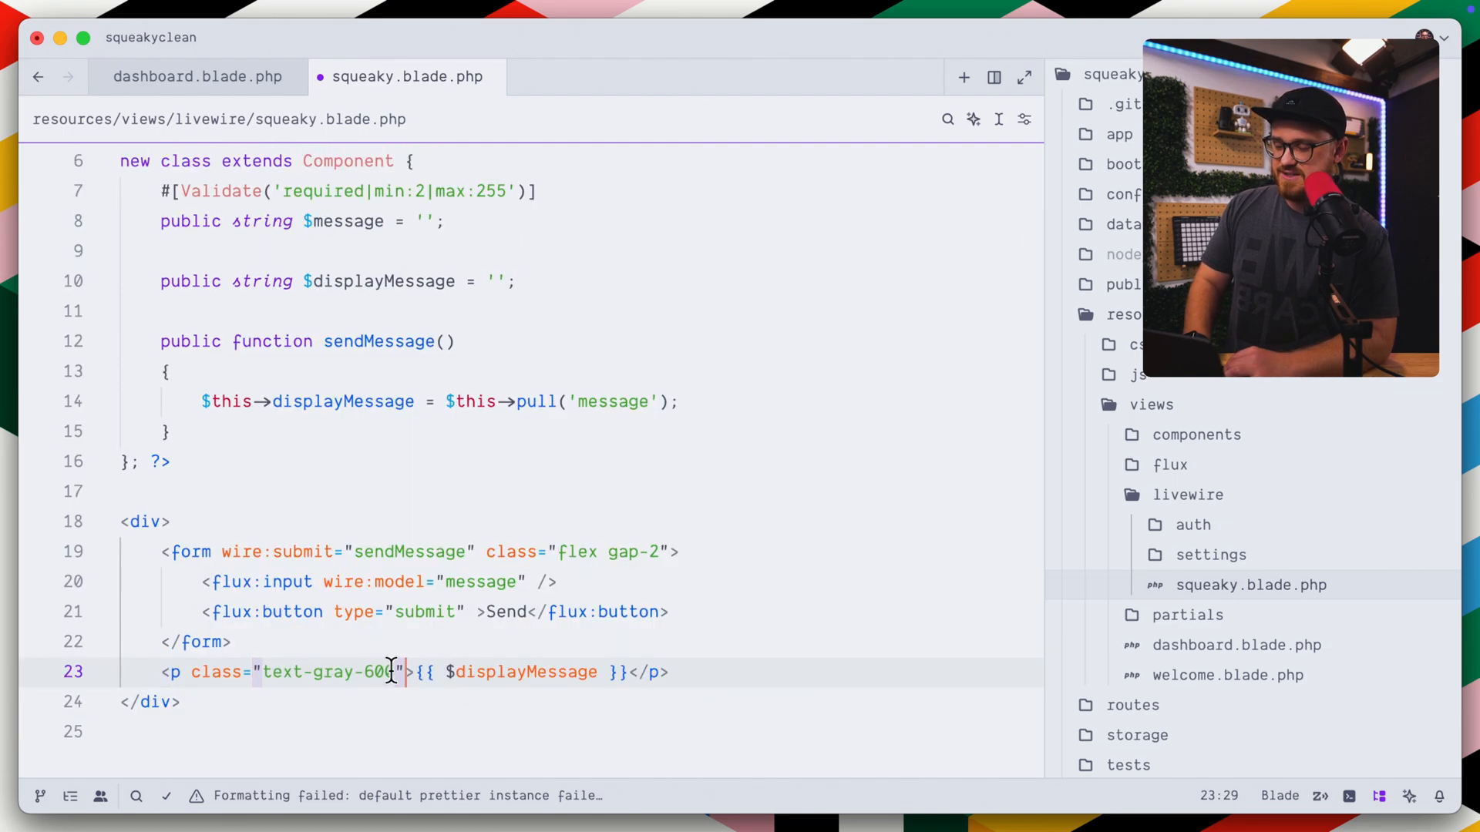
Wrap {{ $displayMessage }} in a <p> with class mt-4 below the form
text(mt-4)
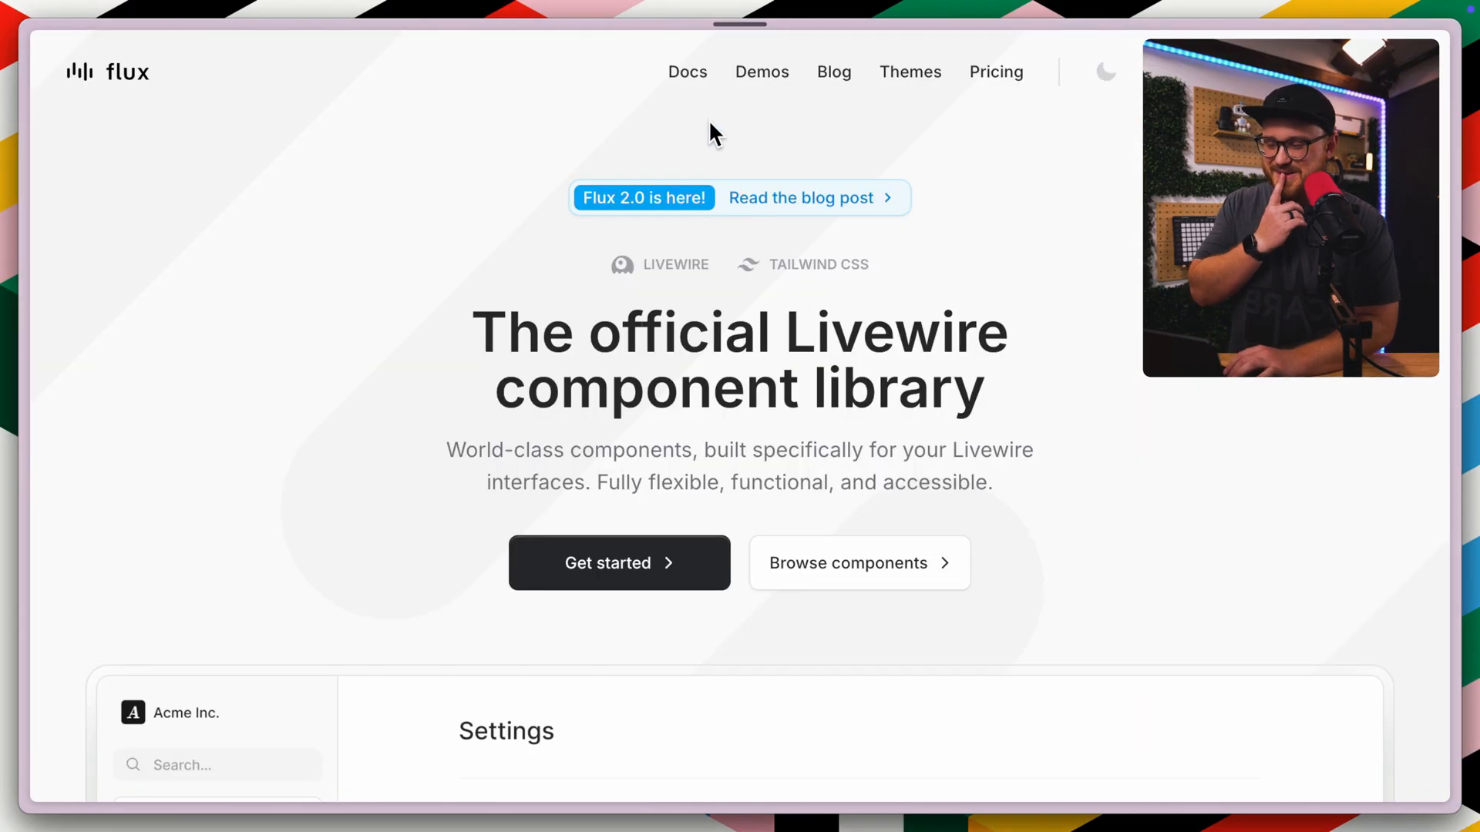
Read the Flux Field docs through the flux:error and shorthand label prop sections
click(688, 72)
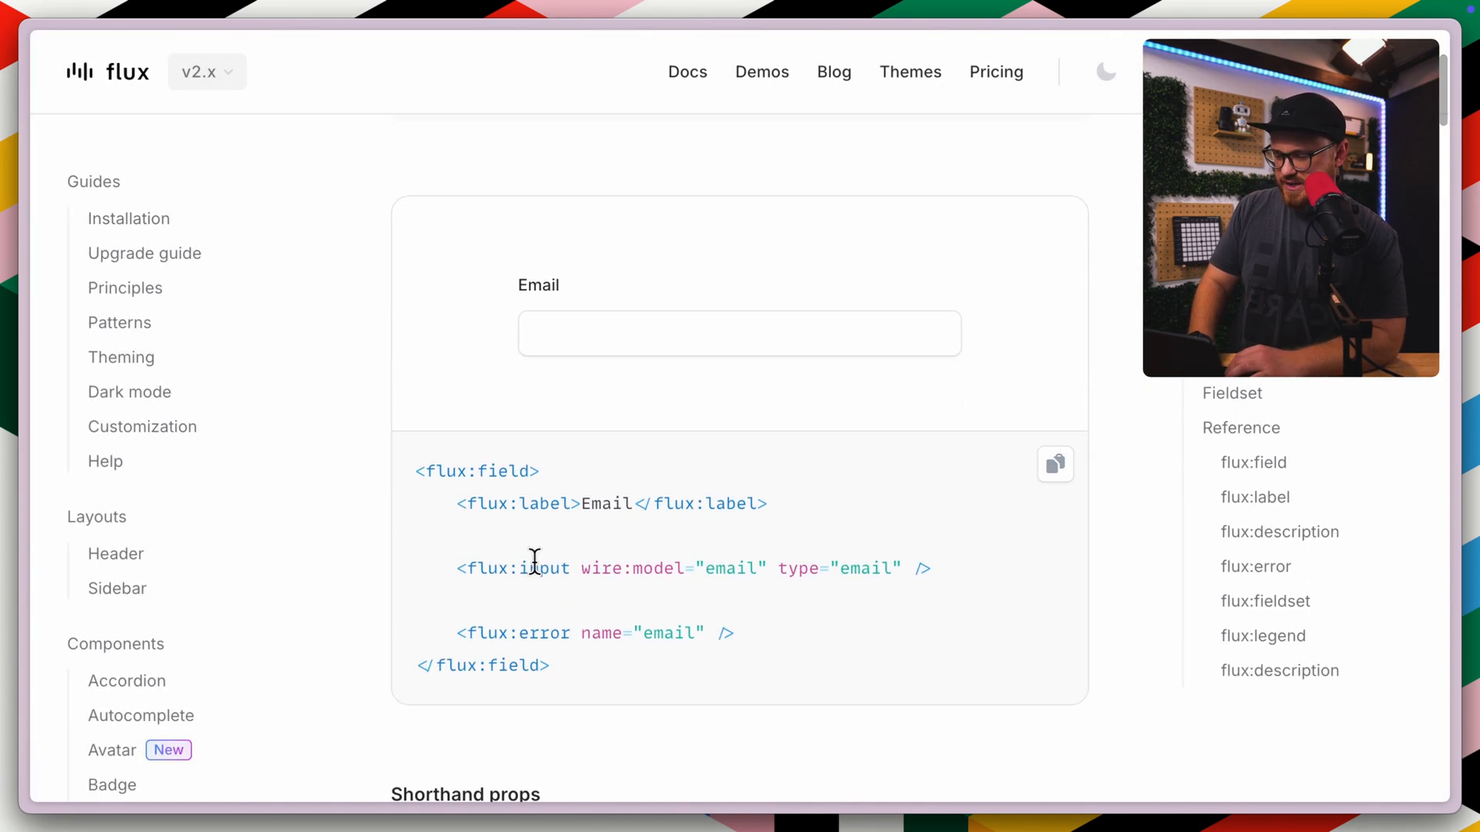
scroll(down, 3)
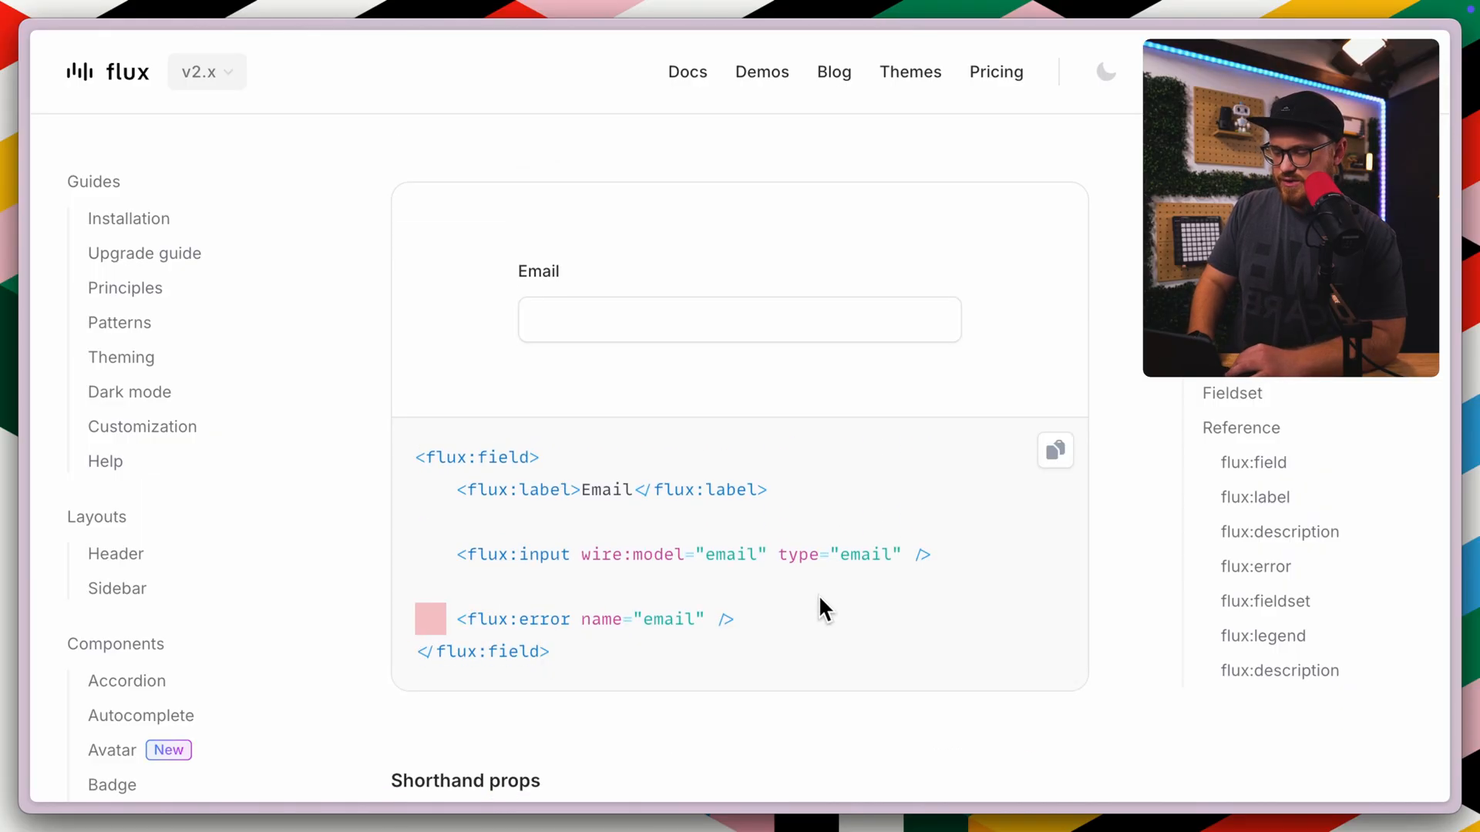
scroll(down, 3)
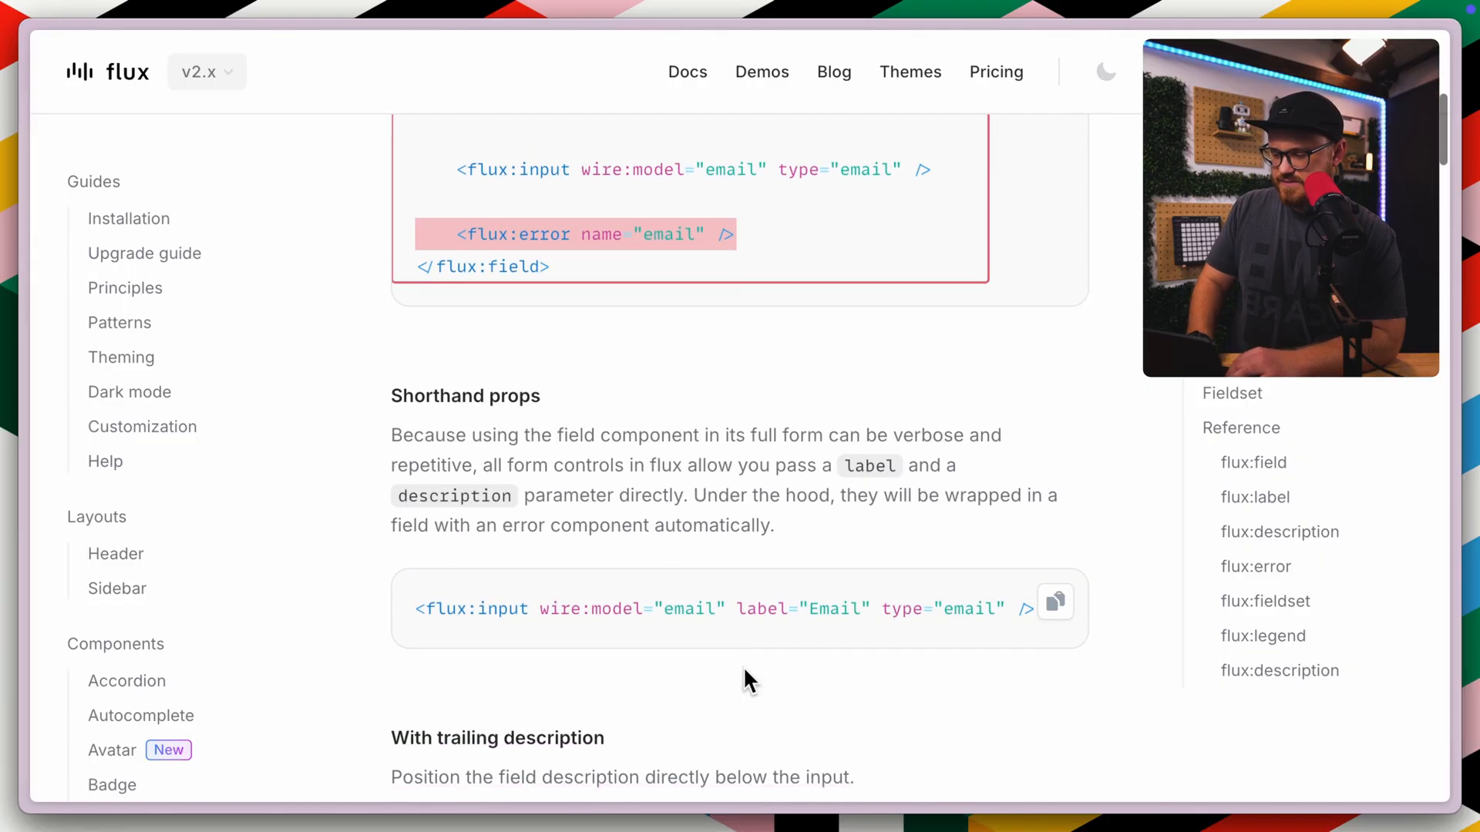
scroll(down, 3)
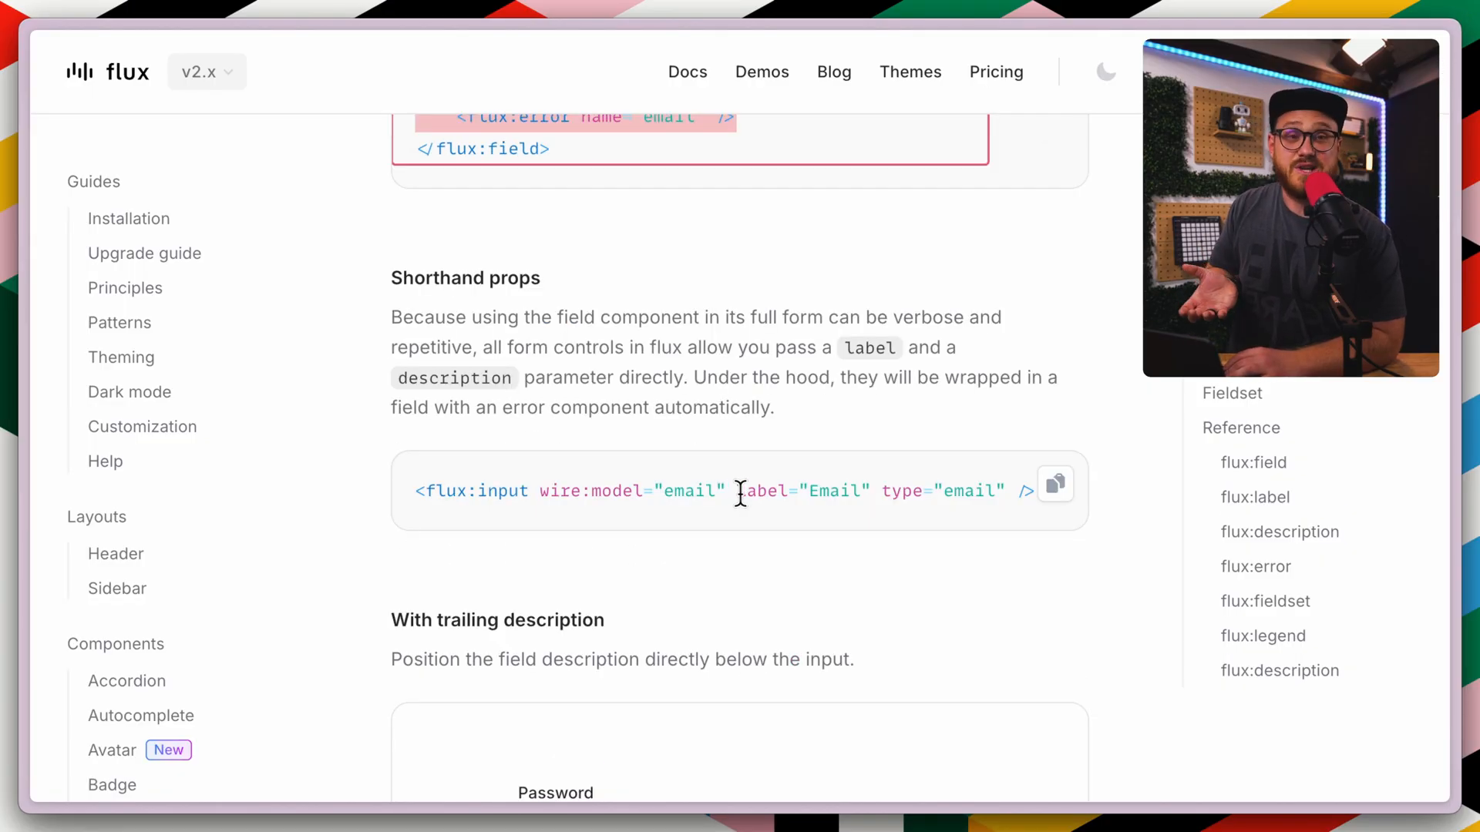
scroll(down, 3)
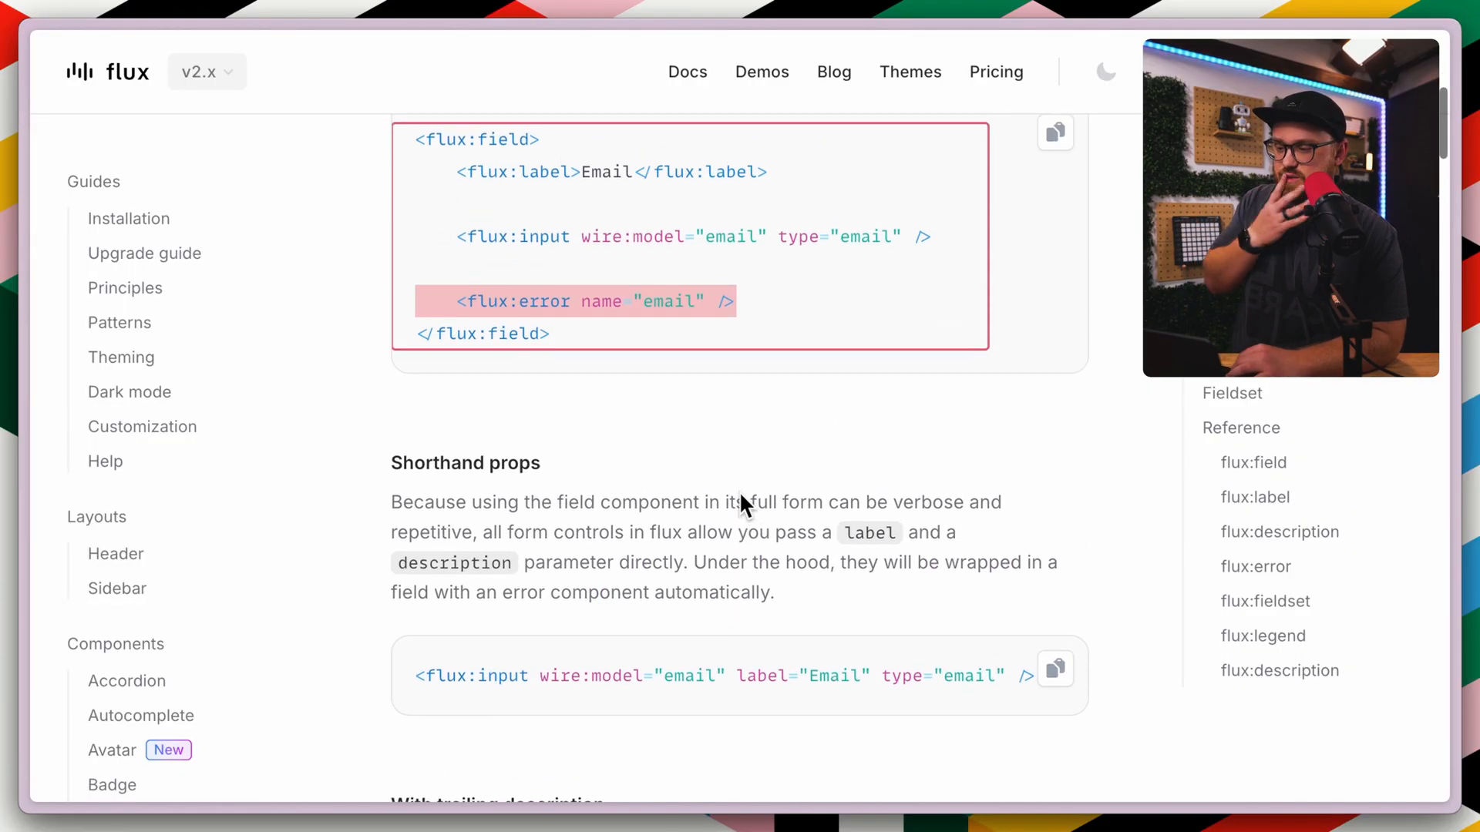
scroll(down, 3)
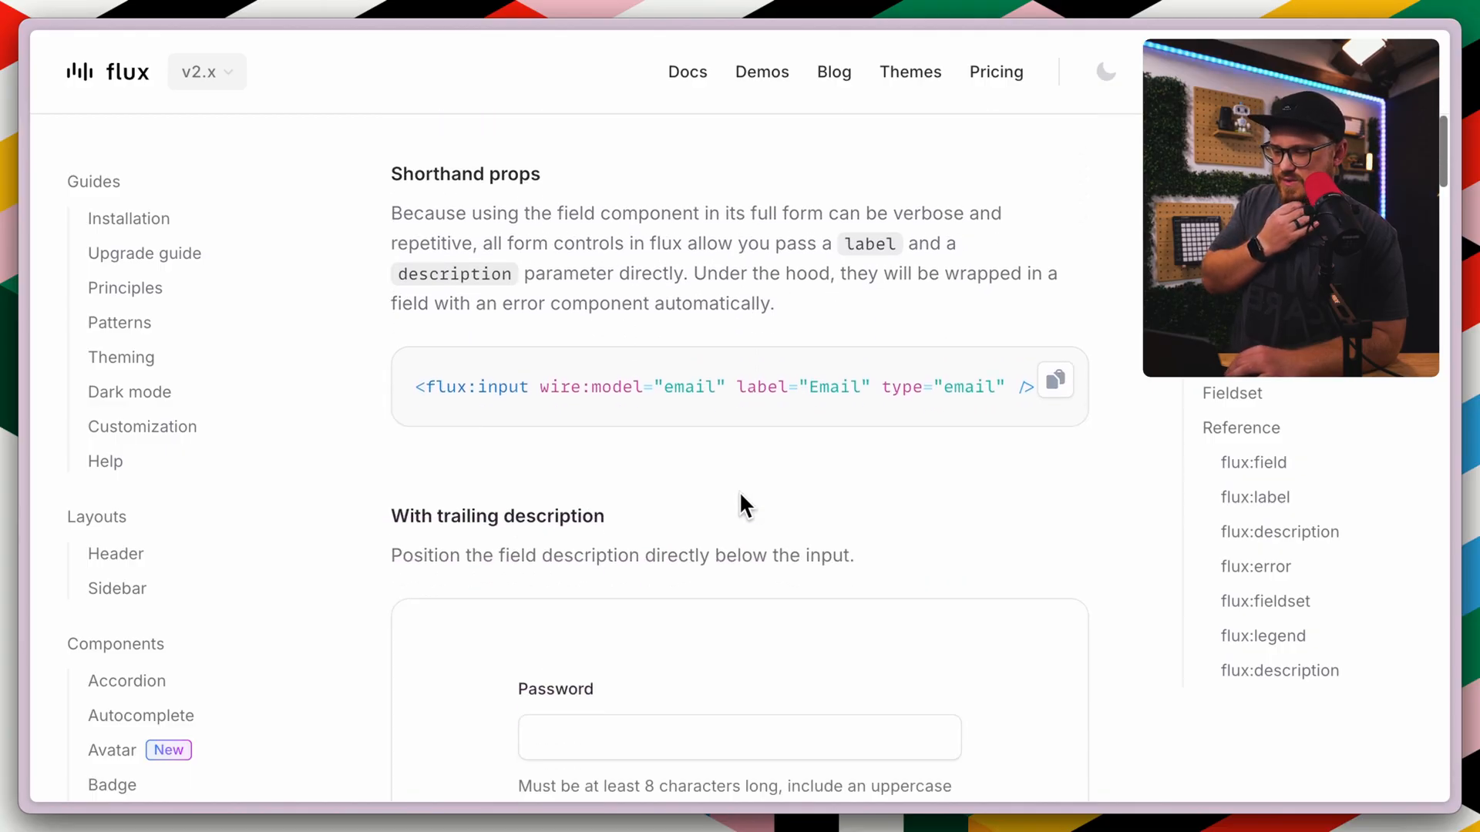
scroll(down, 3)
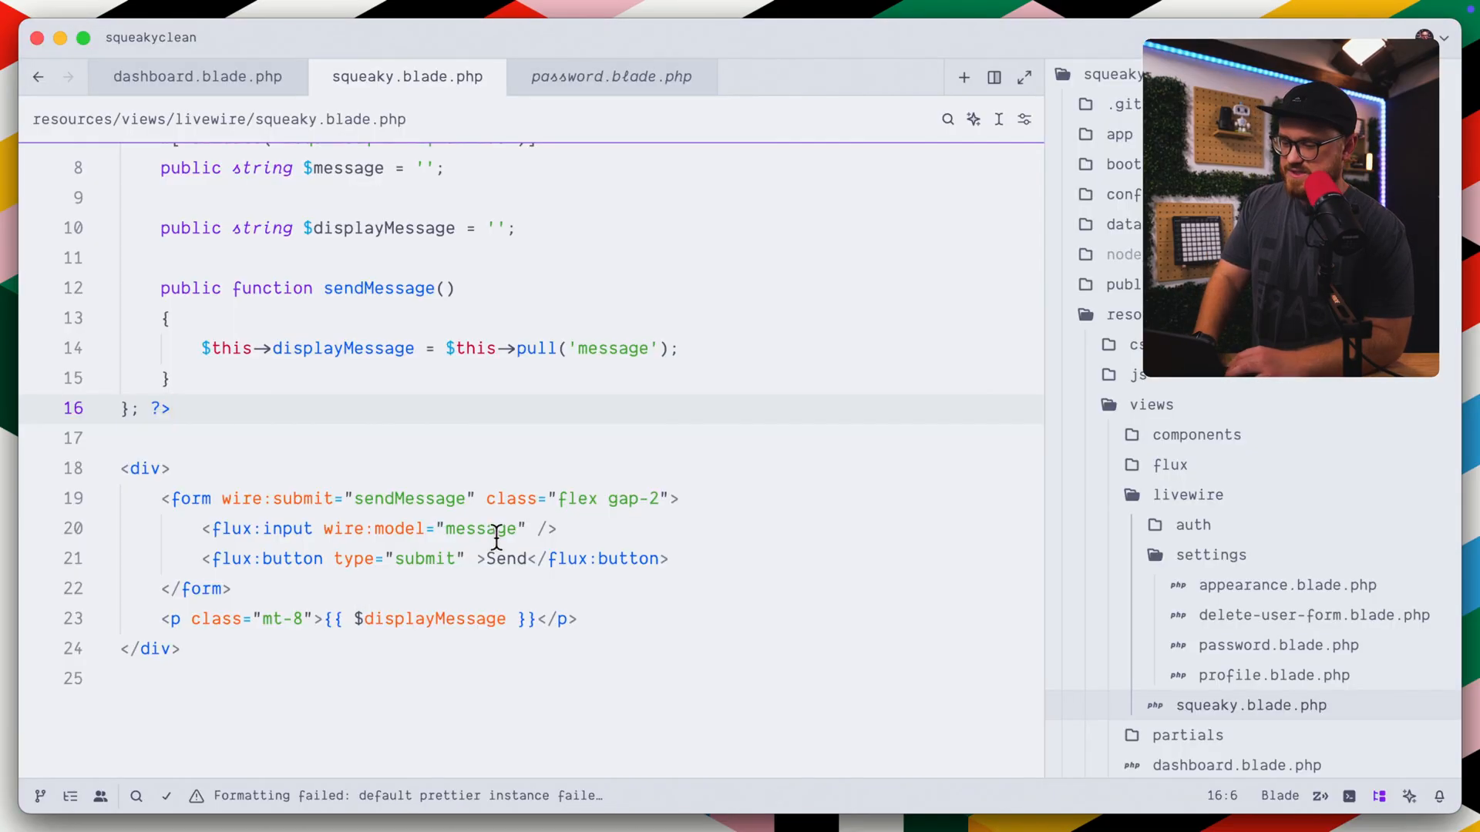
Call $this->validate() in sendMessage, label the input 'Your Message', and make the Send button variant primary
text(w)
click(406, 527)
text(type="text" )
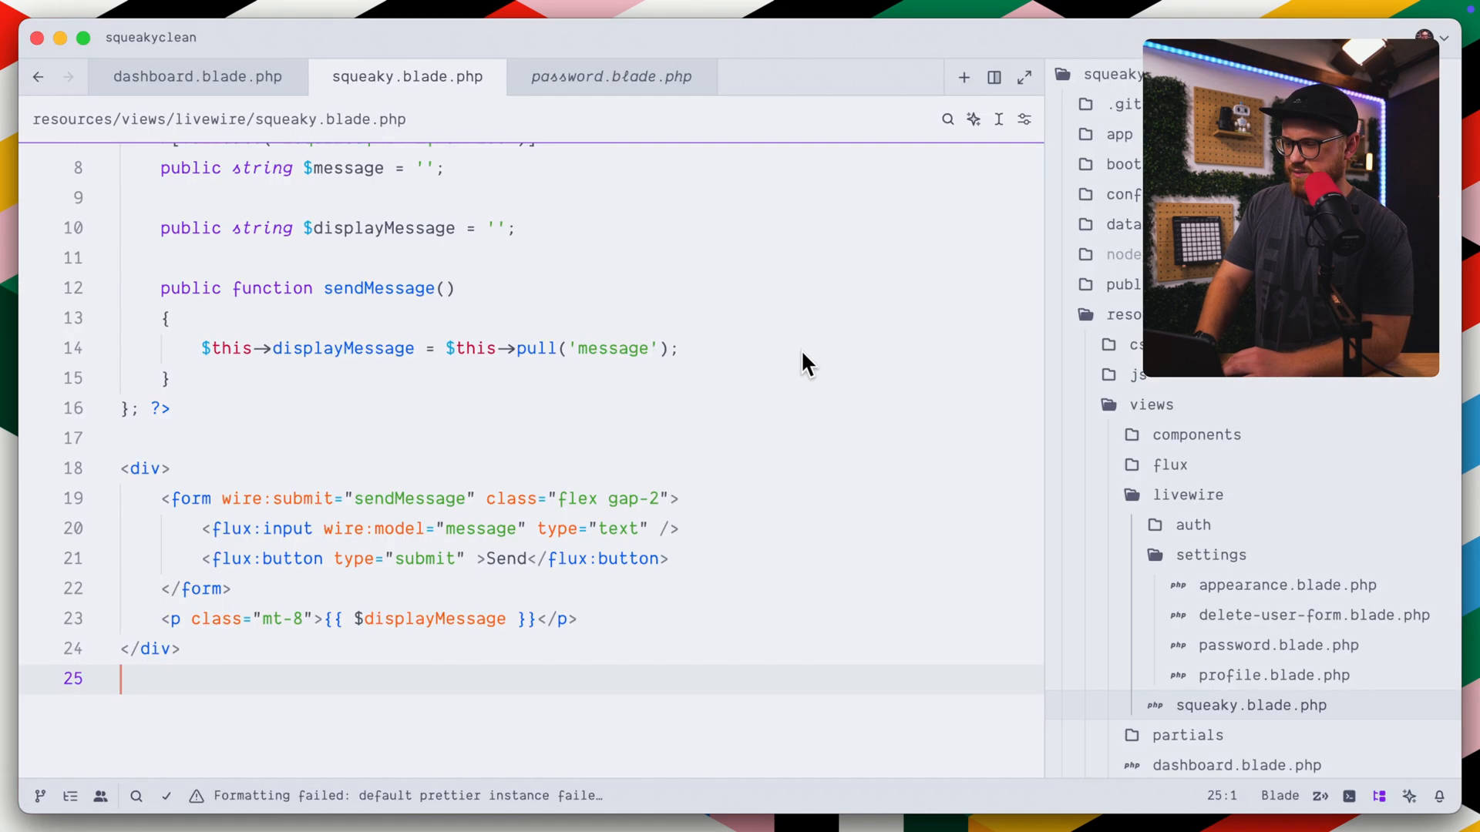
text($this->validate();)
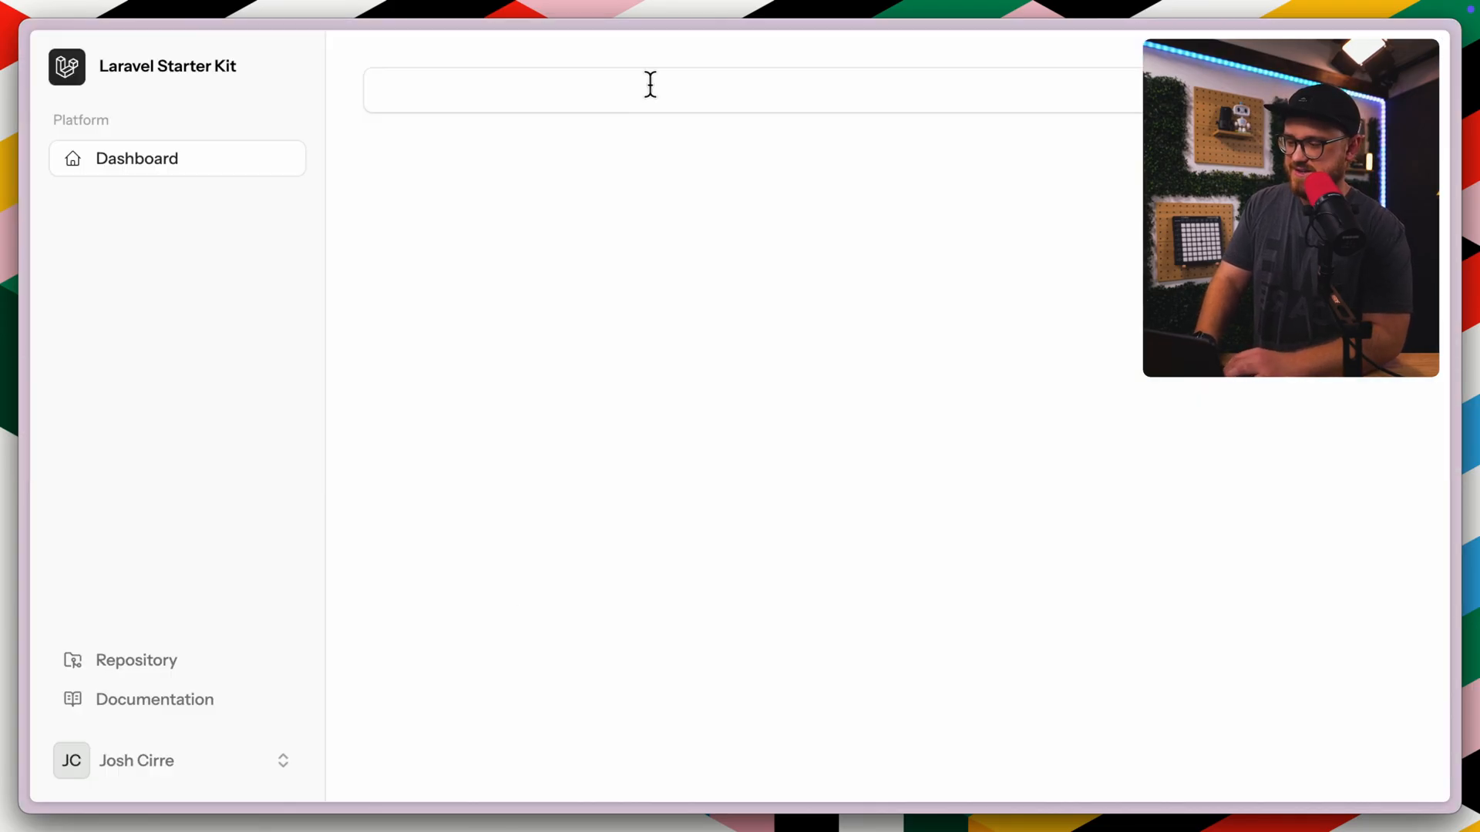
click(651, 89)
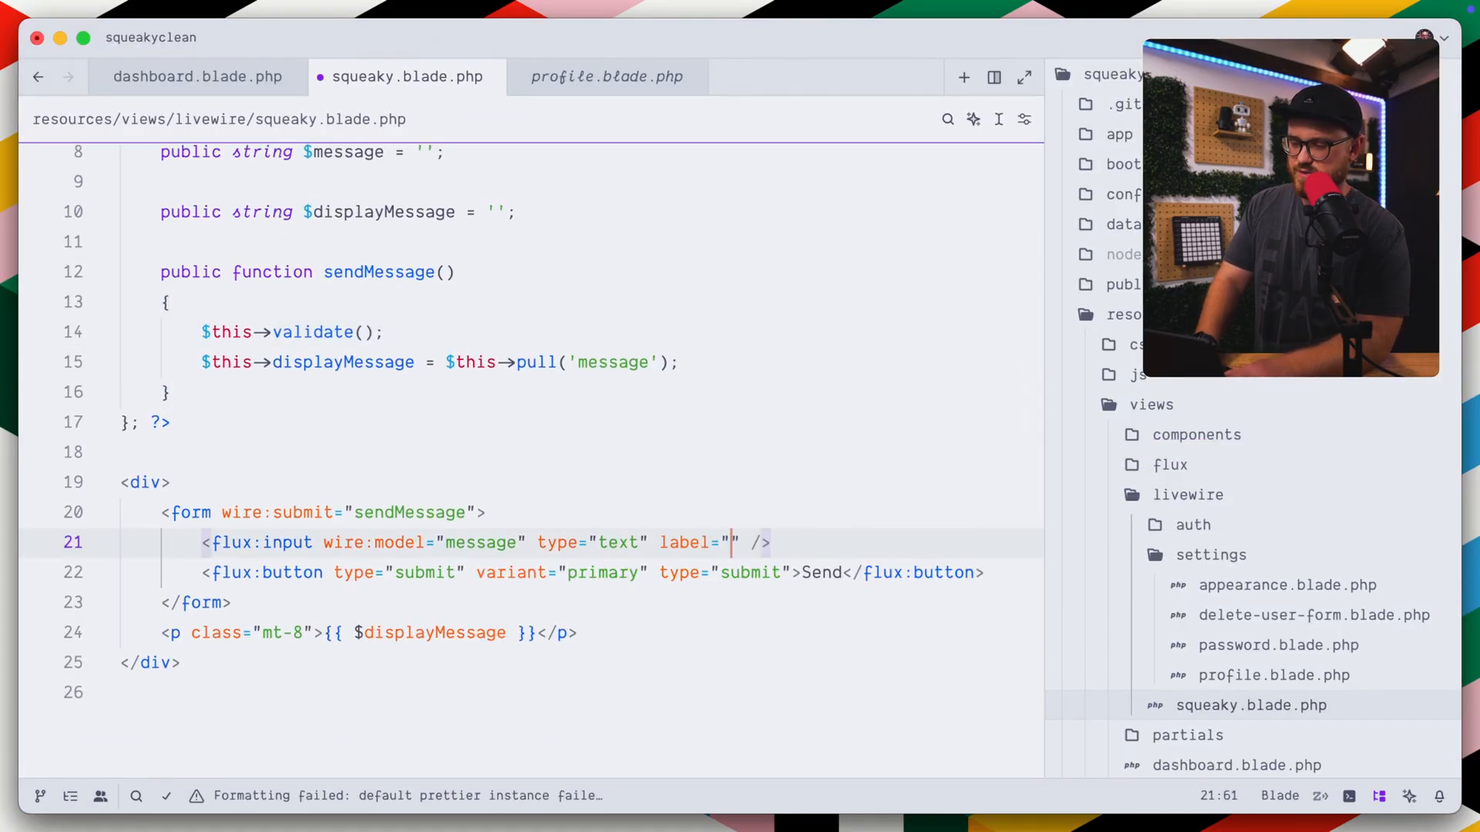
text(Your Message)
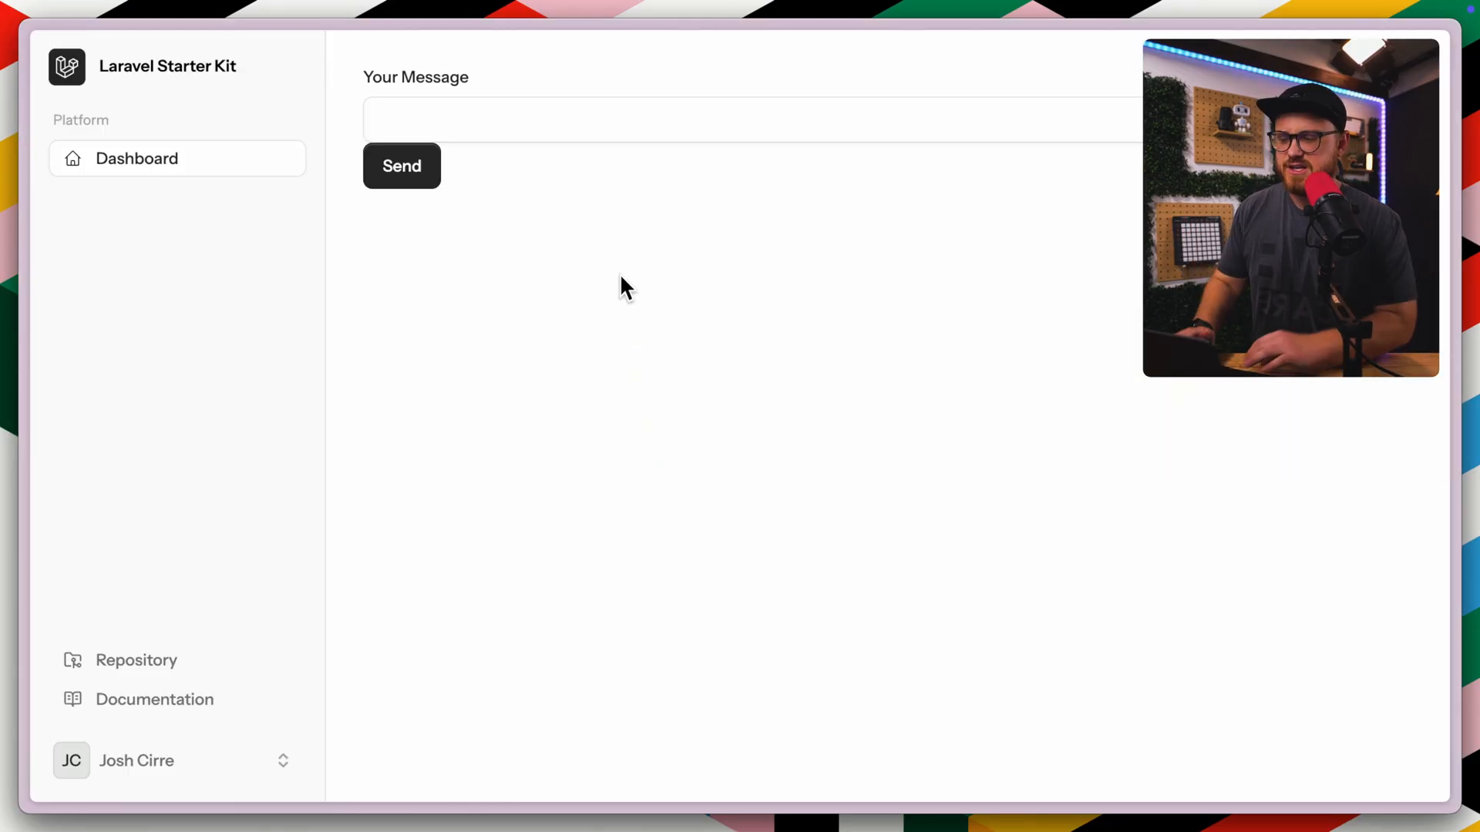
click(401, 166)
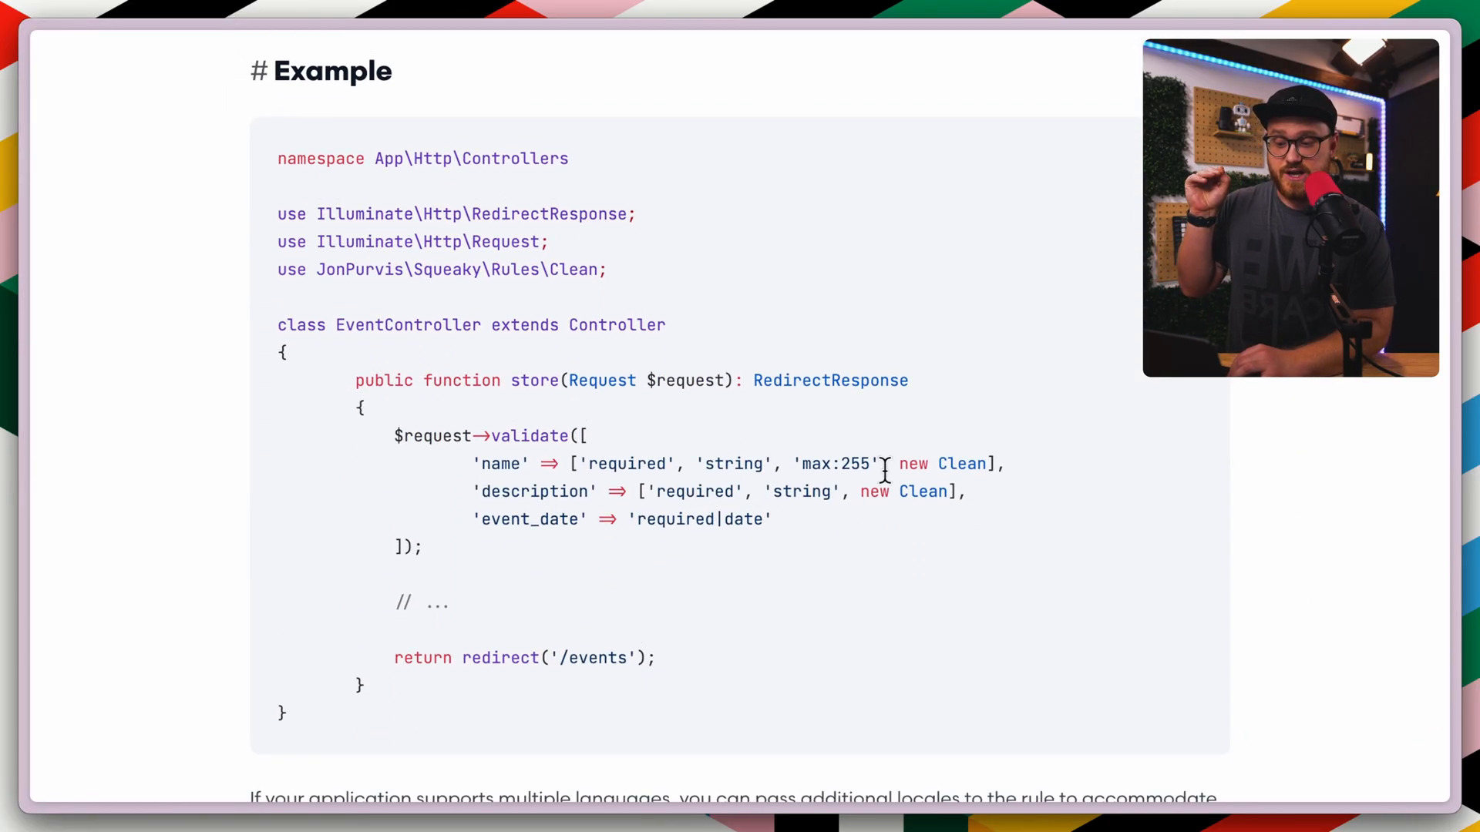
Highlight the new Clean rule in the Squeaky example code on Laravel News
drag(902, 464, 986, 464)
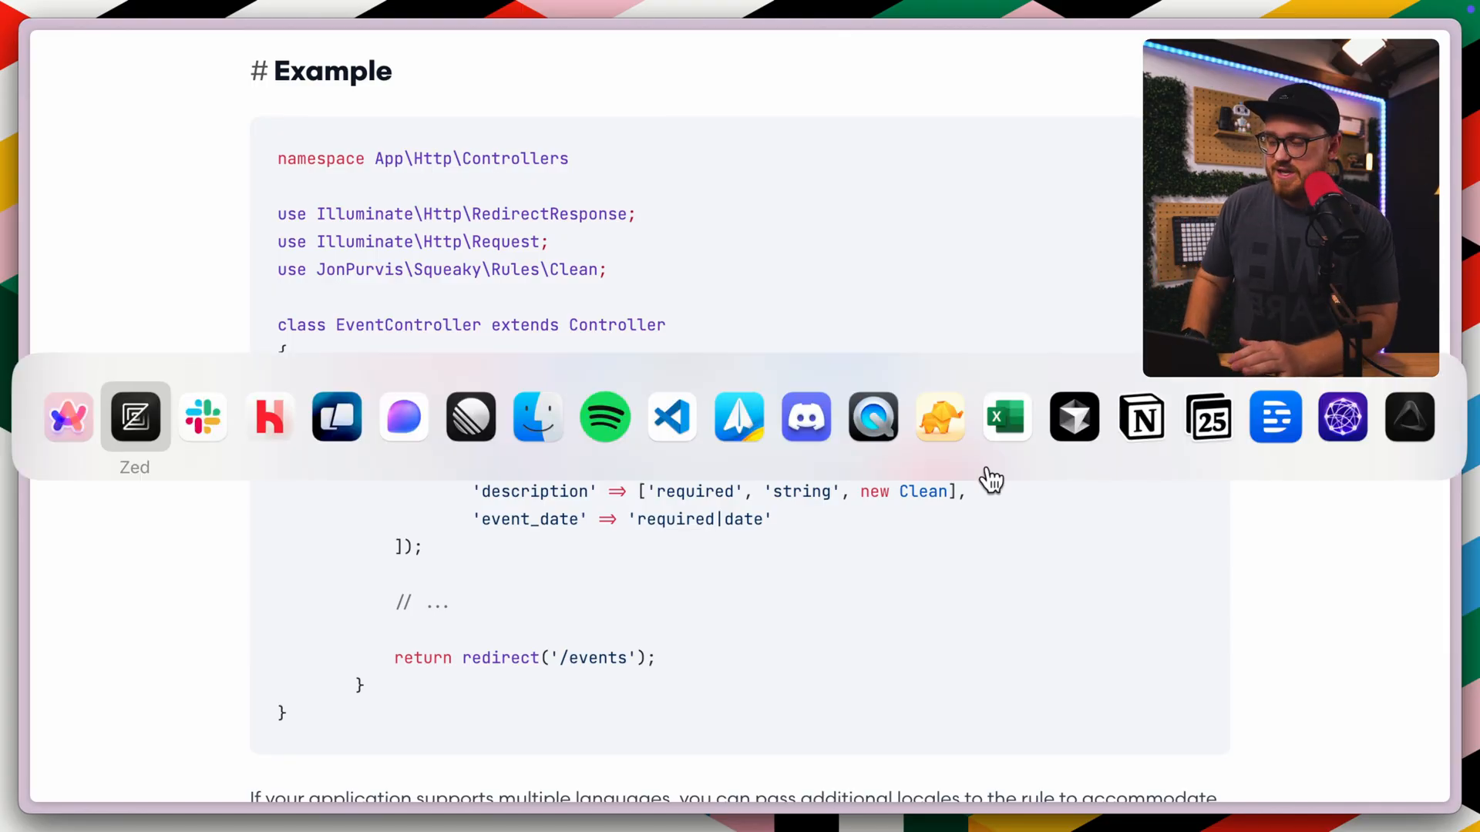
Append ', new Clean' to the message property's Validate rules in squeaky.blade.php
click(134, 418)
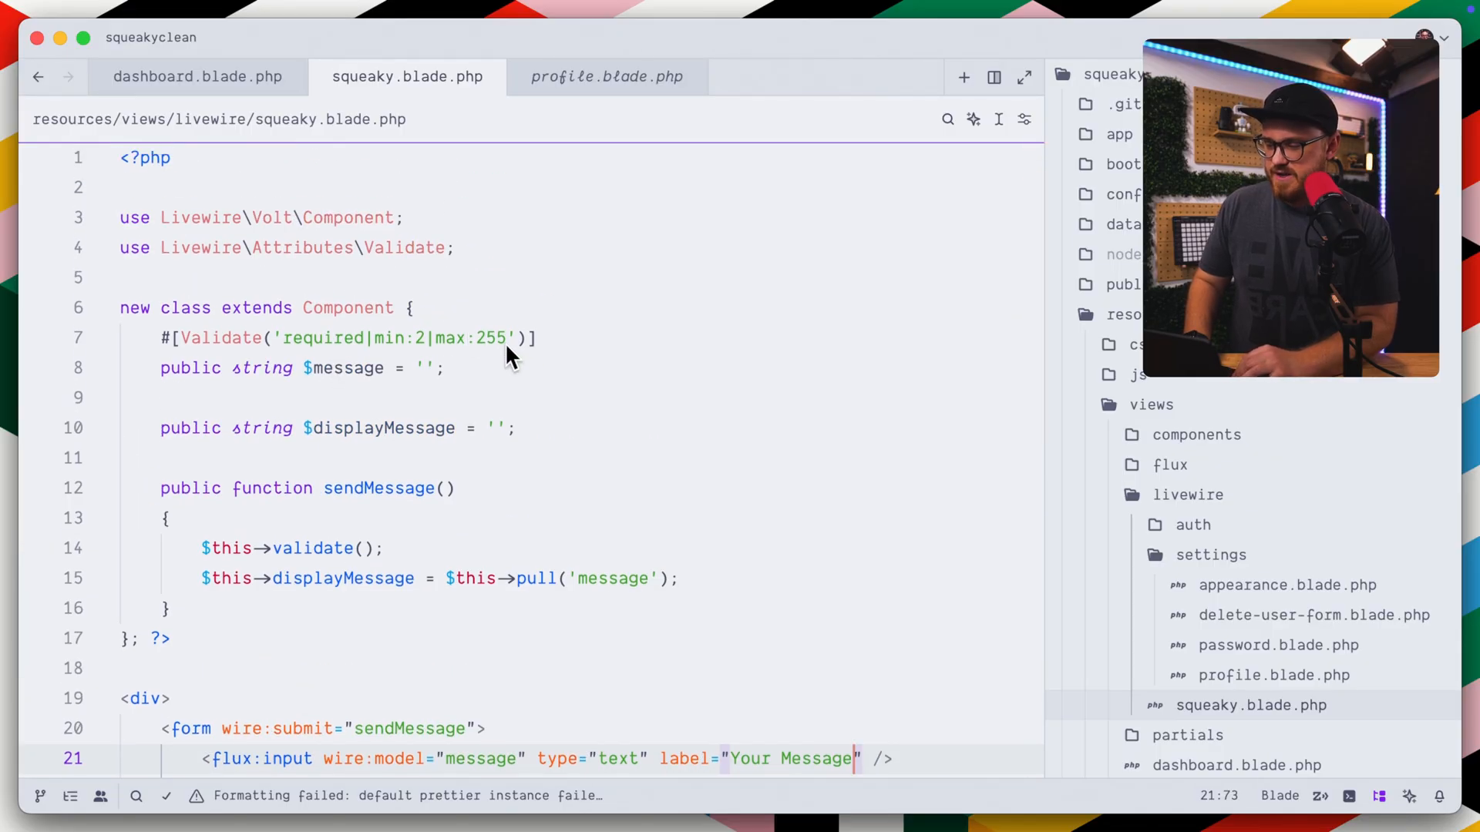
text(, new Clean)
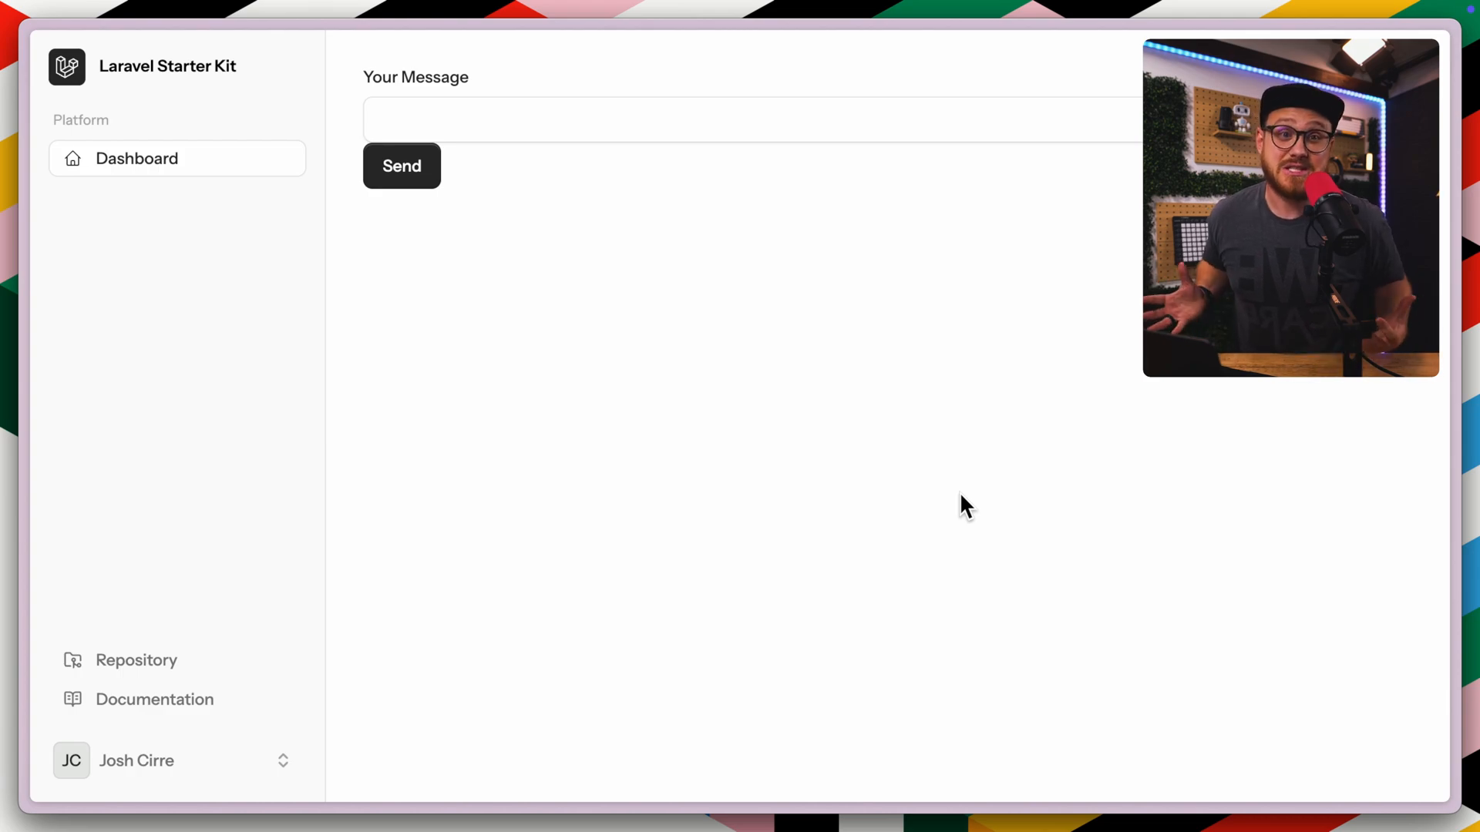
Send the one-letter message 'd' and read the TypeError raised by the Clean rule
text(d)
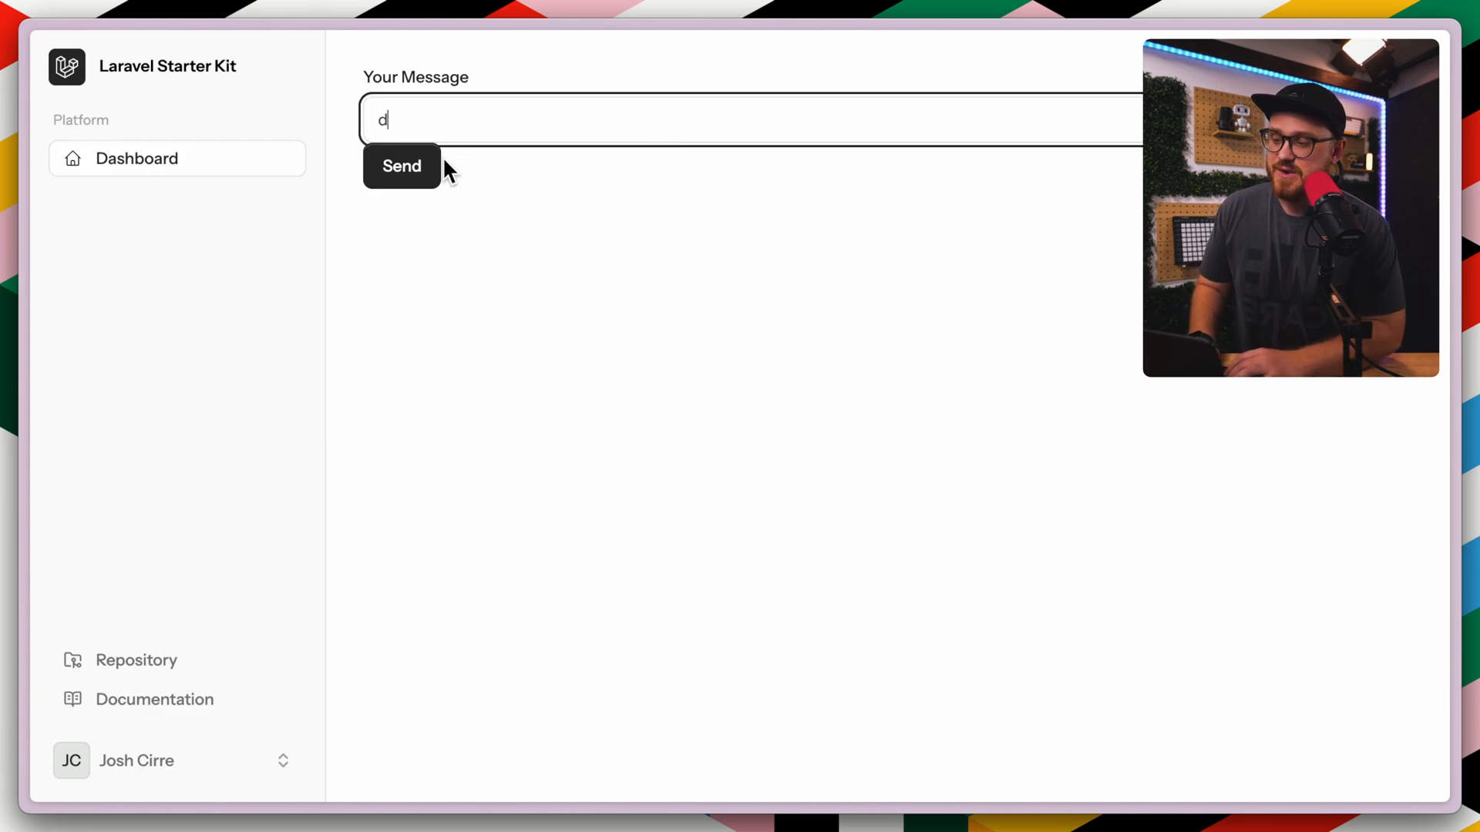
click(401, 165)
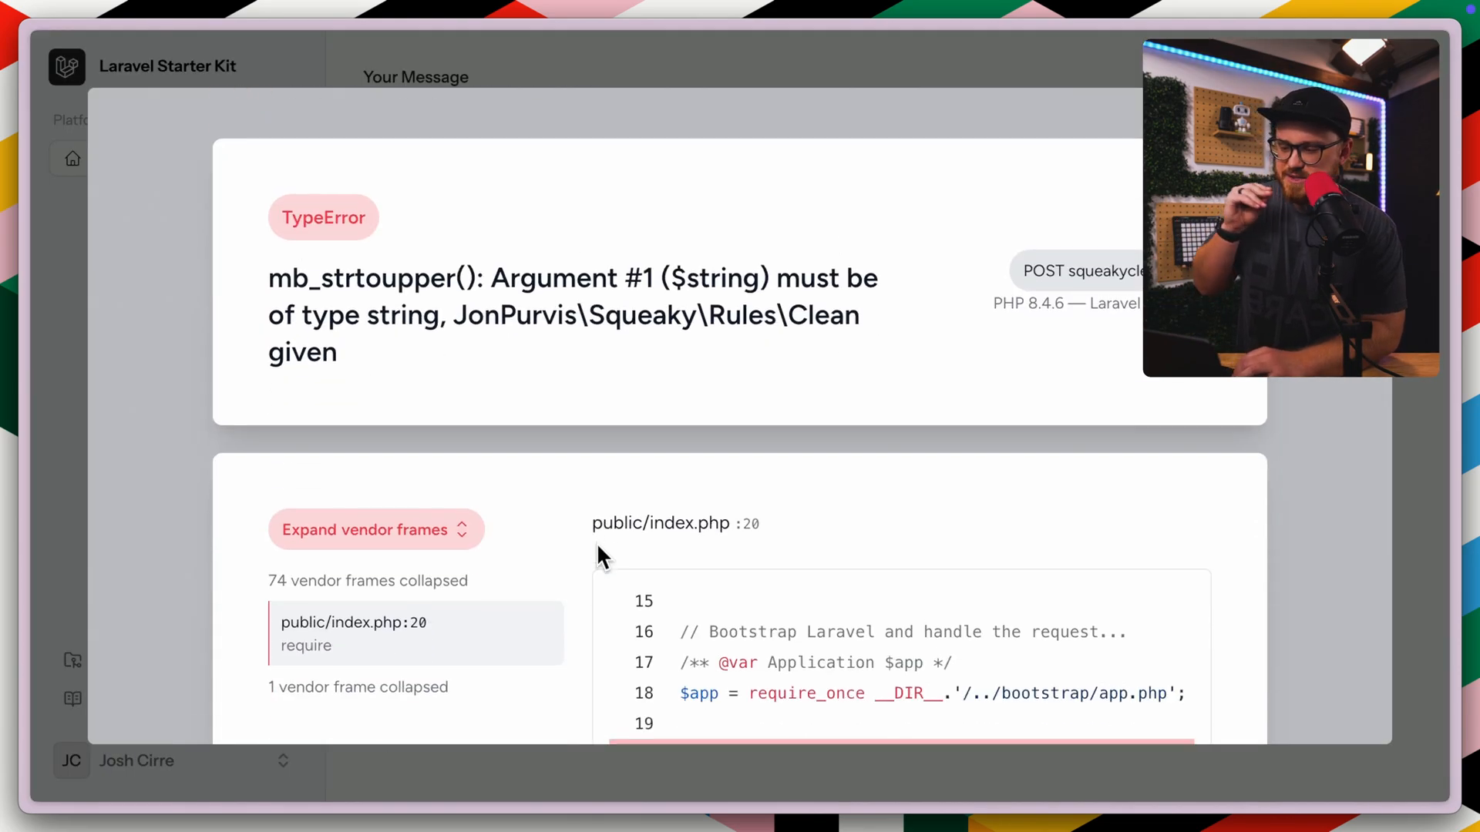
scroll(down, 3)
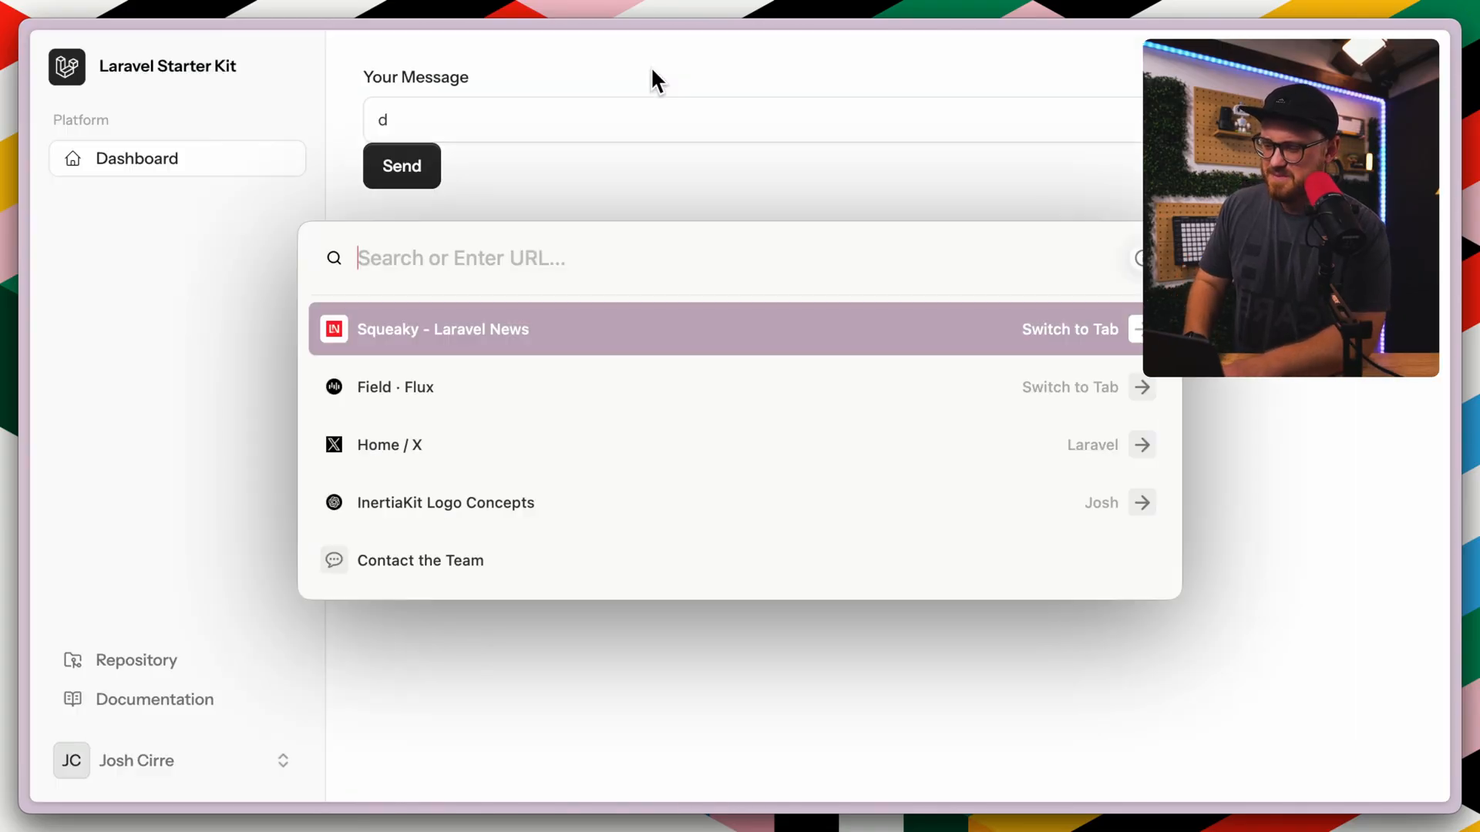
Search 'livewire attribute' and reach the rules() method example in the Livewire validation docs
text(livewire attributes new rule)
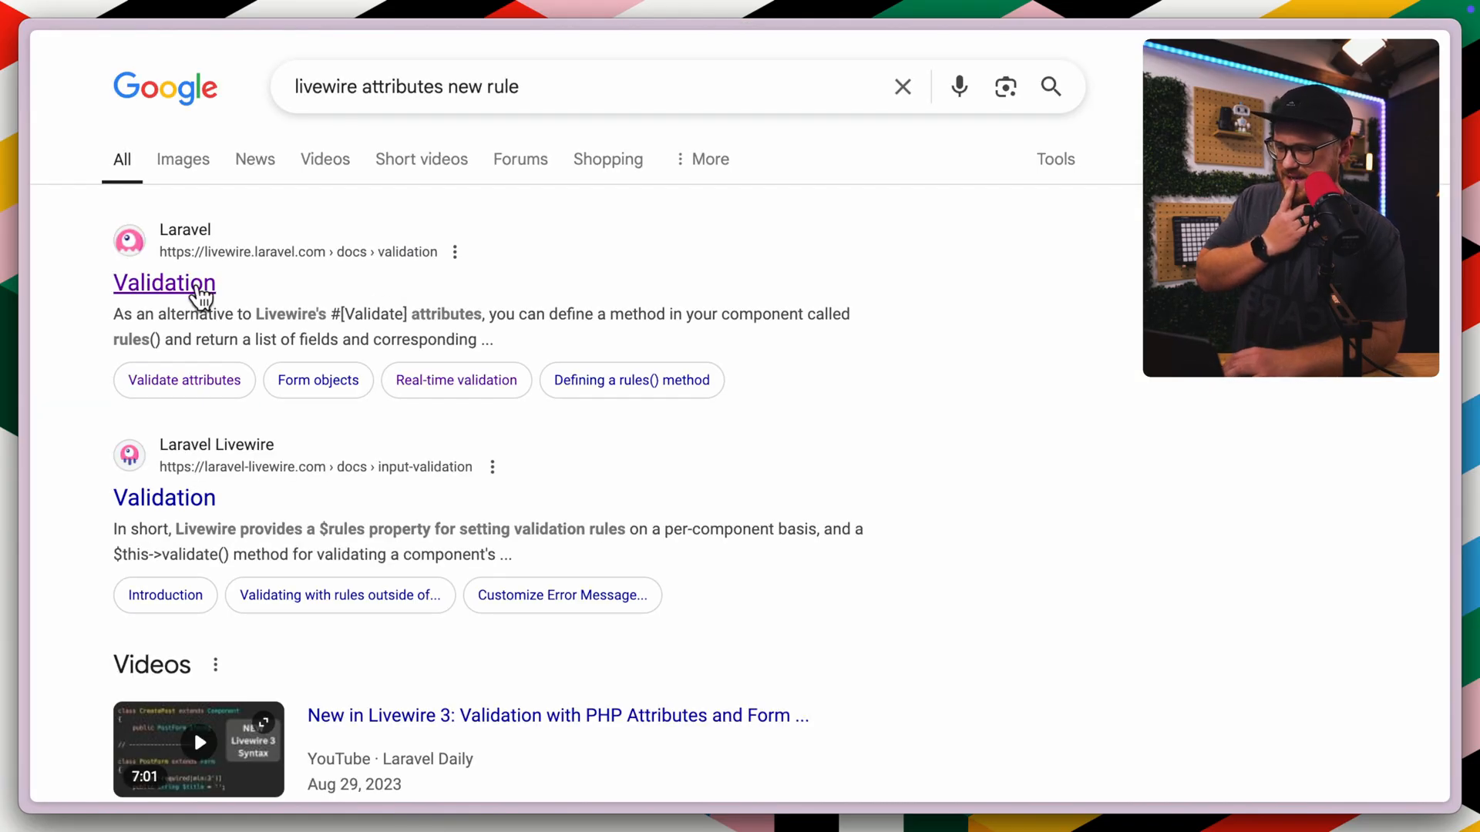
click(165, 282)
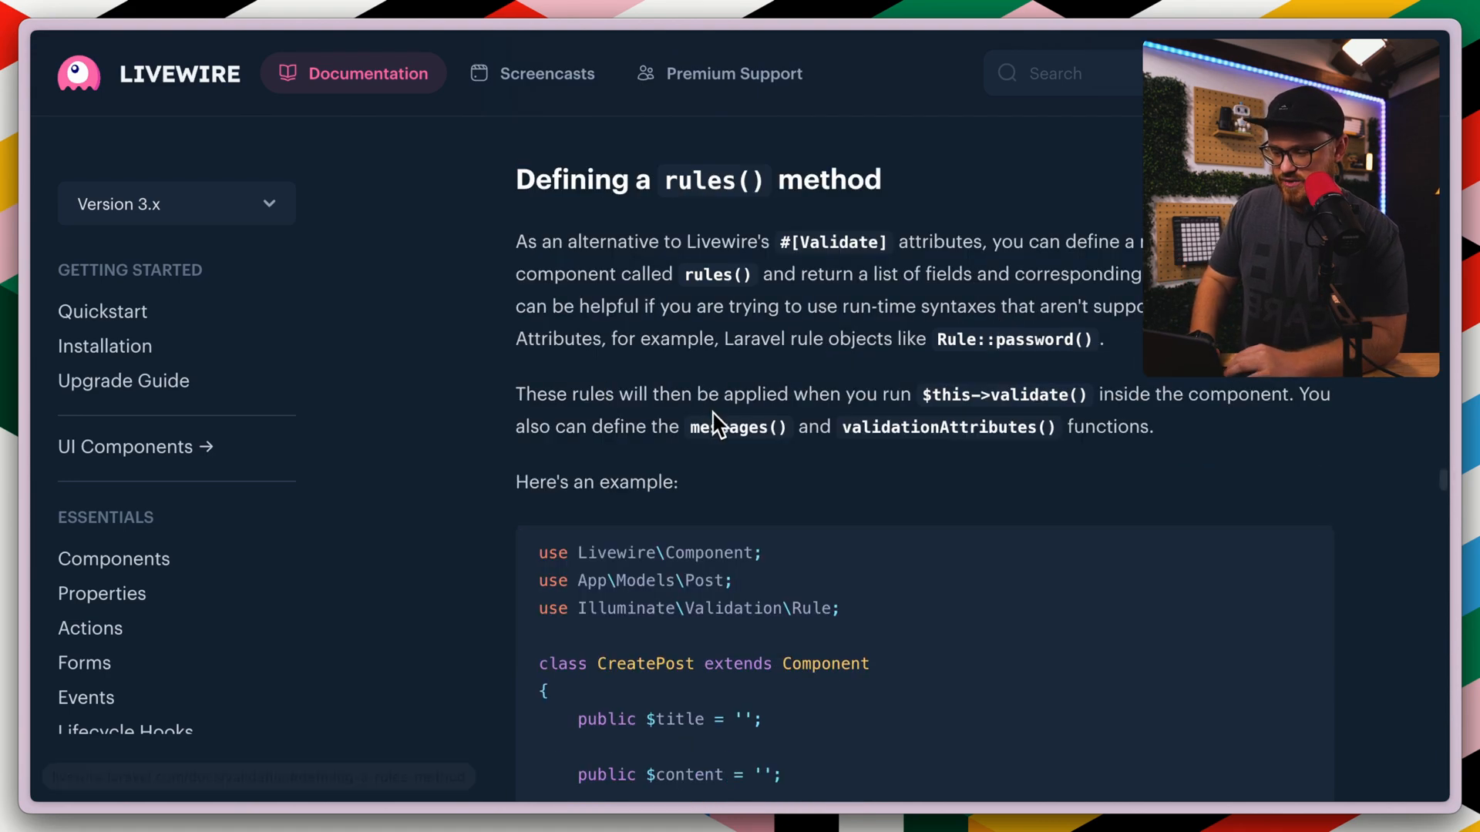
scroll(down, 3)
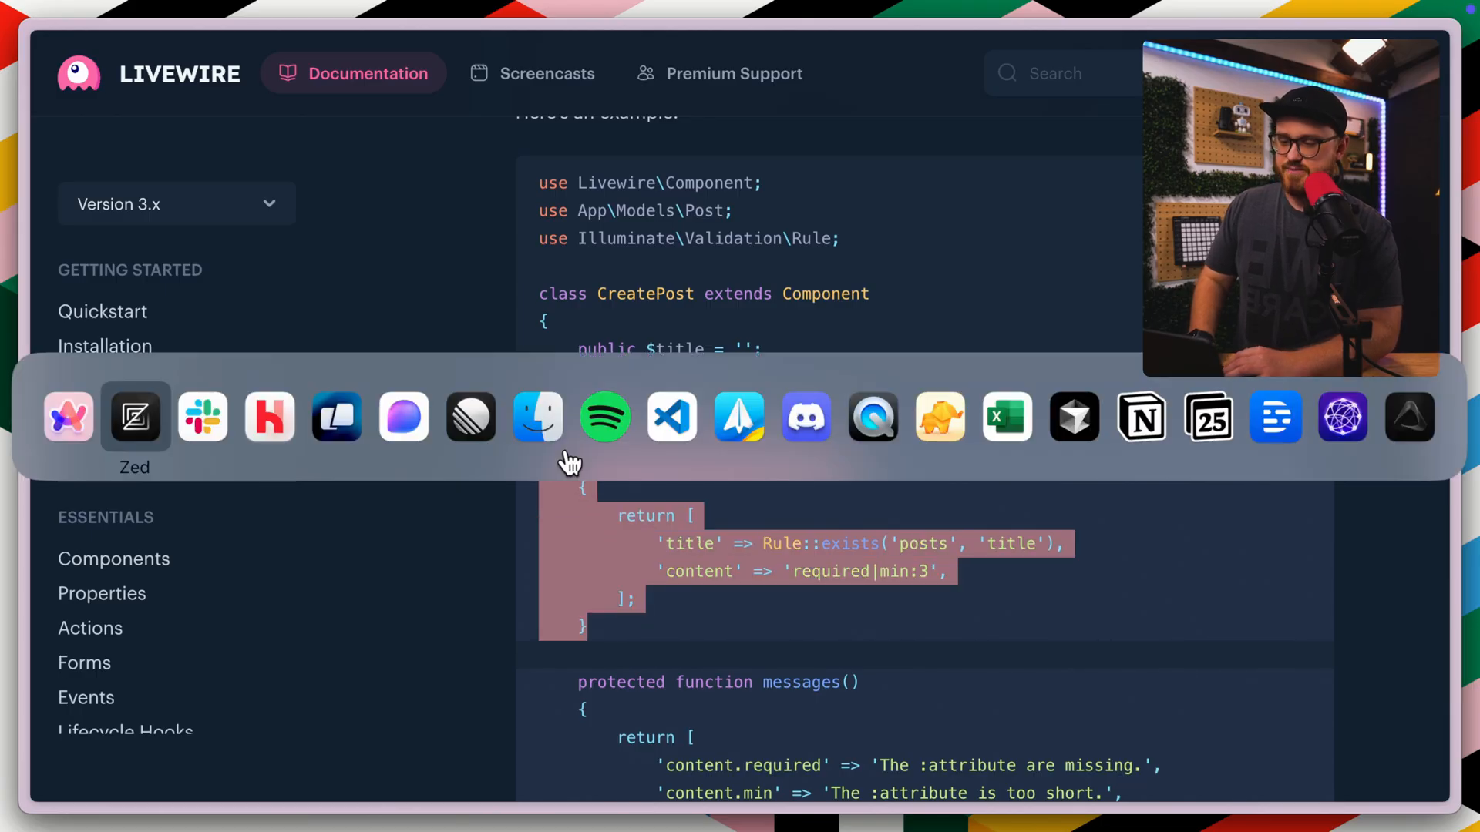
Move message validation into a rules() method returning 'required|min:2|max:255', new Clean
click(136, 414)
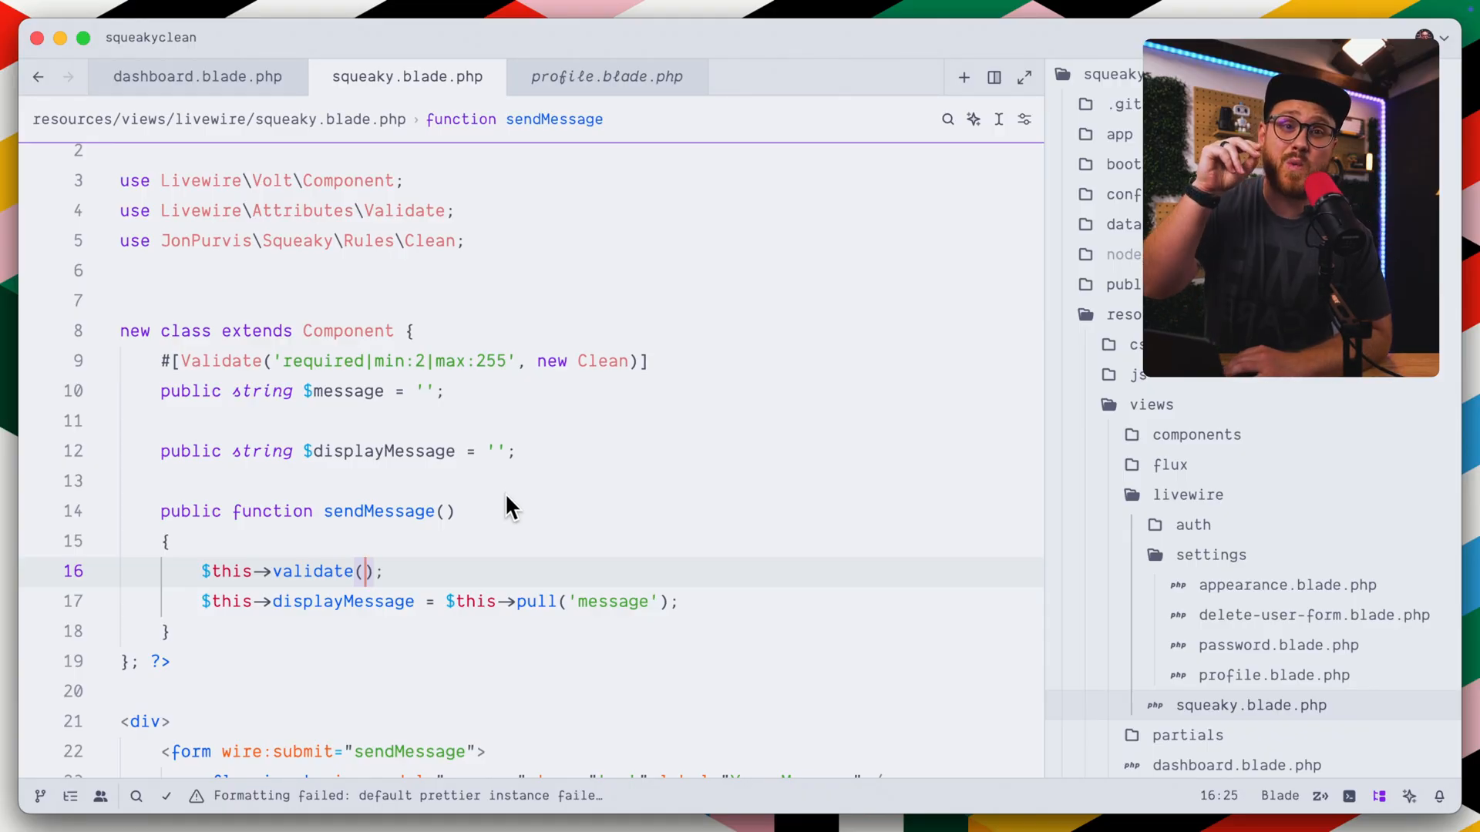
mouse_move(516, 517)
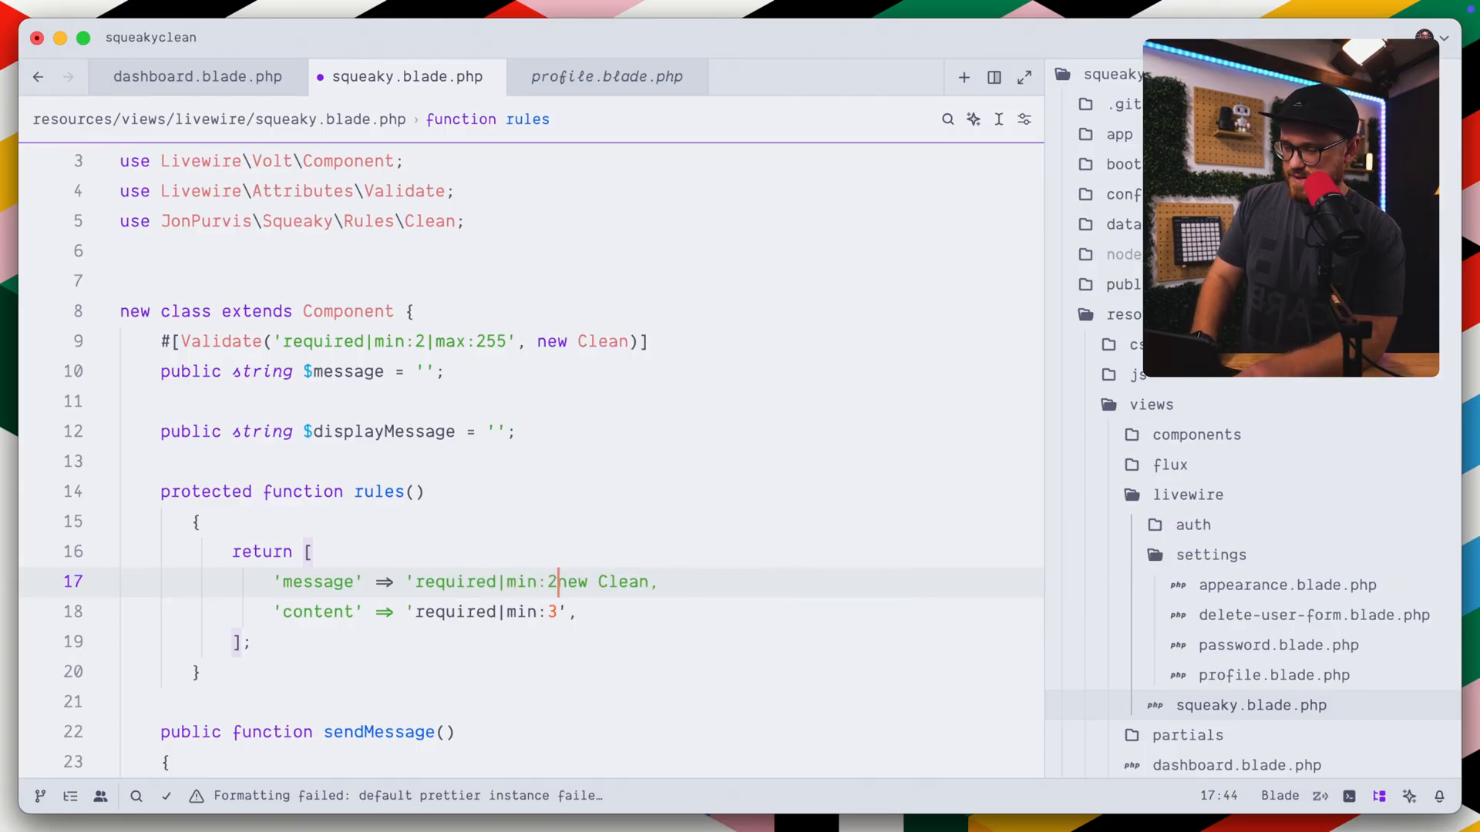
text(|max:255',)
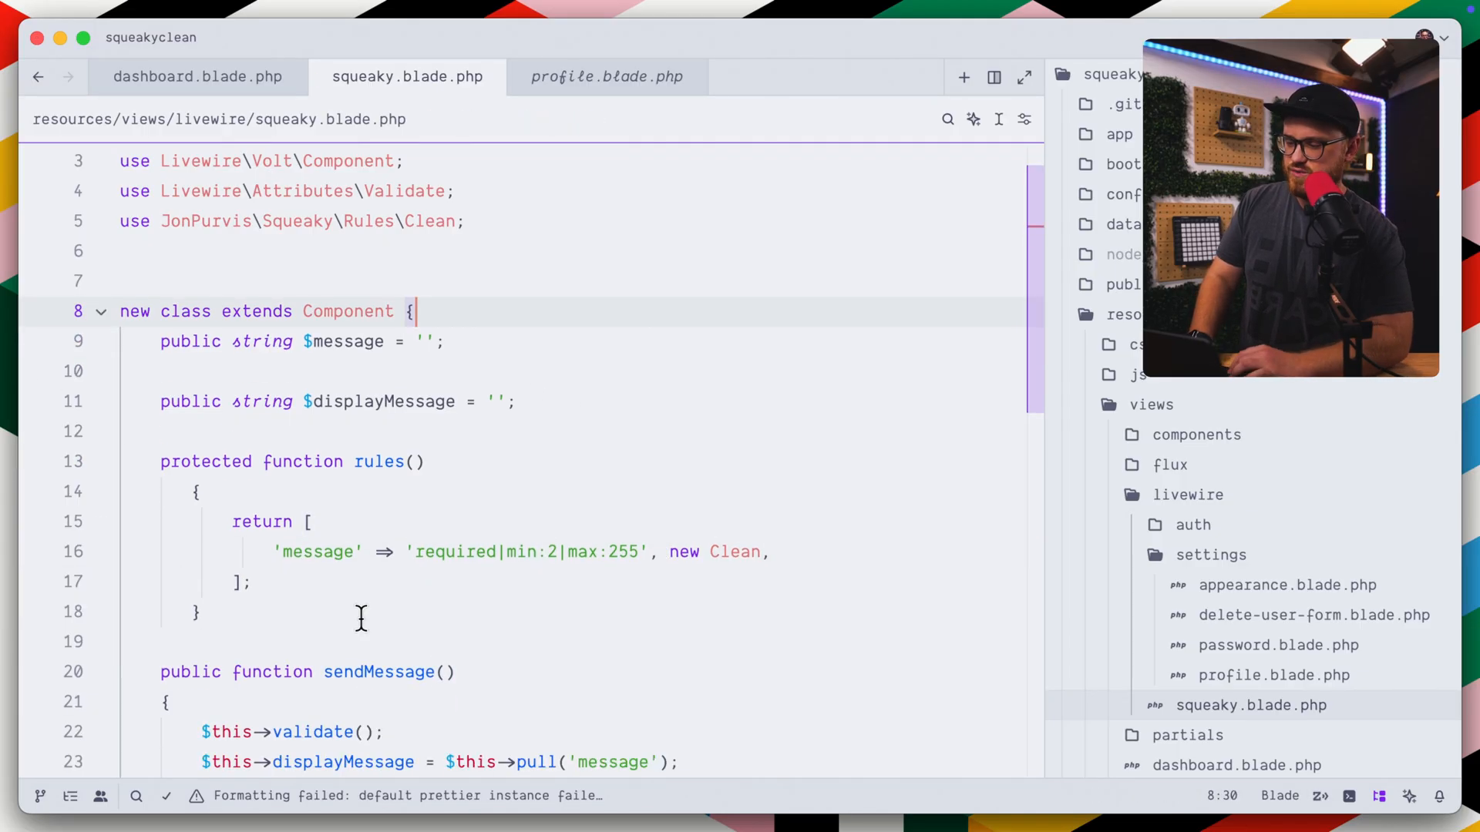
click(196, 612)
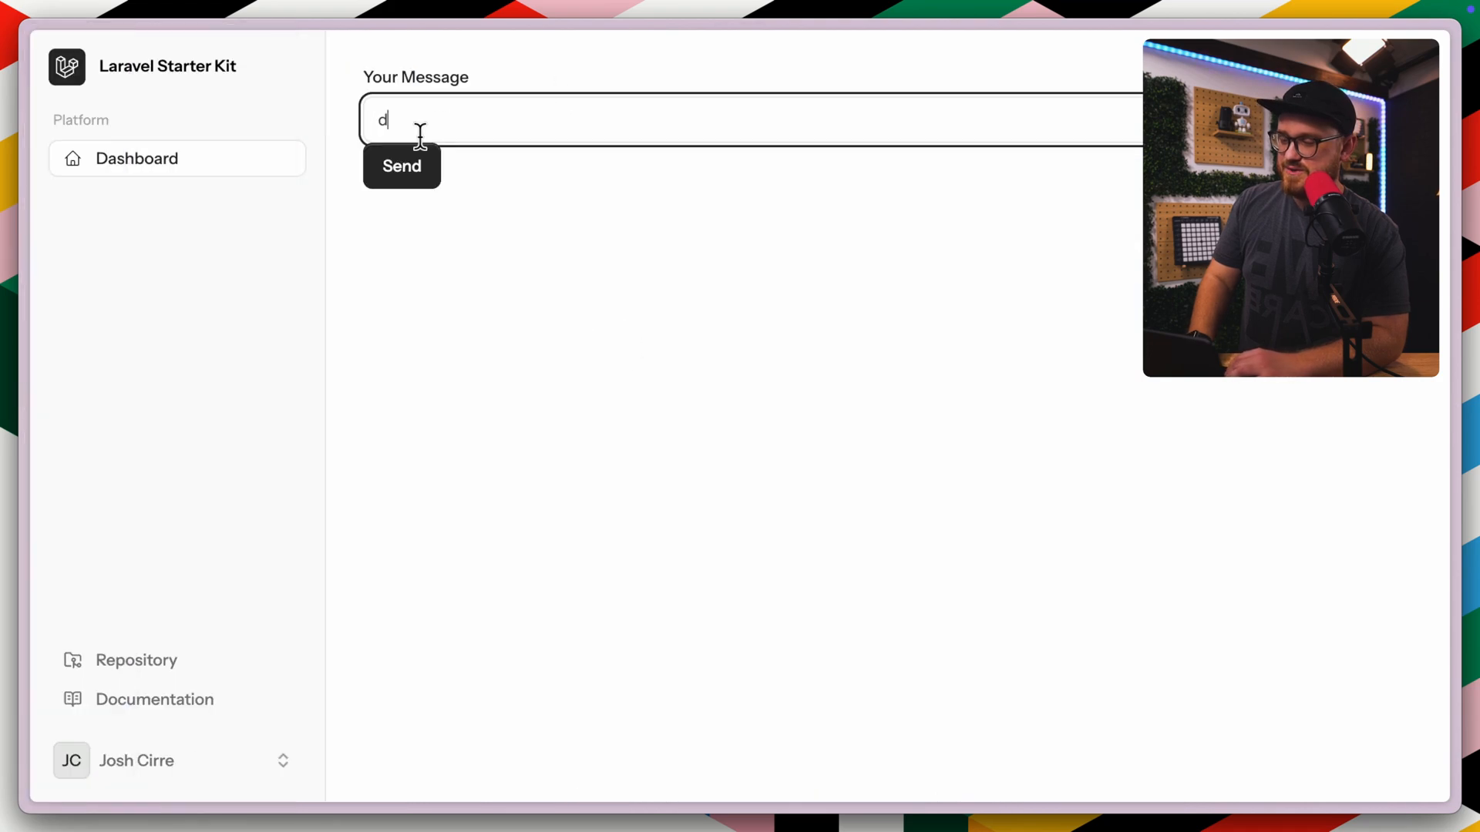
Send the test message 'd' and scroll through the resulting error page
click(401, 167)
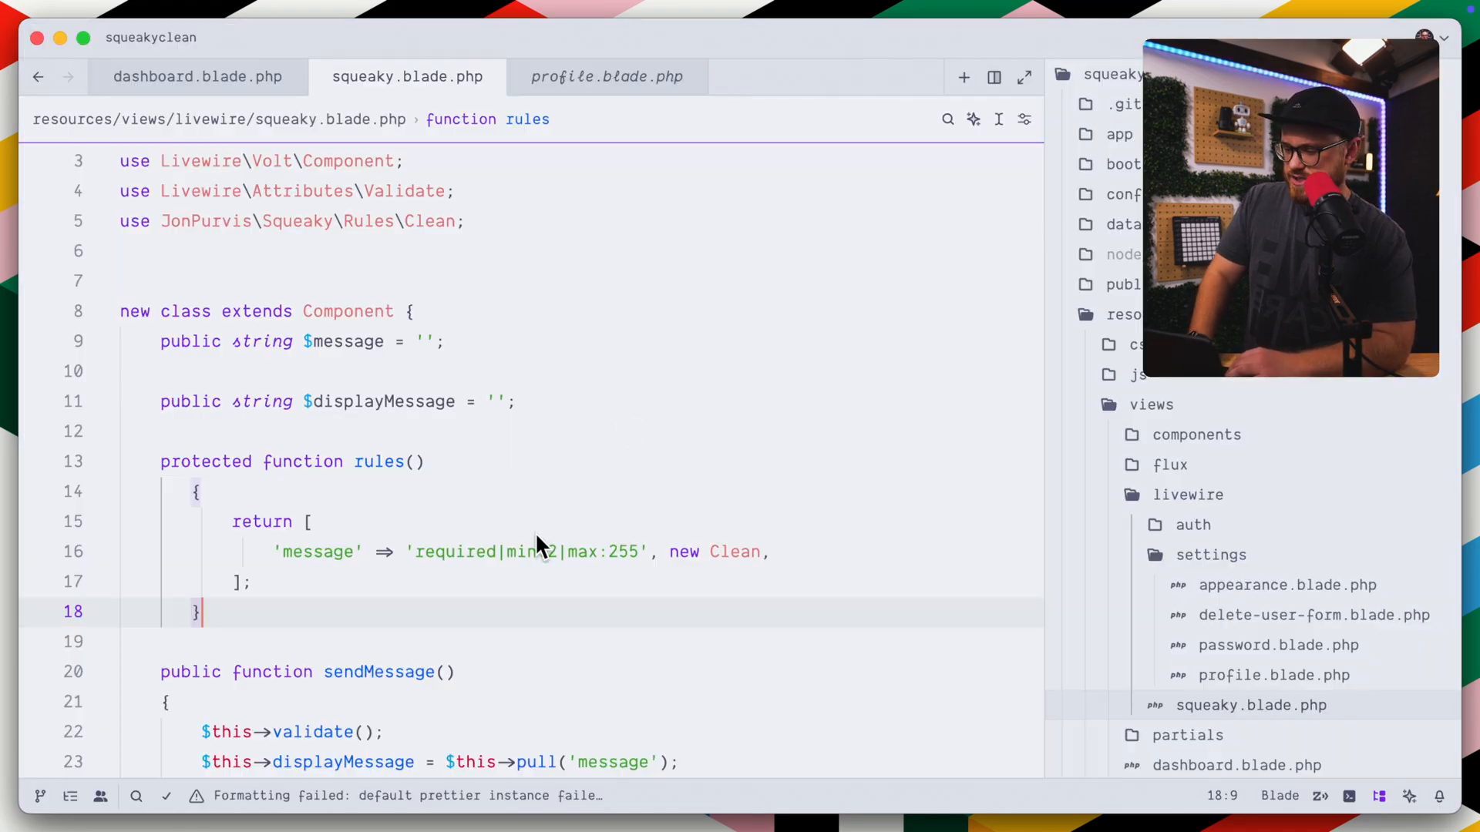
scroll(down, 3)
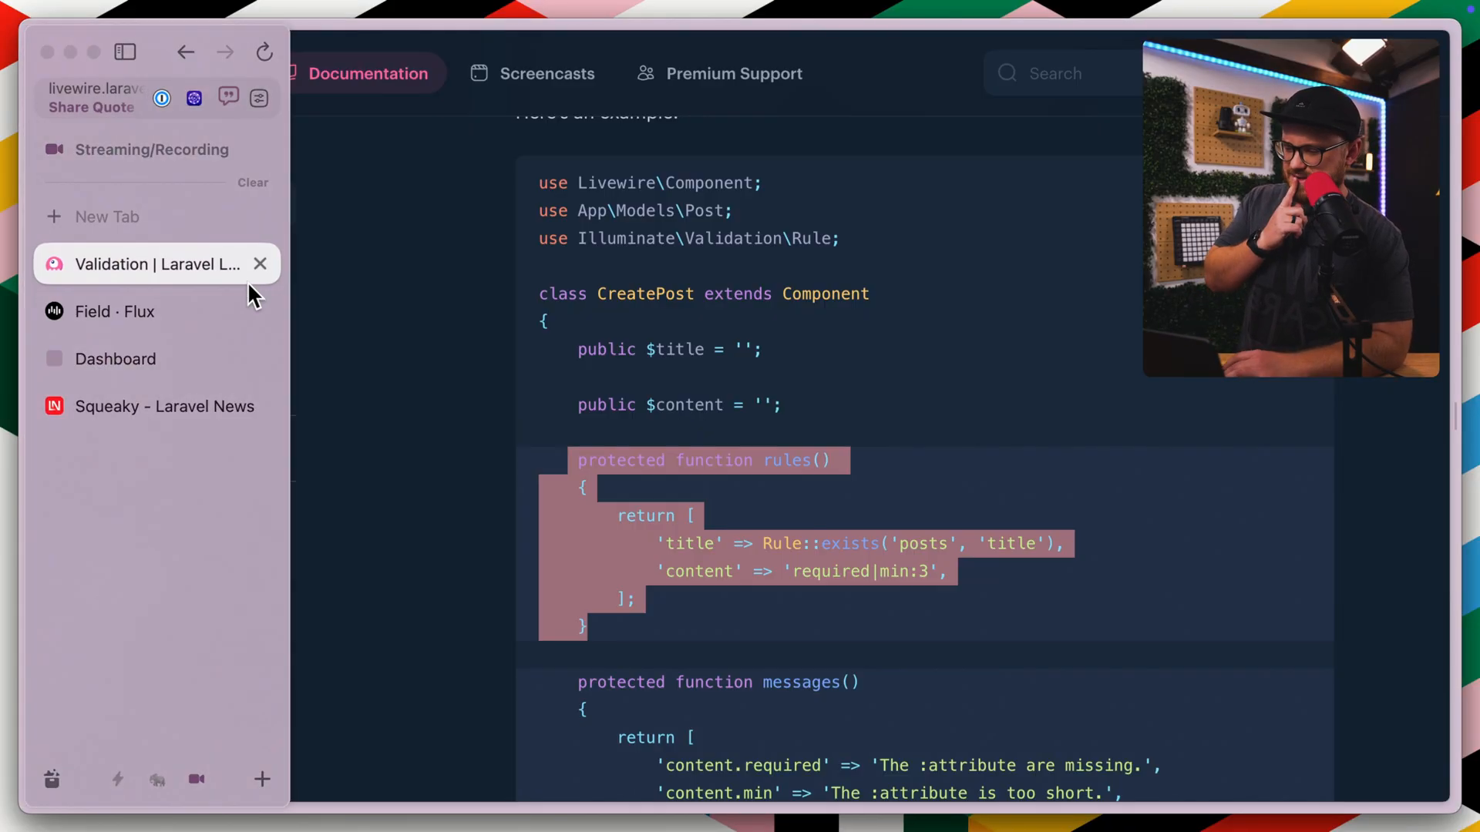
Review the EventController array-style new Clean example in the Squeaky article
click(156, 405)
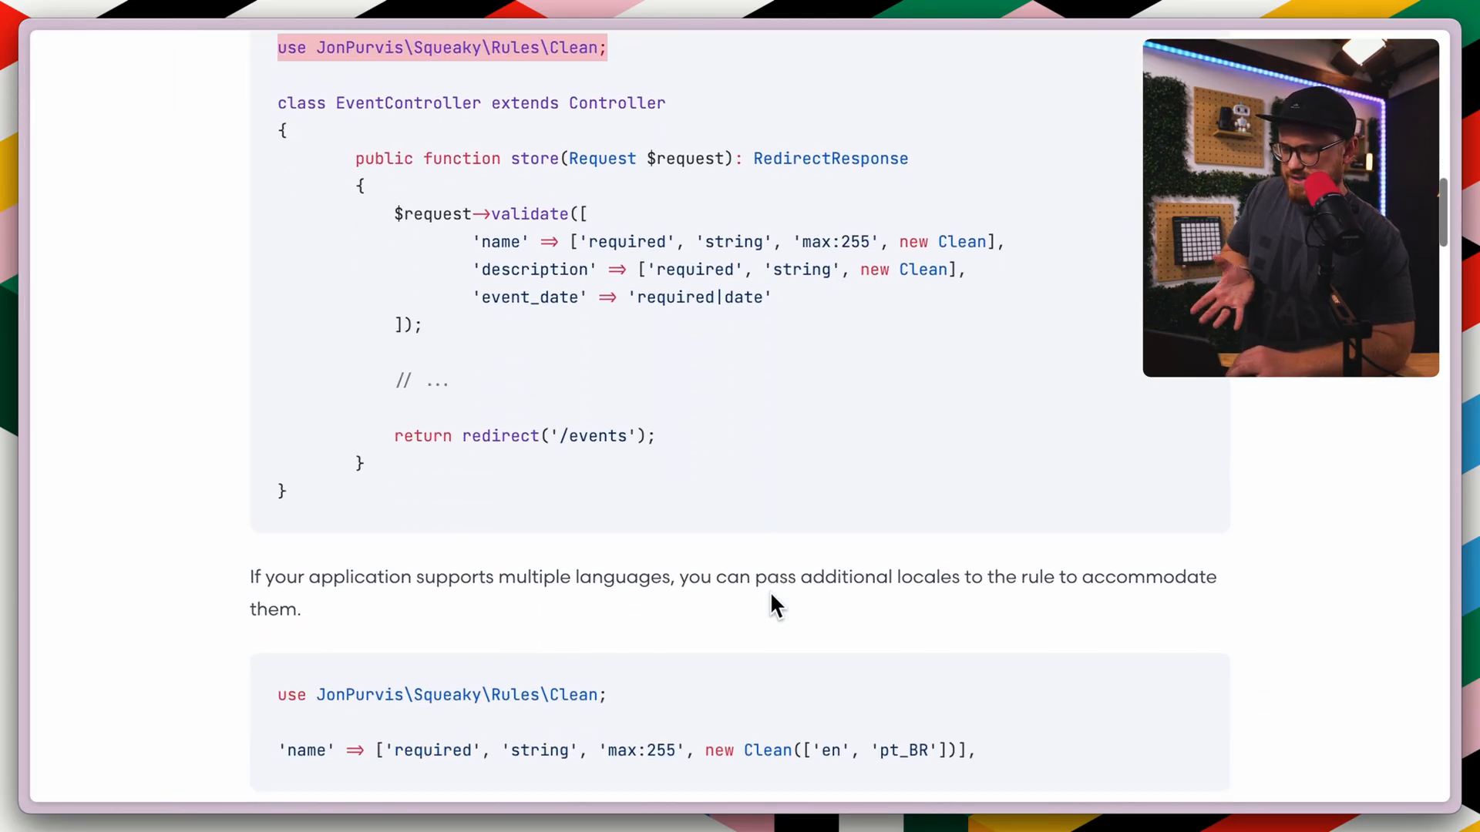
scroll(down, 3)
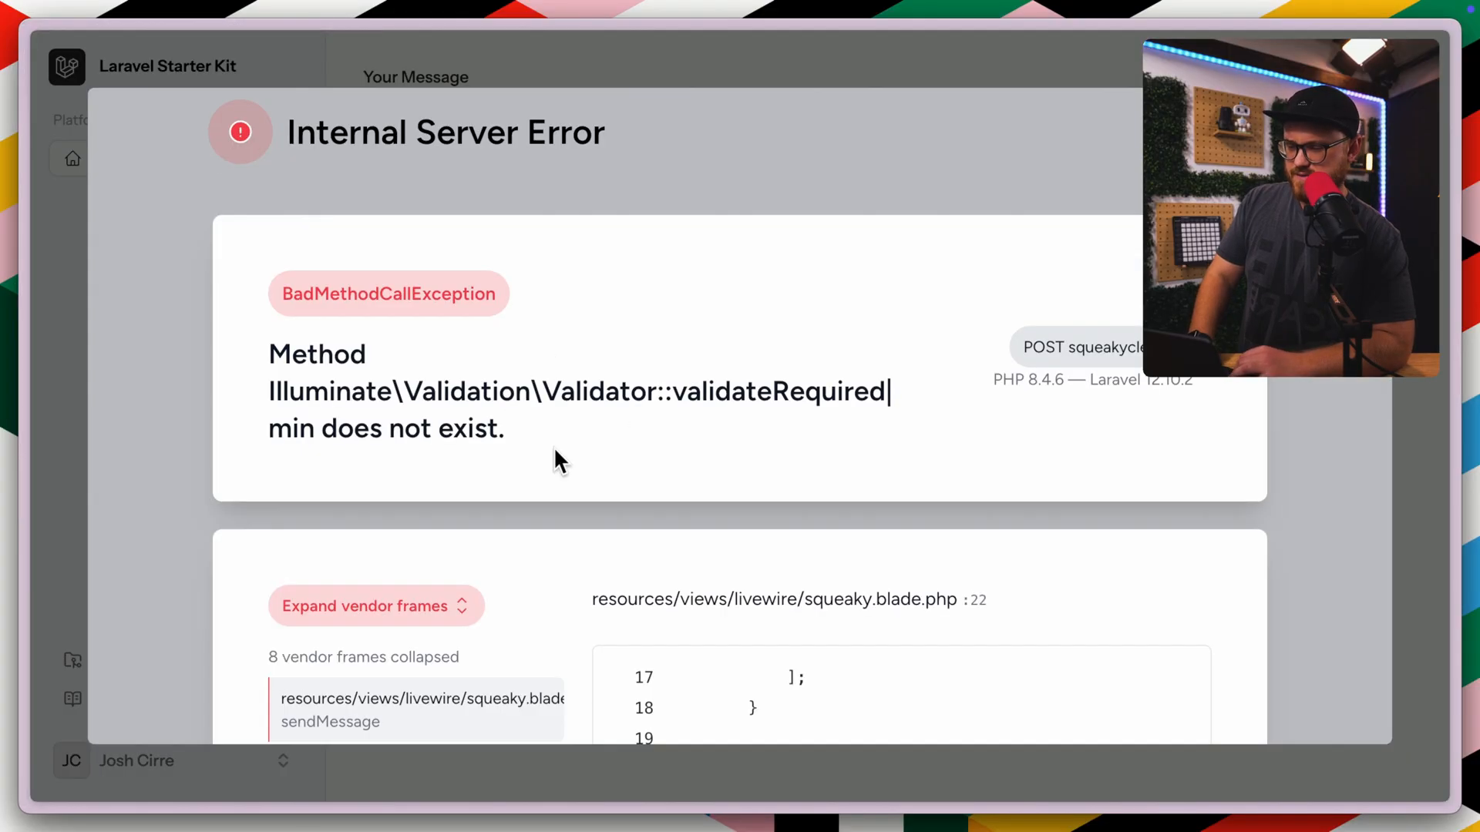
Trace the BadMethodCallException to the $this->validate() call on line 22 of squeaky.blade.php
scroll(down, 3)
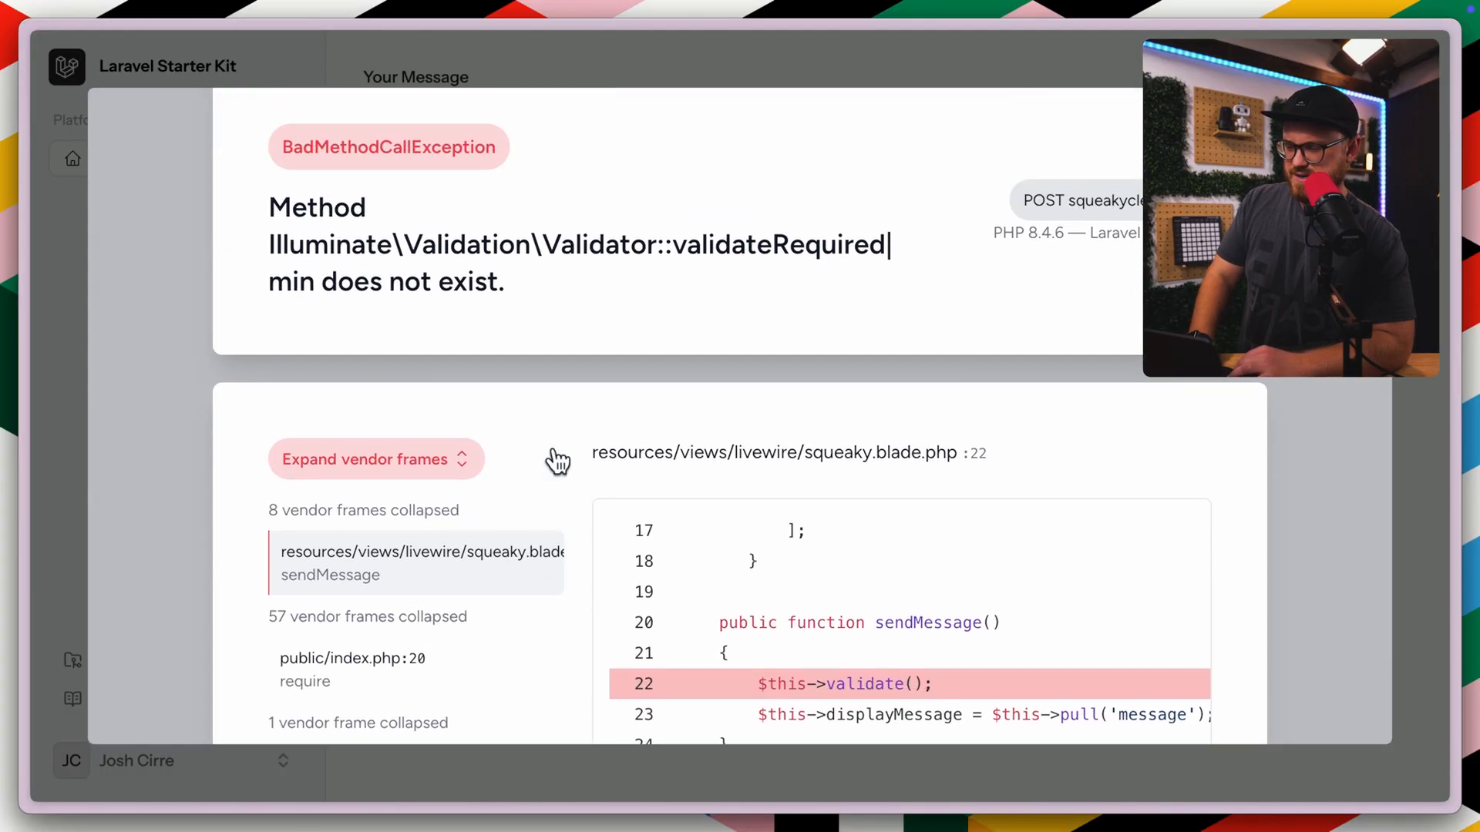
mouse_move(557, 460)
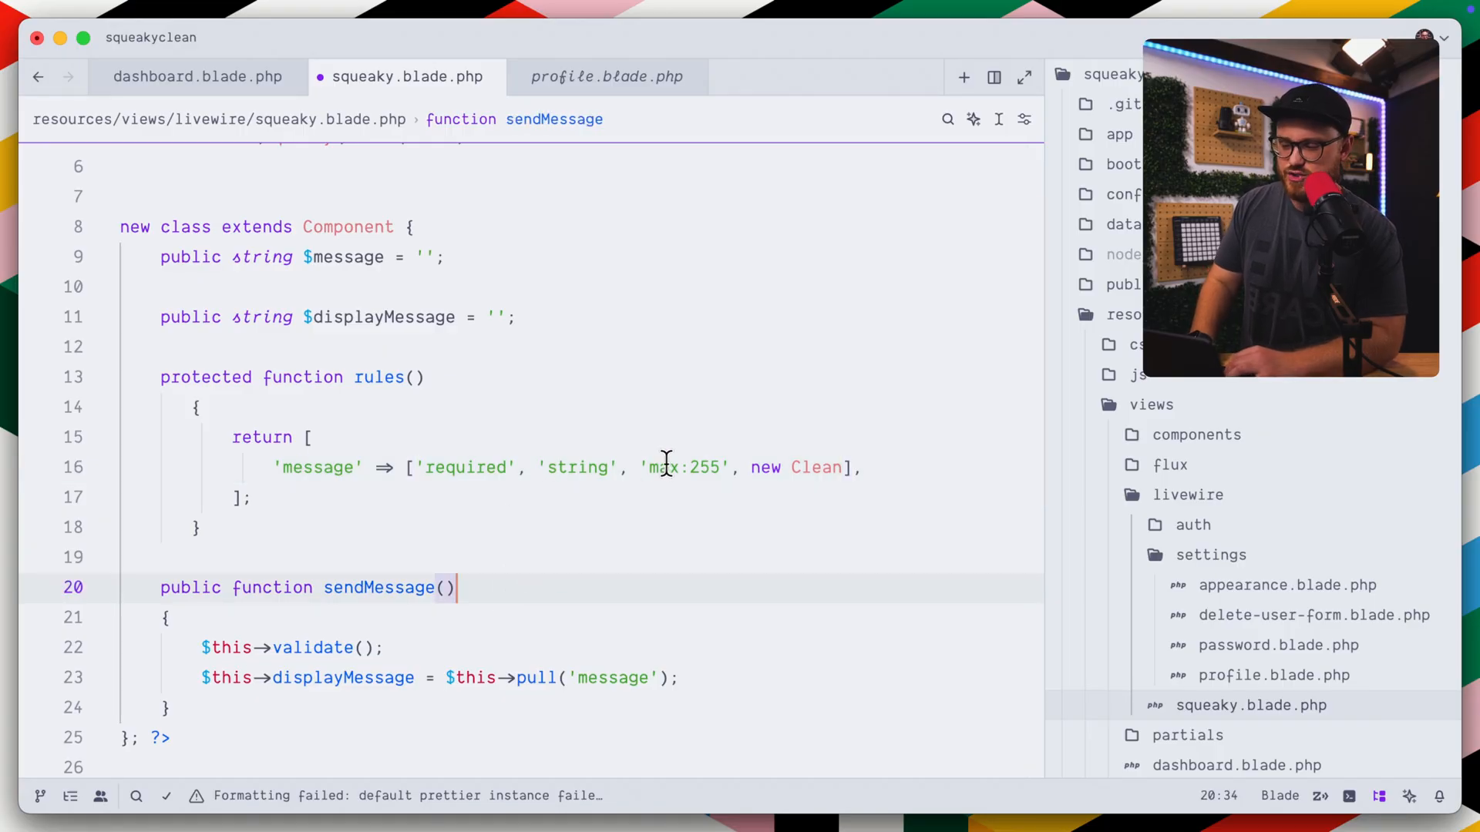
Rewrite the message rules as ['required', 'string', 'max:255', new Clean] and save
click(733, 467)
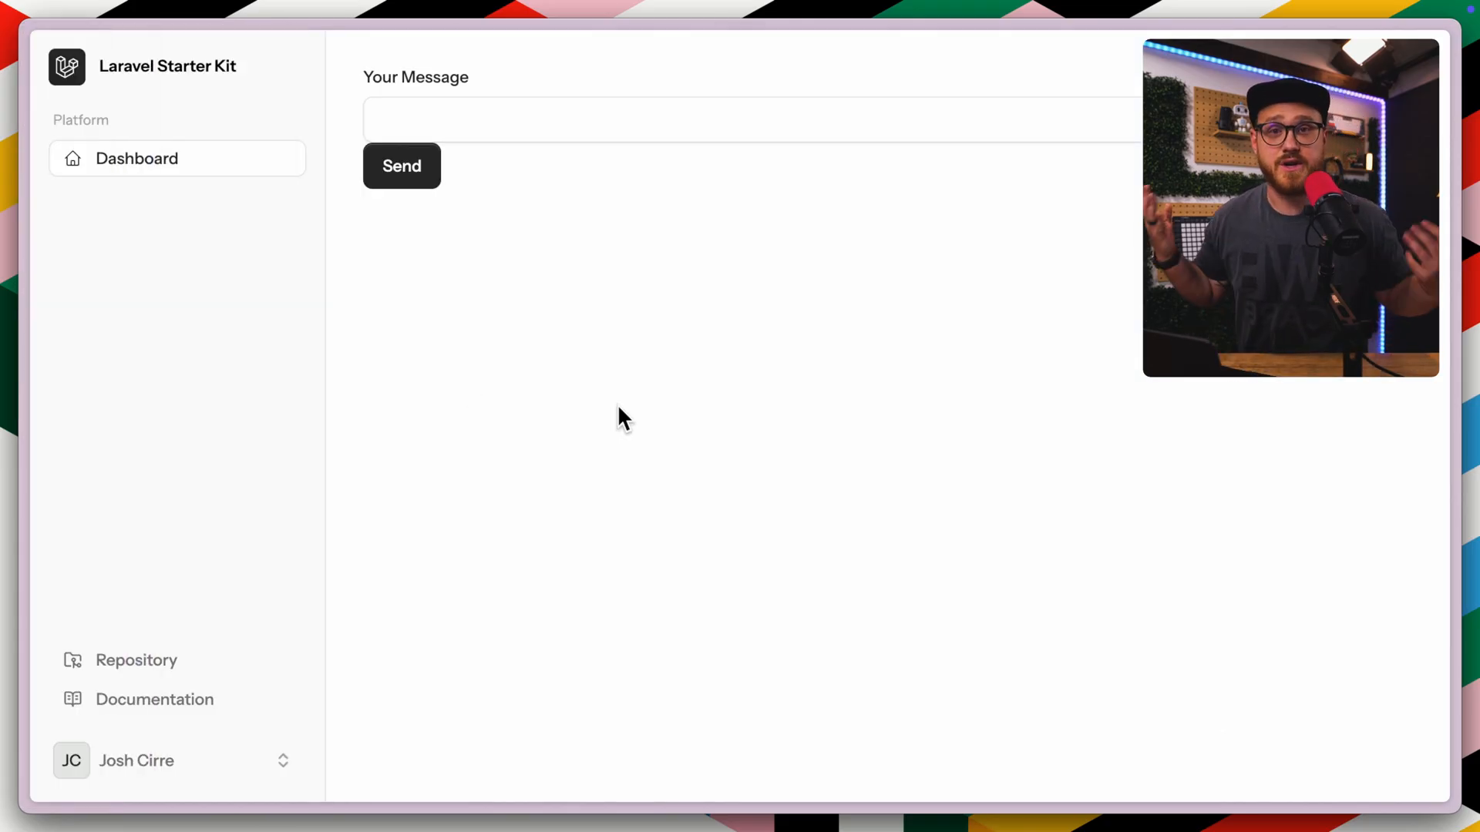
Send 'd', then send 'duck' and confirm it is accepted and displayed
text(d)
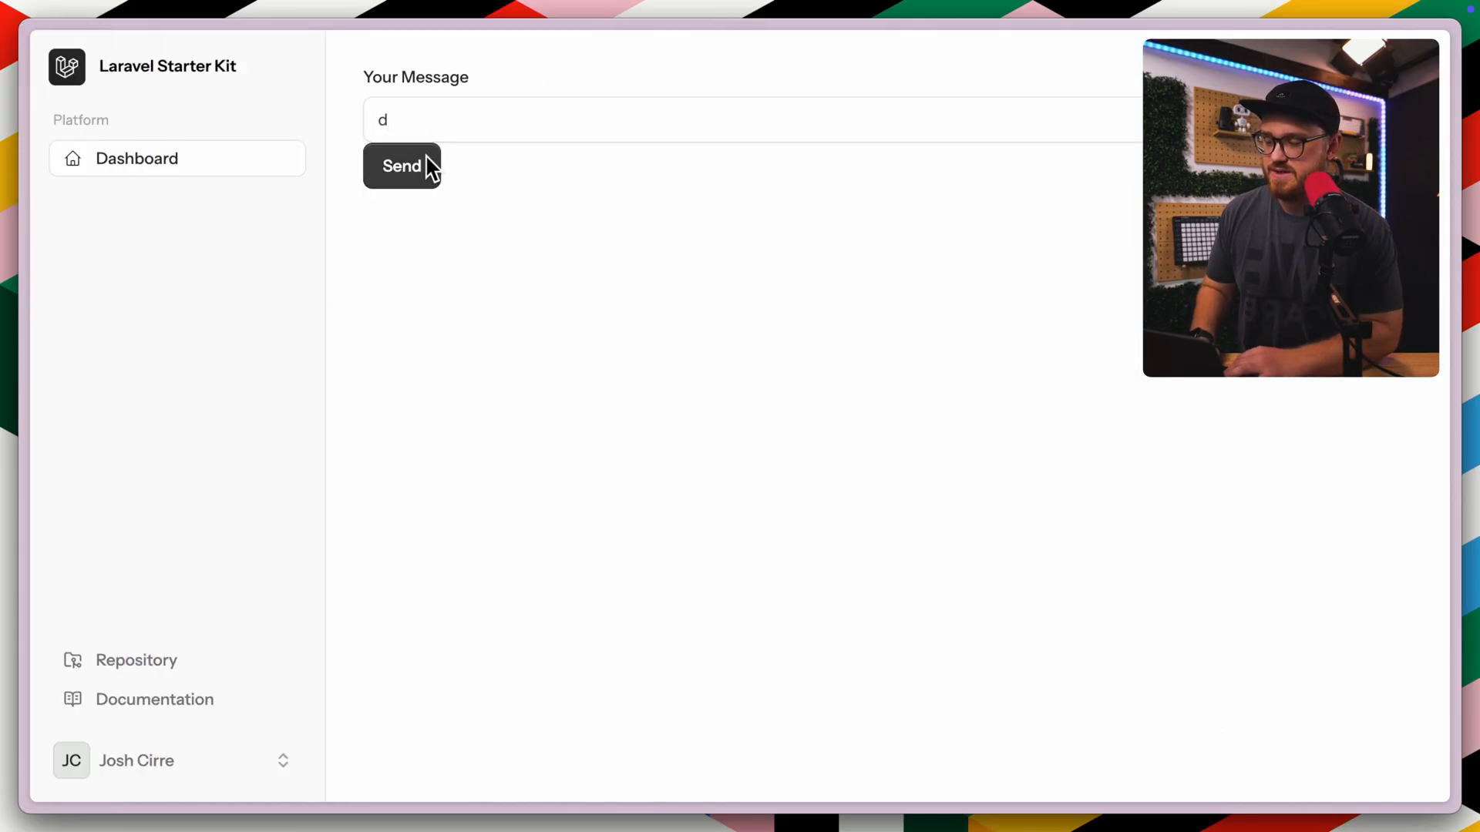
click(401, 166)
text(shit)
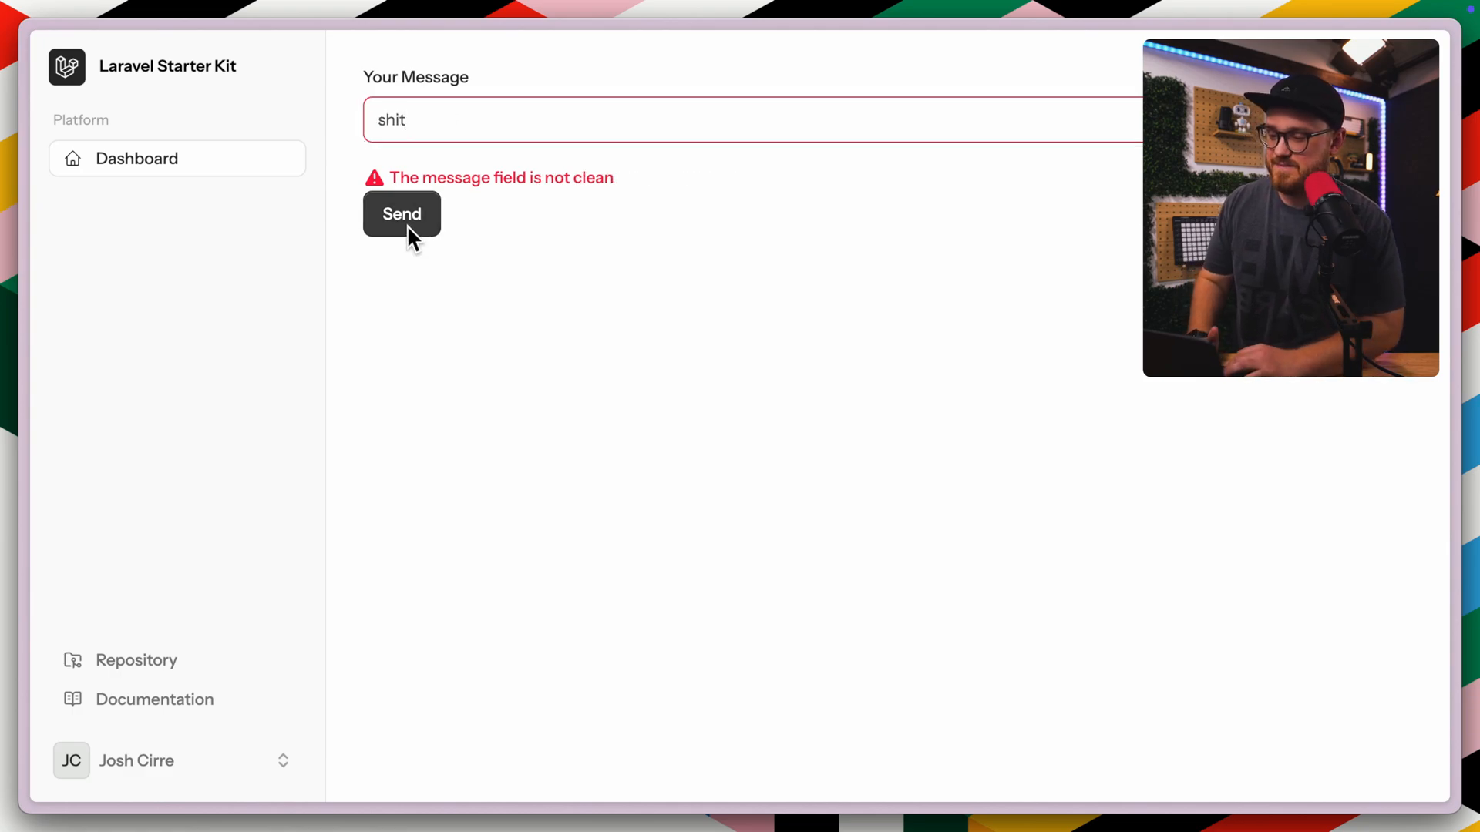
mouse_move(538, 399)
text(fuck)
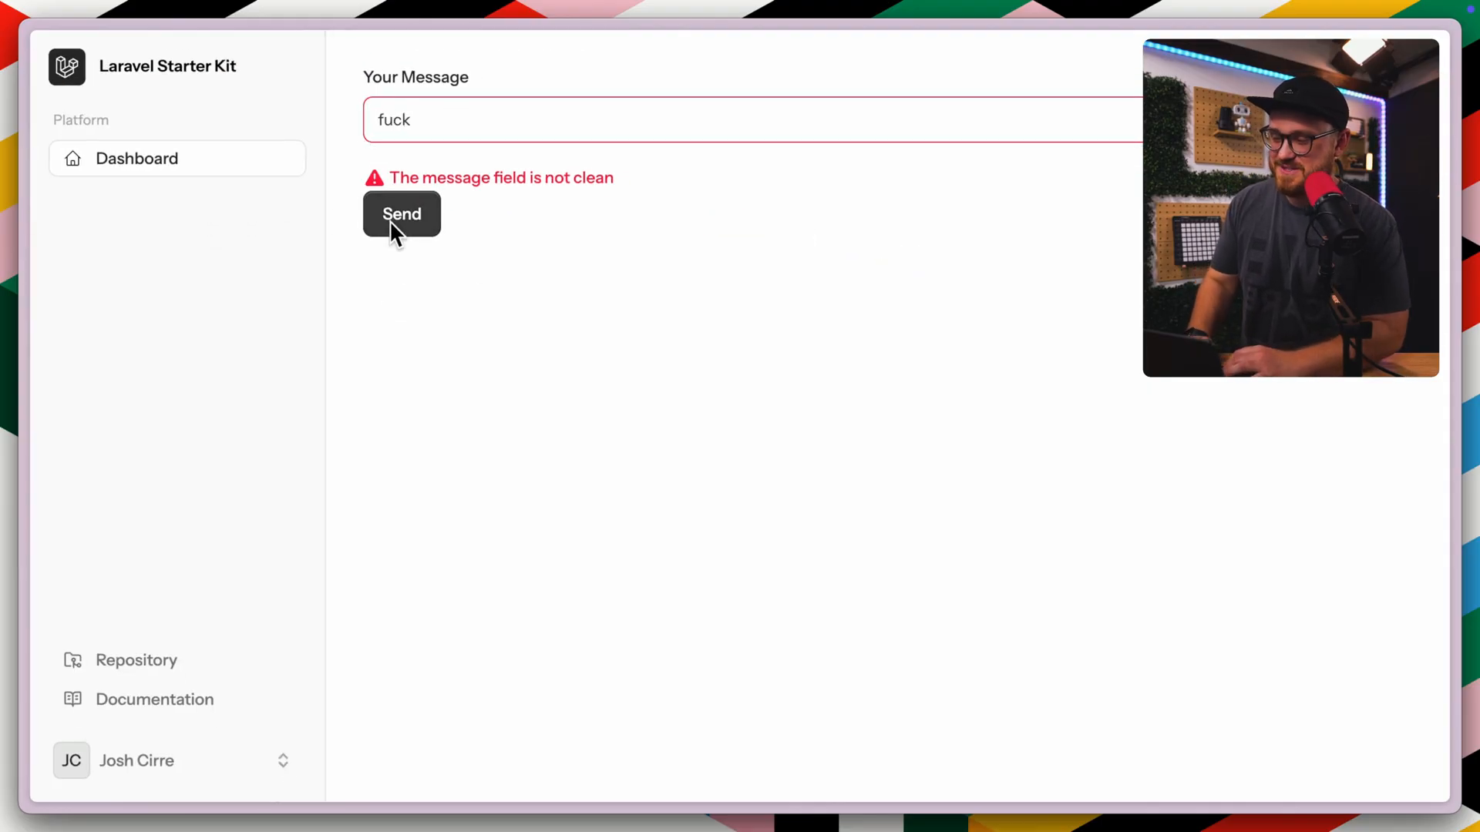
key(Backspace)
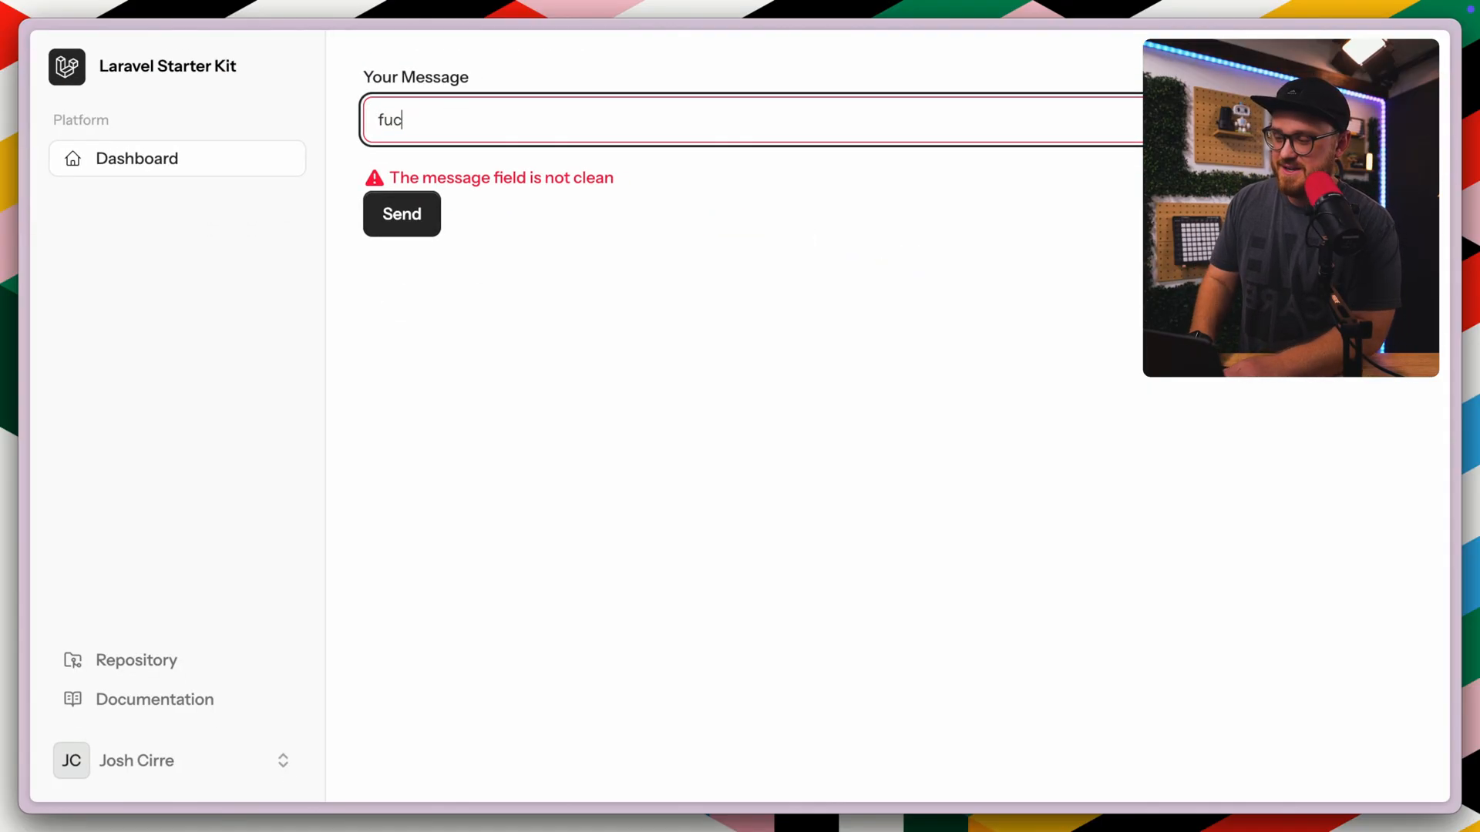
text(duck)
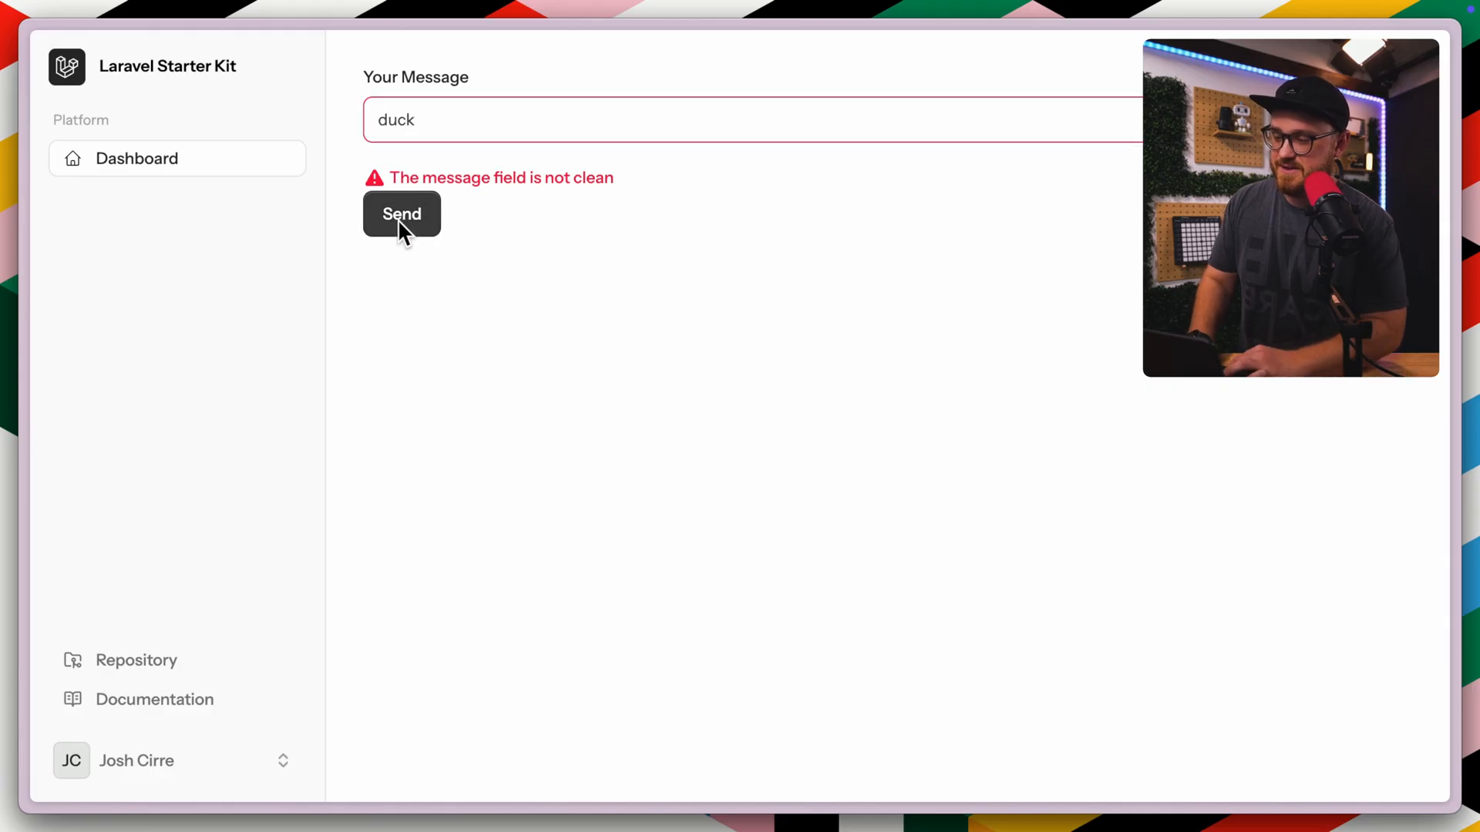
click(400, 213)
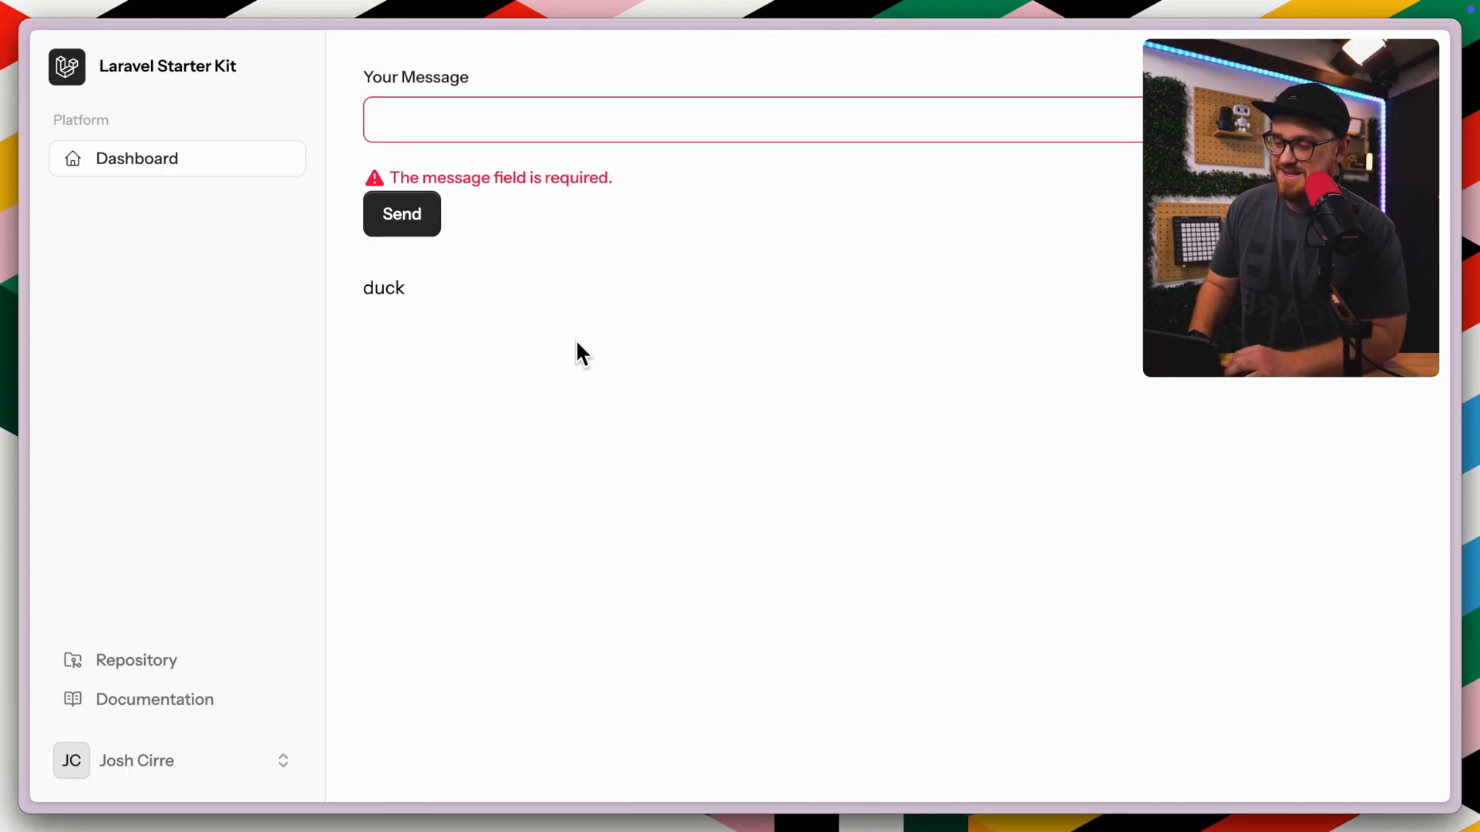
Enter the profane word 'ass' to confirm it is rejected as not clean
click(498, 121)
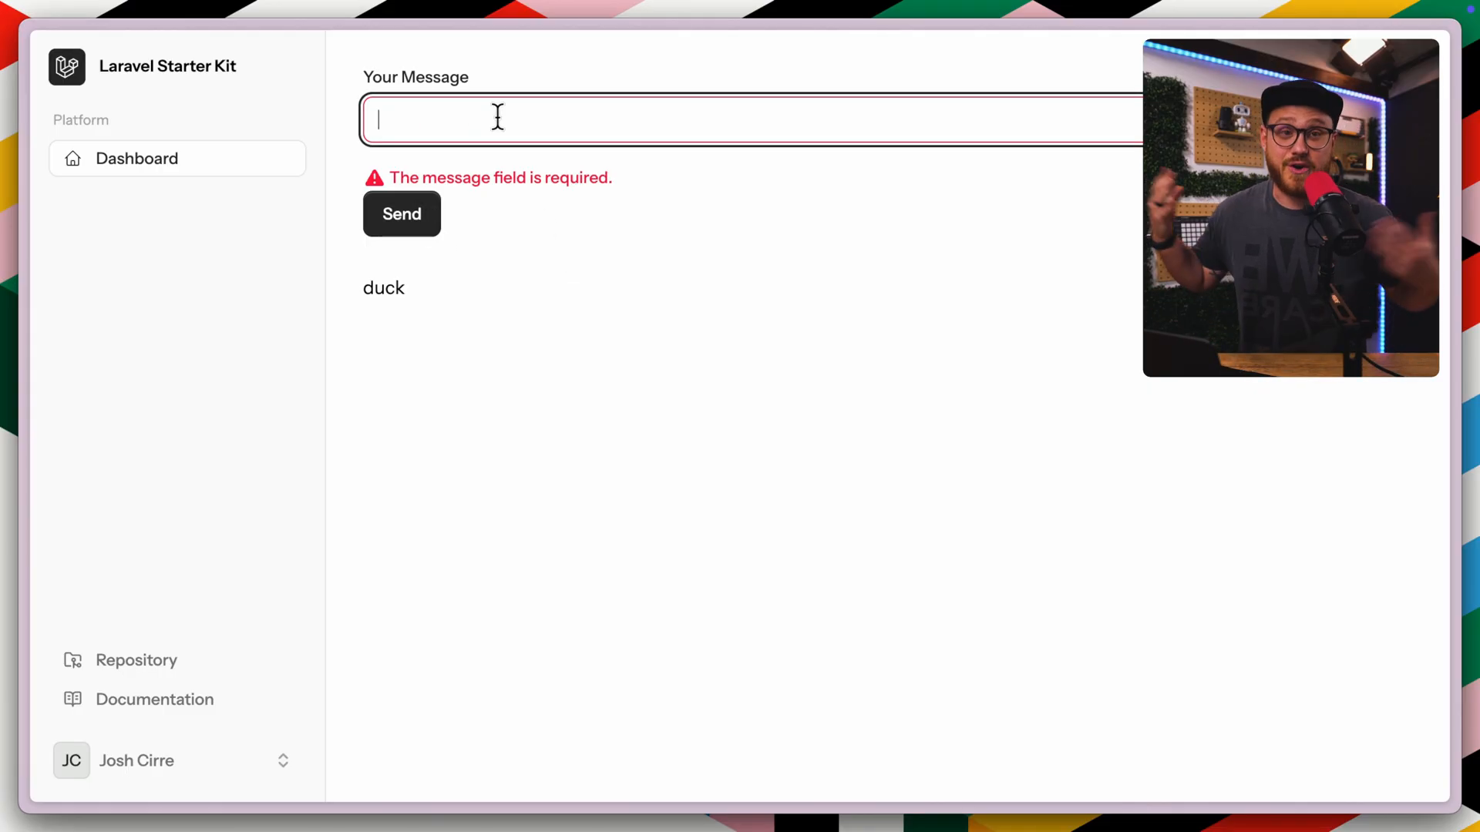
text(ass)
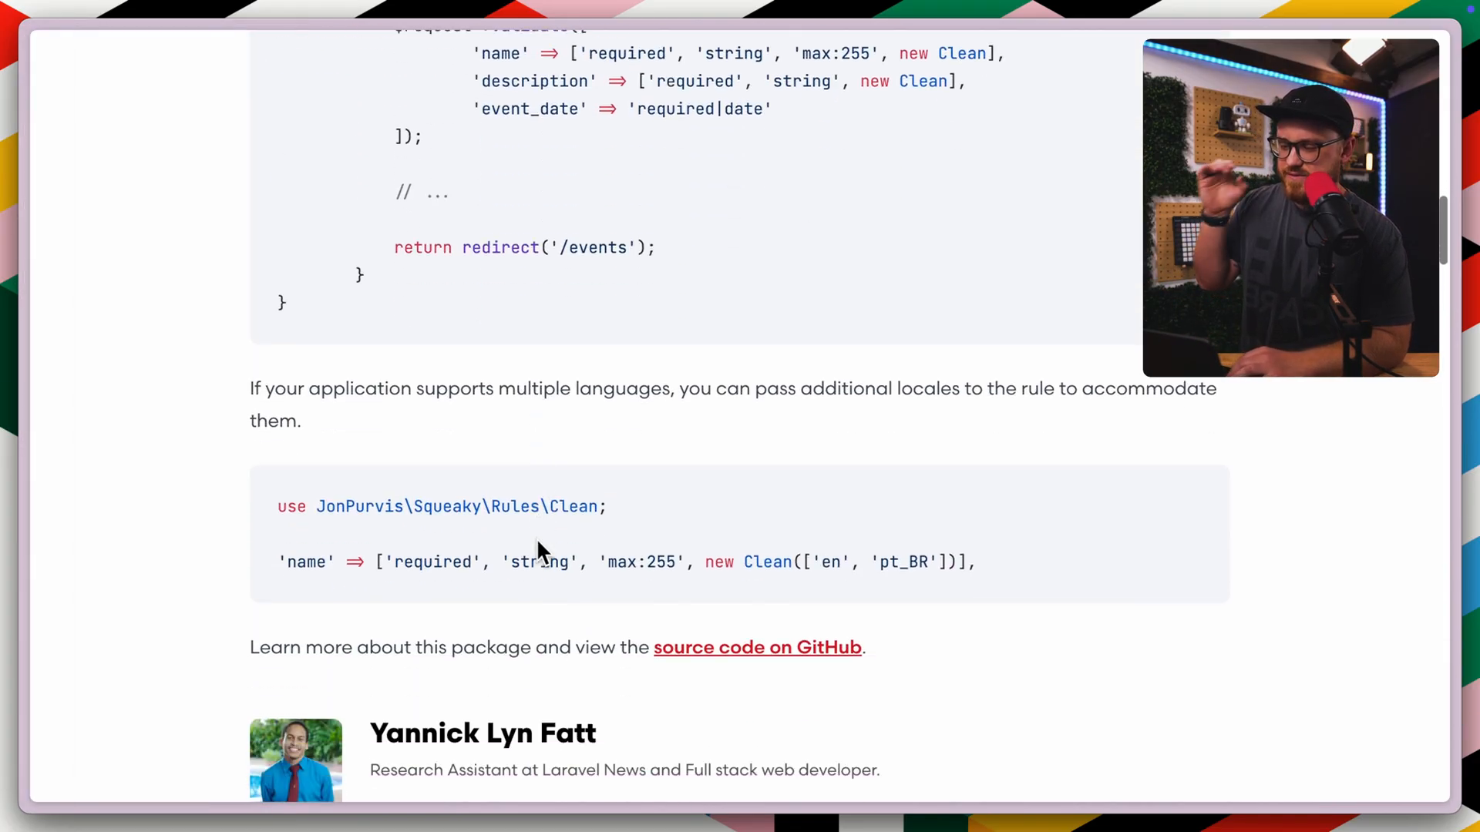
Read the Squeaky README usage examples and follow the Profanify repository link
scroll(down, 3)
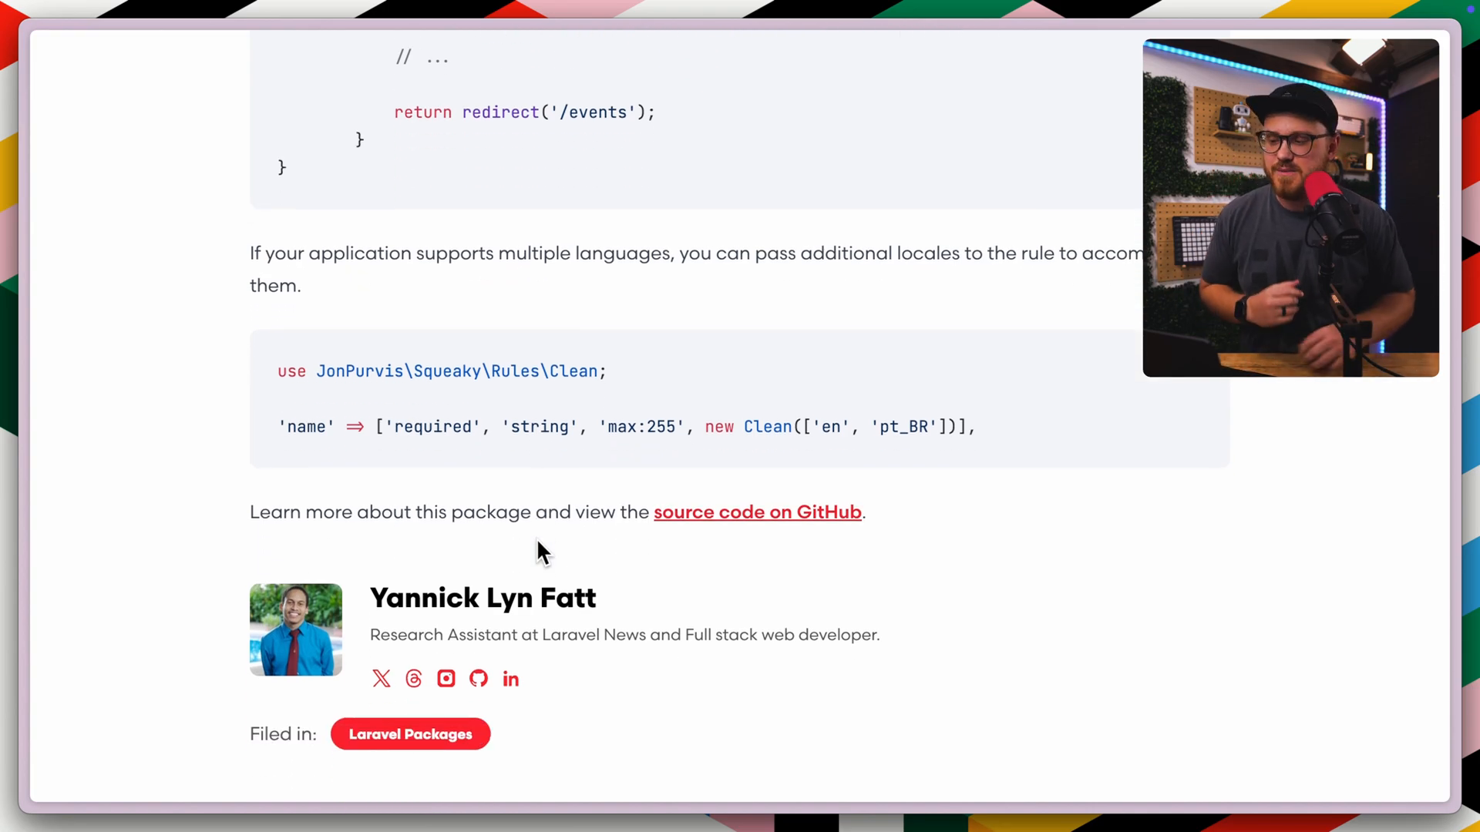
scroll(up, 3)
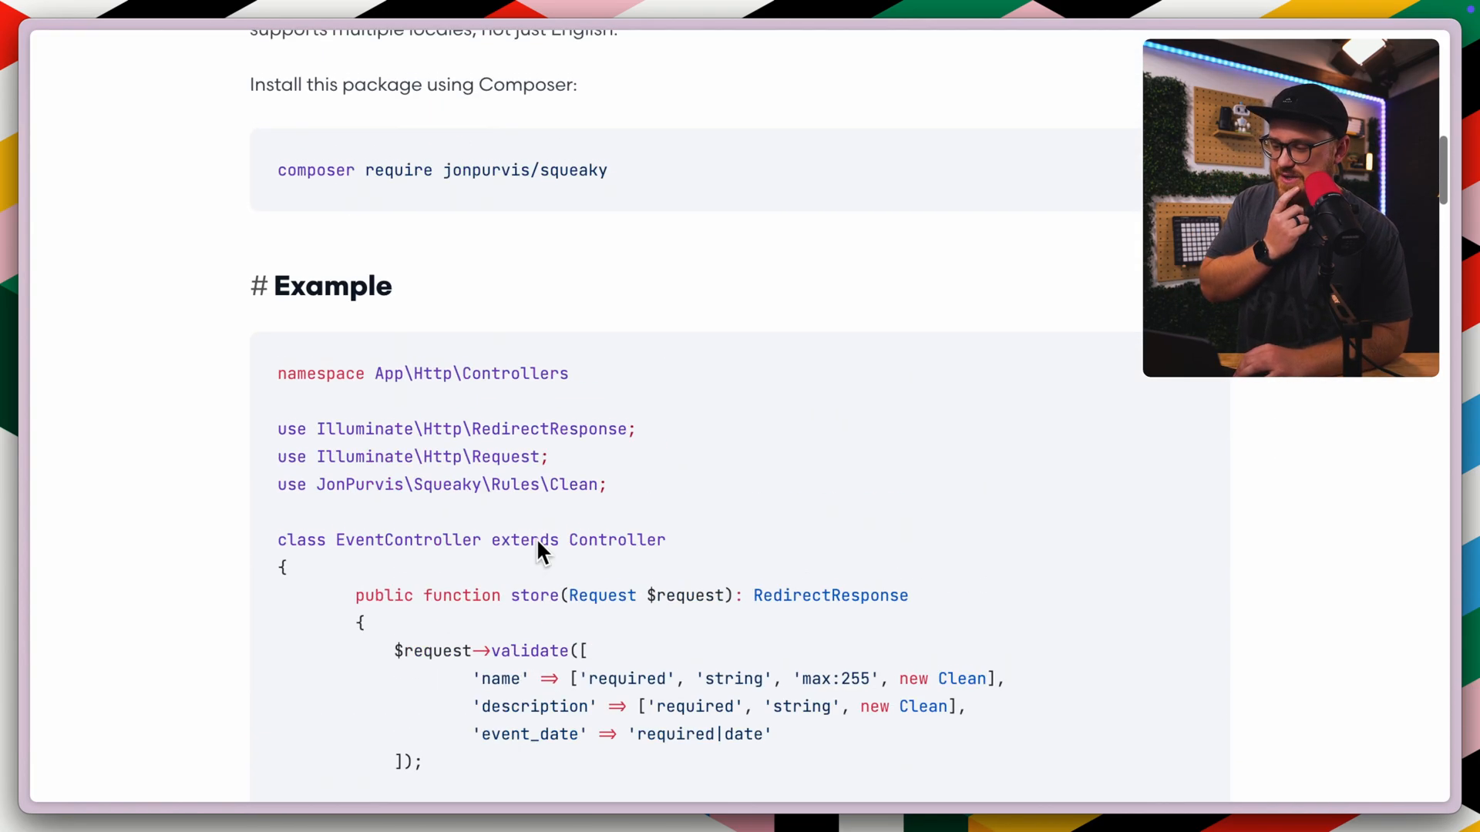
scroll(down, 3)
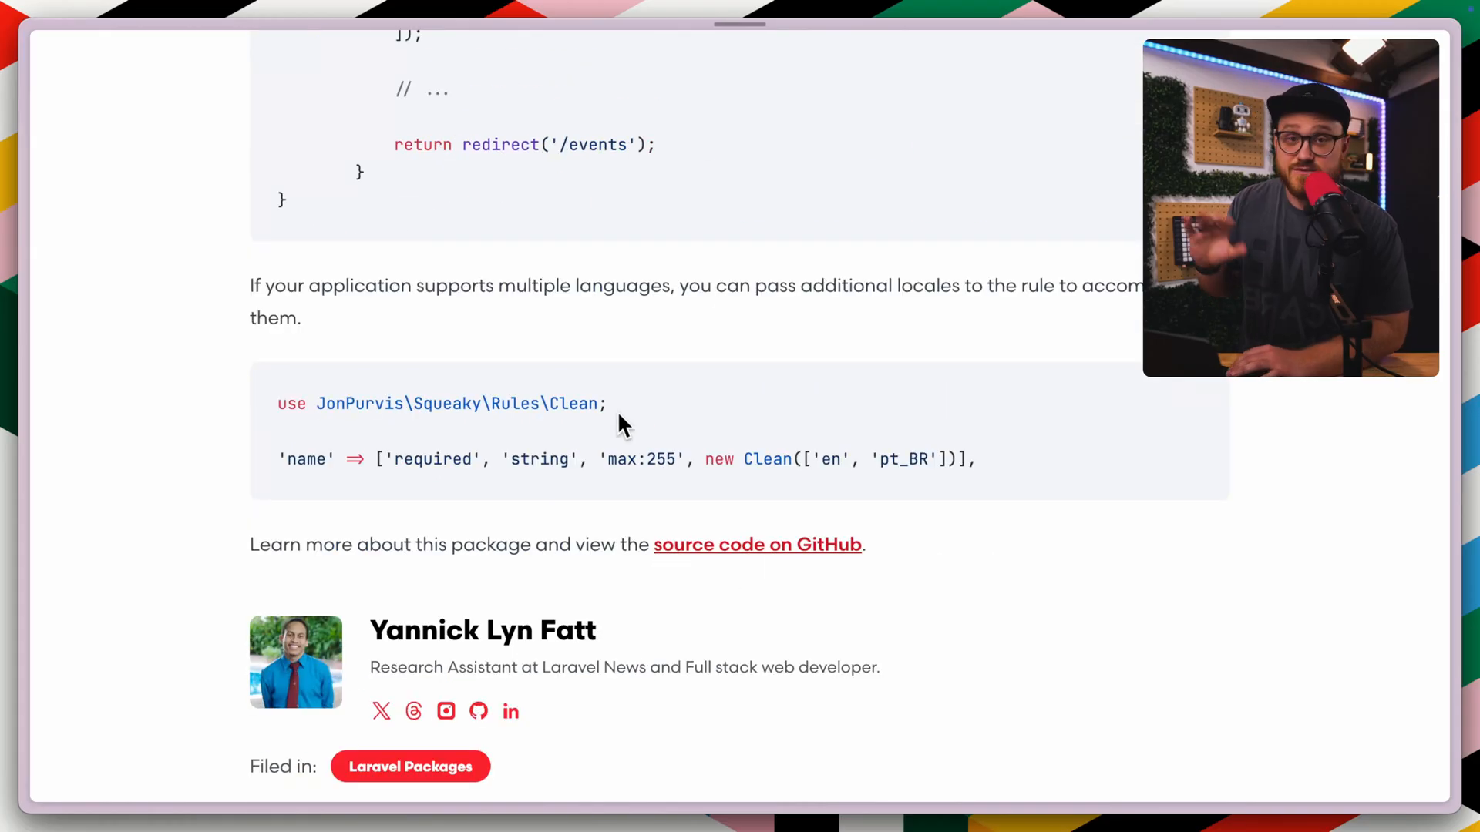
click(755, 544)
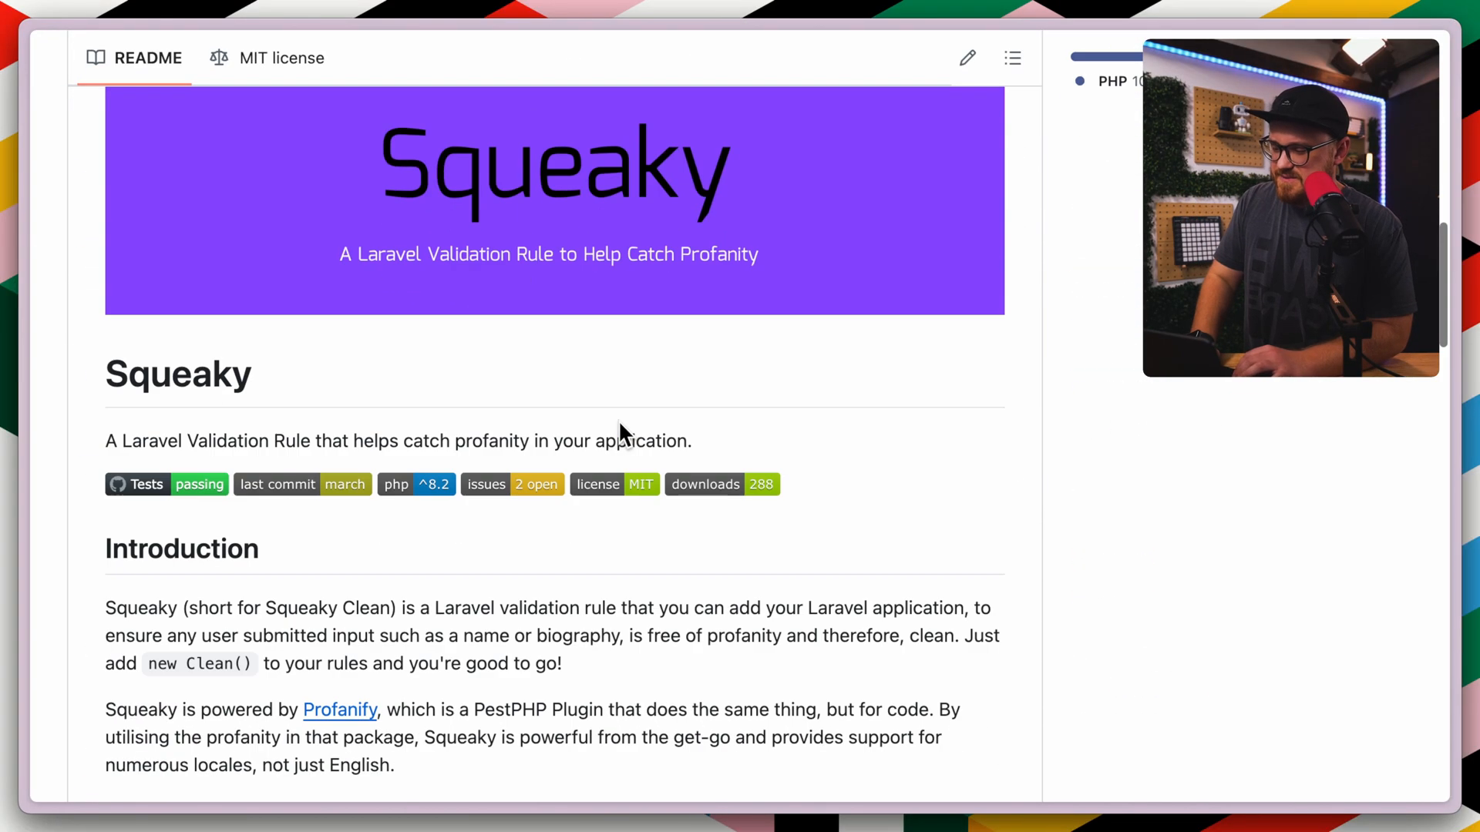
Scroll through the locale options, contributing section and file listing of the repository
scroll(down, 3)
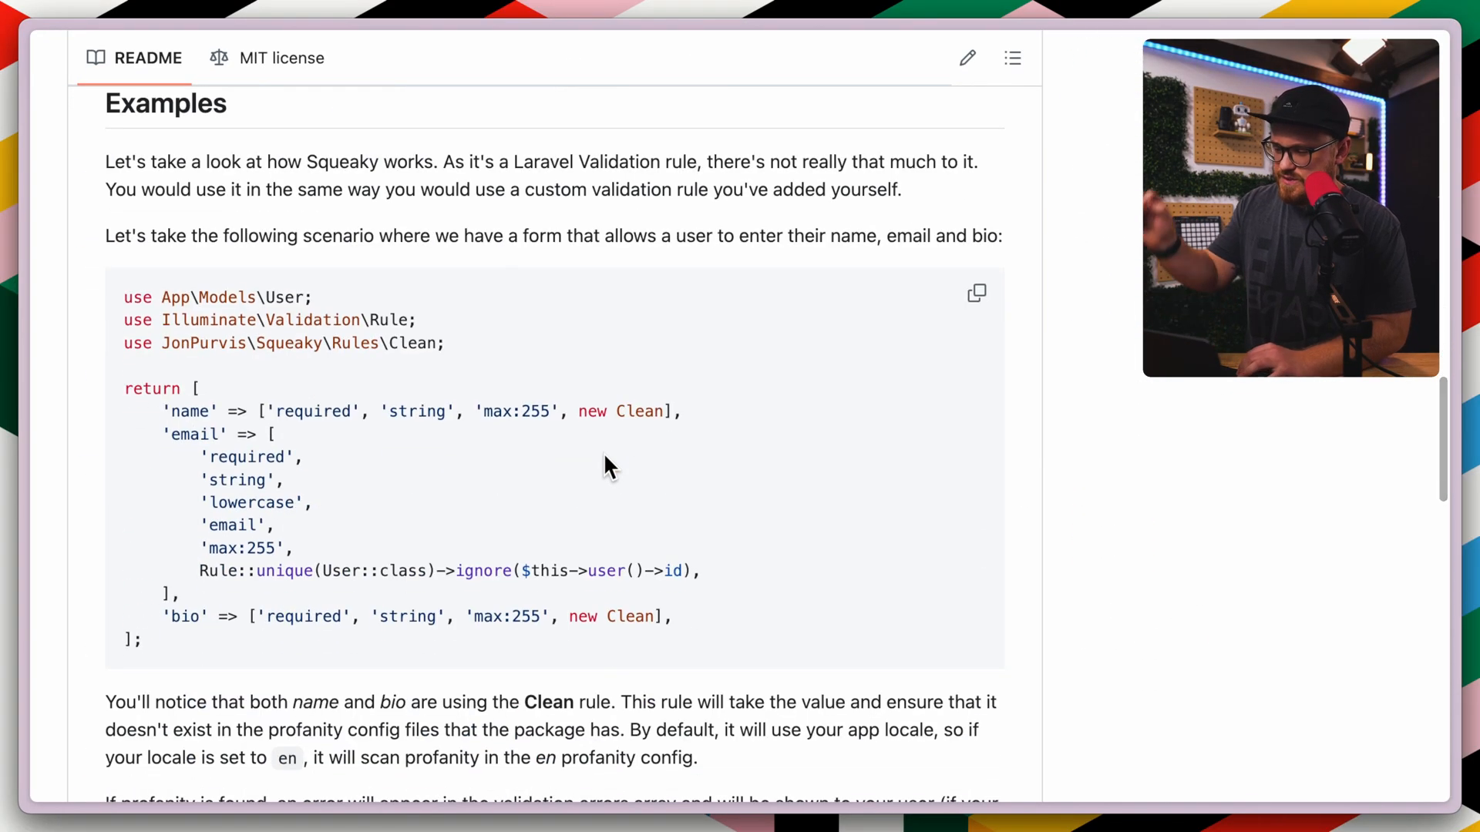
scroll(down, 3)
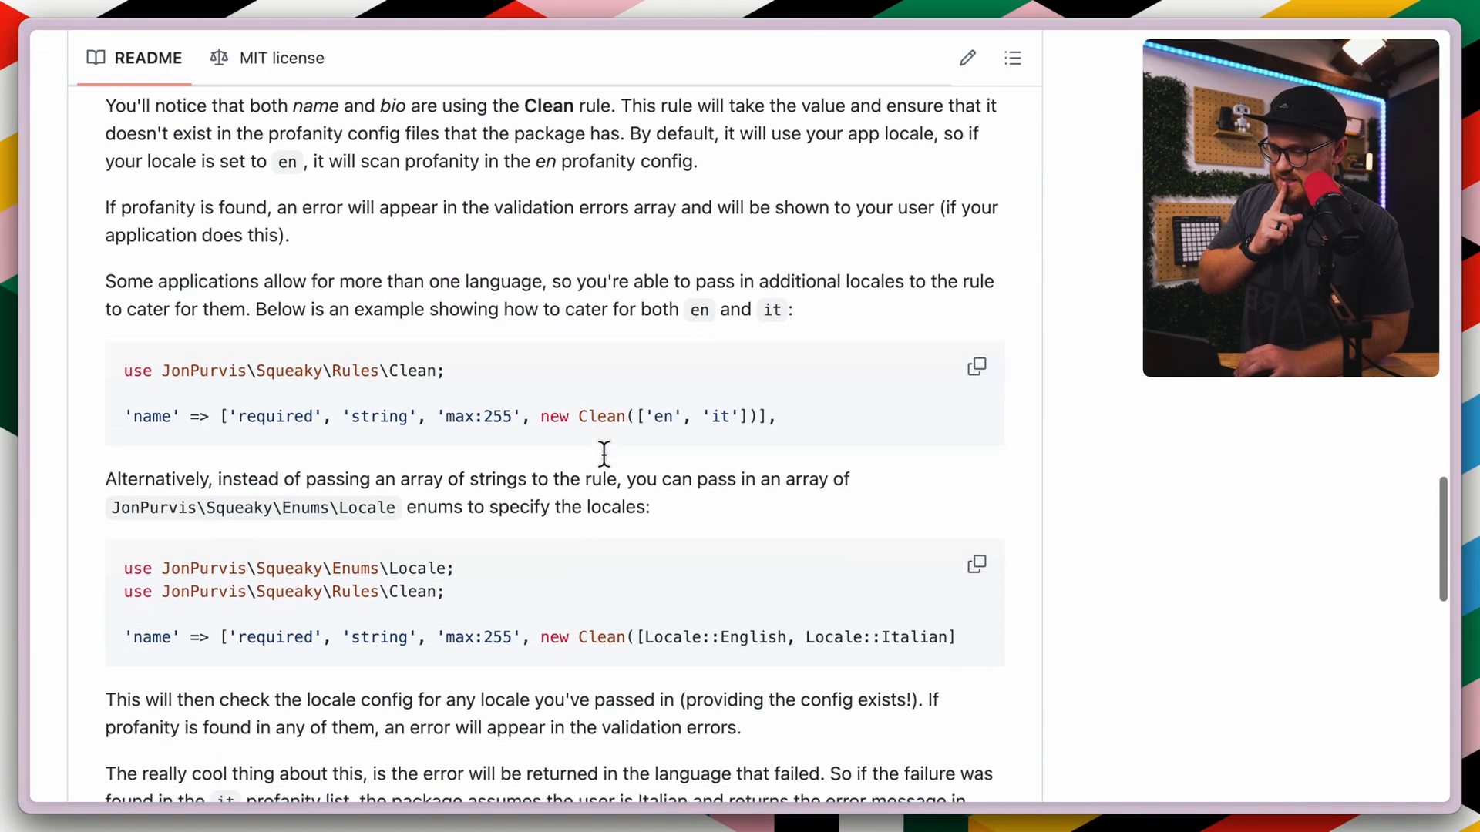
scroll(down, 3)
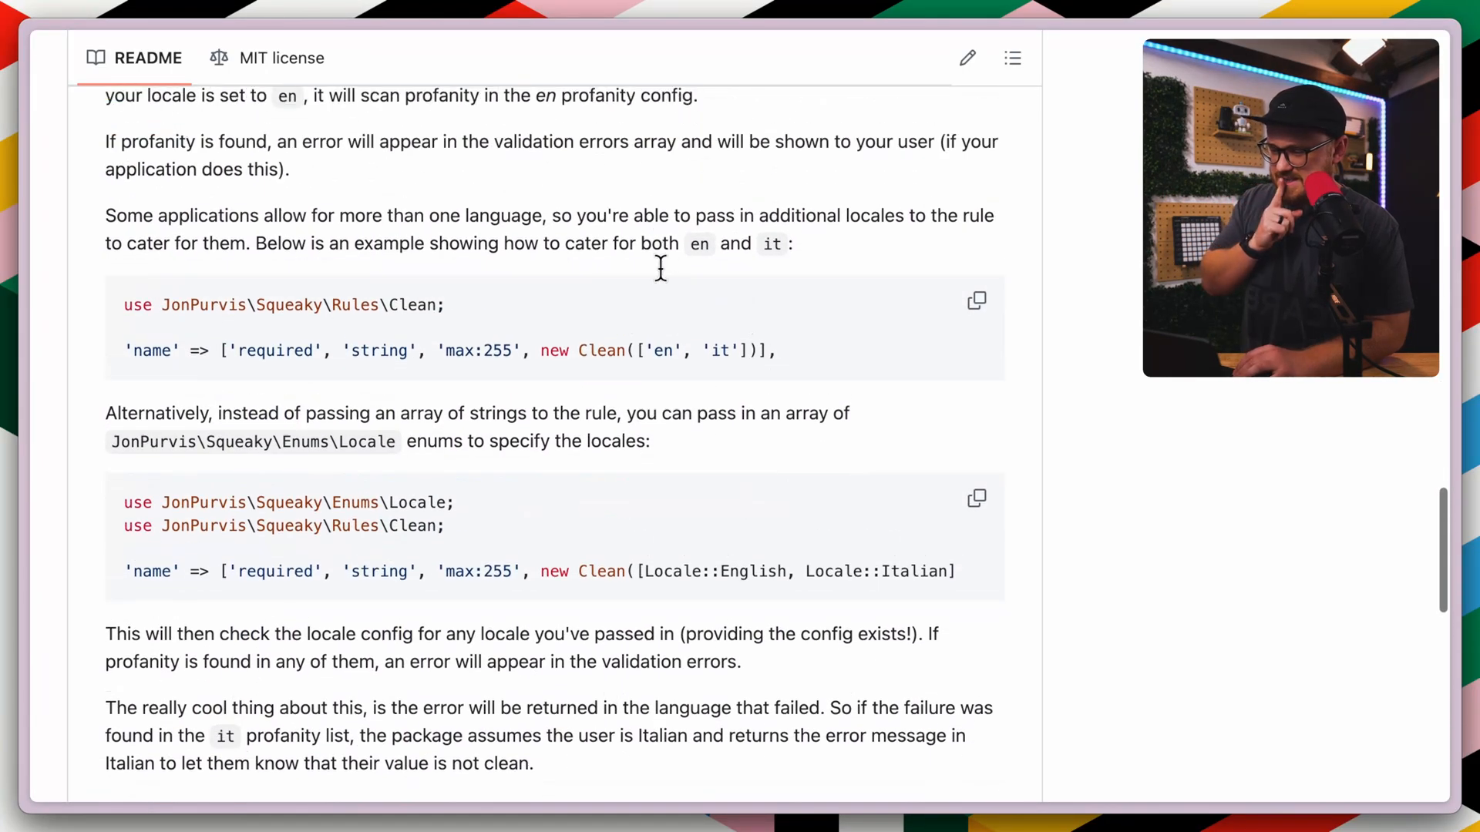
scroll(down, 3)
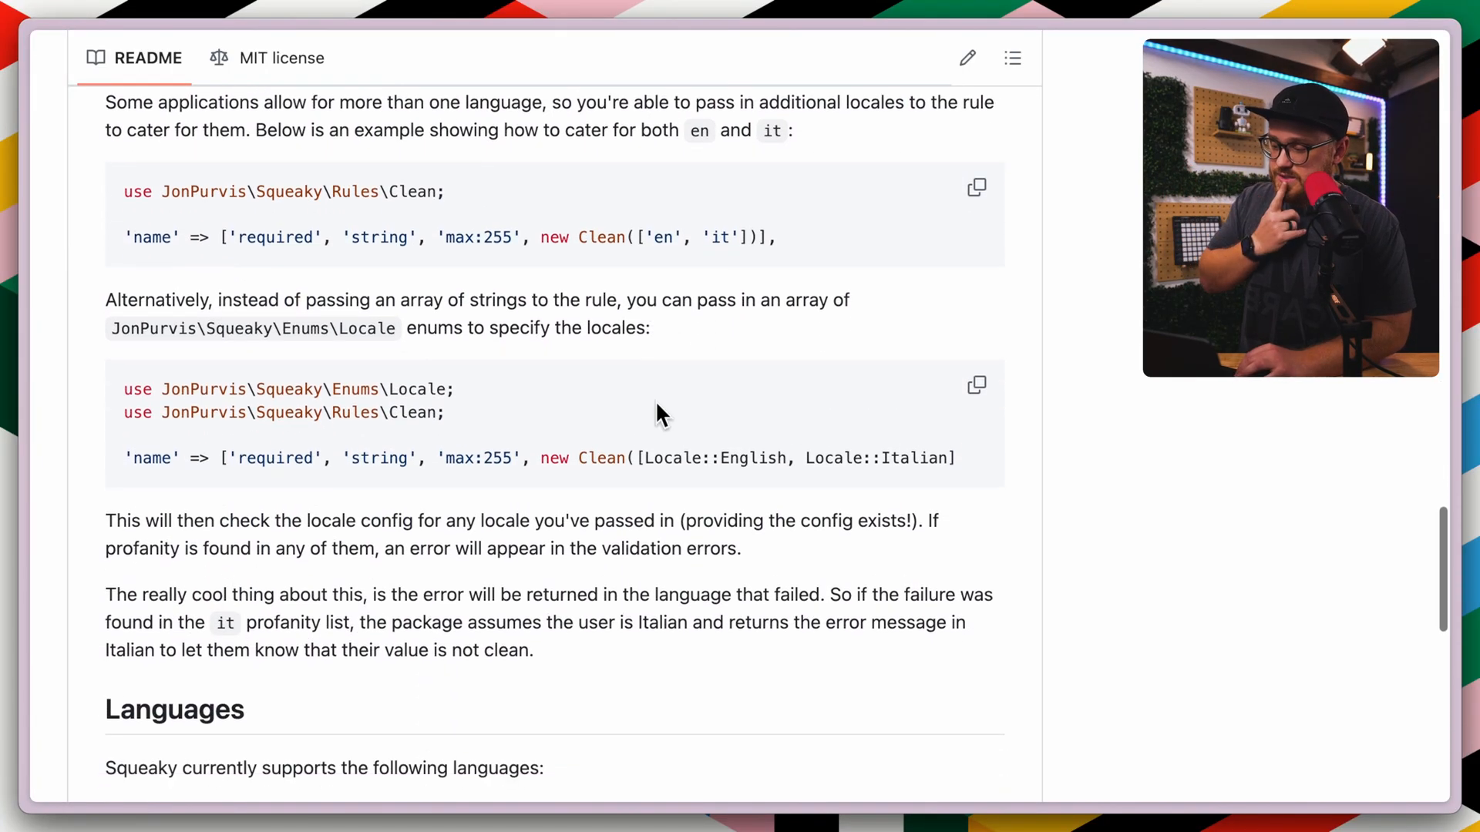
scroll(down, 3)
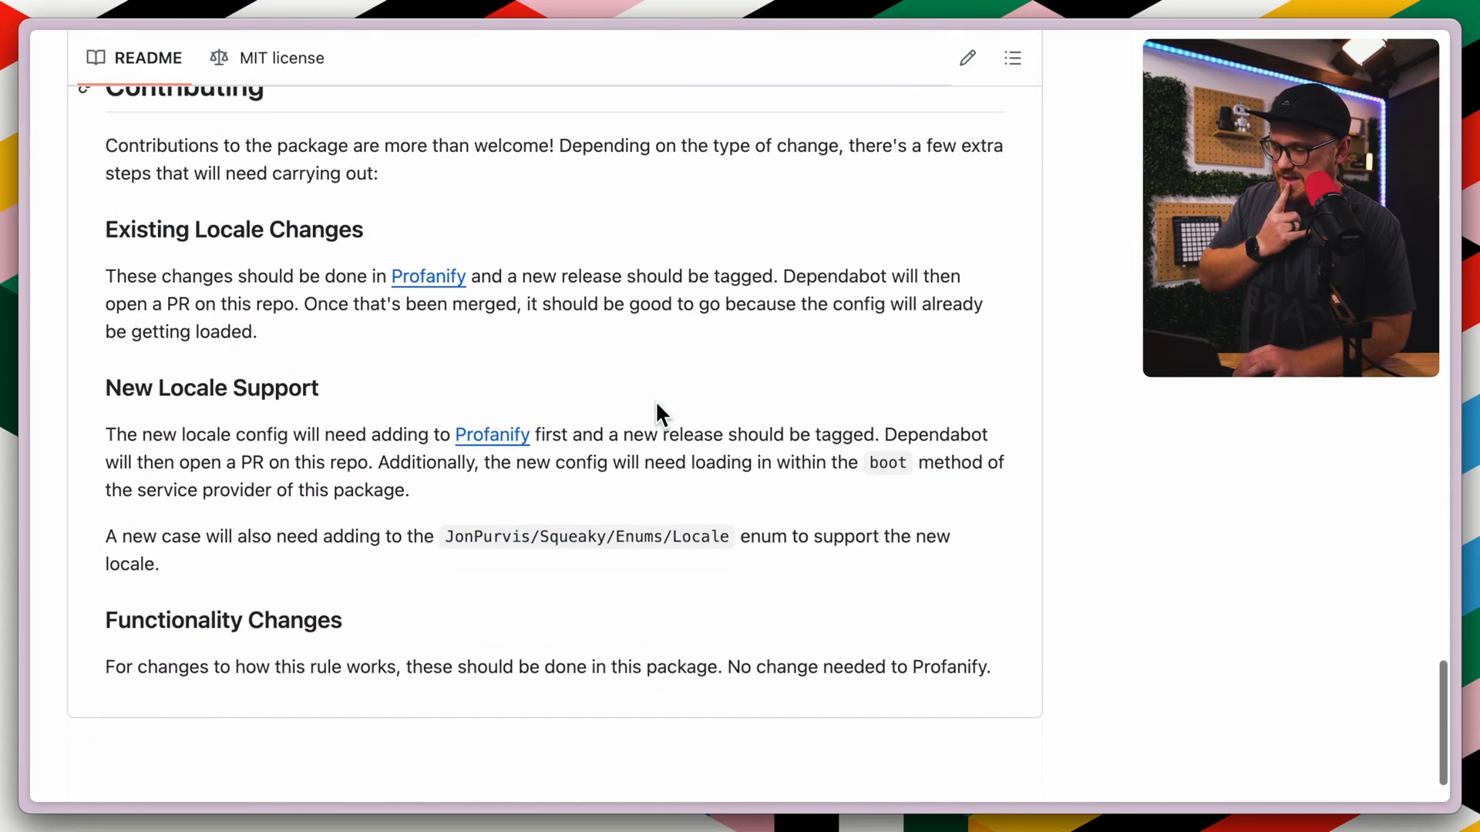
scroll(down, 3)
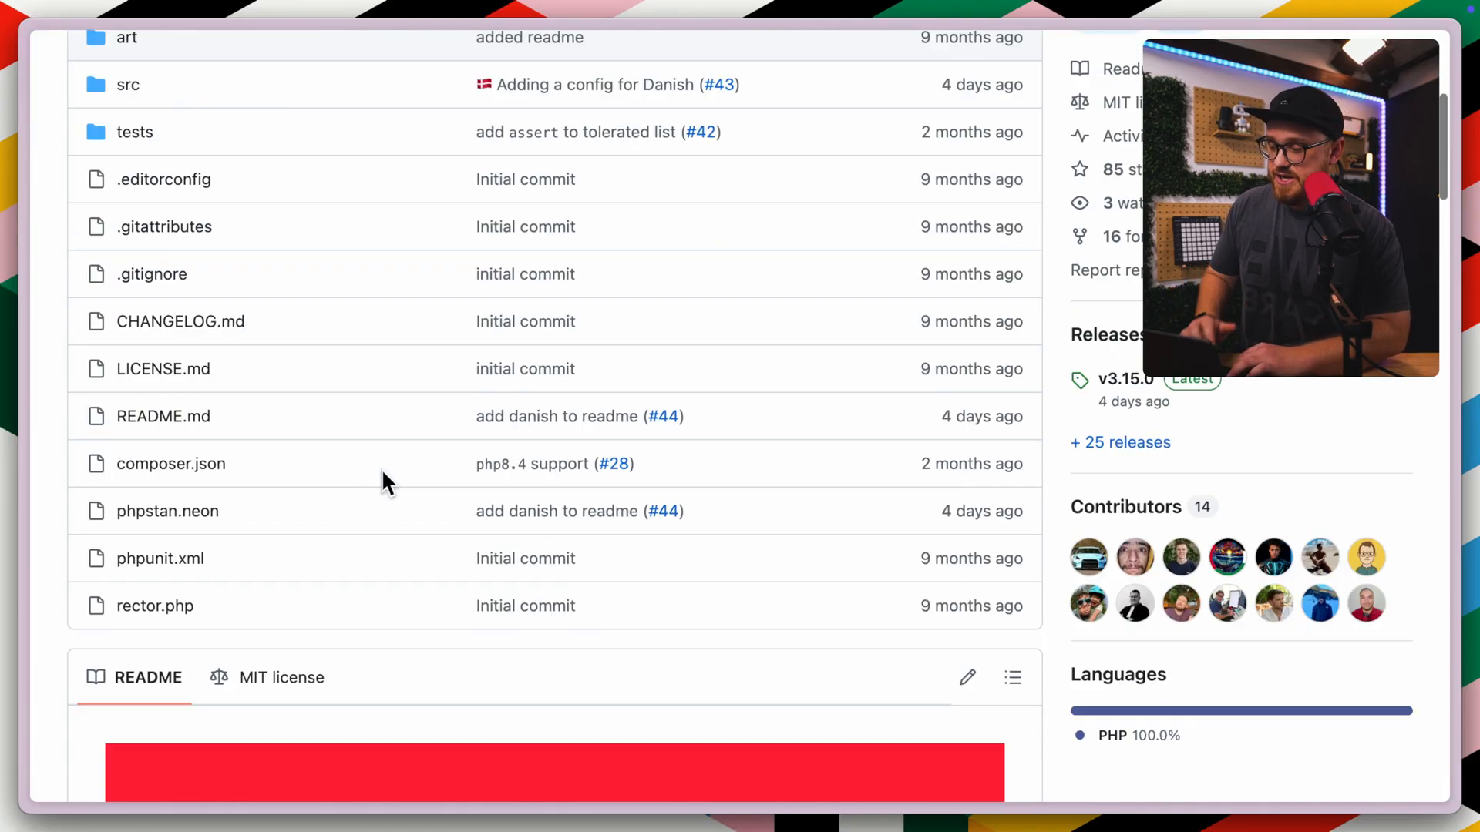
Read the Profanify installation and toHaveNoProfanity examples, selecting the including: ['dagnabbit'] argument
scroll(down, 3)
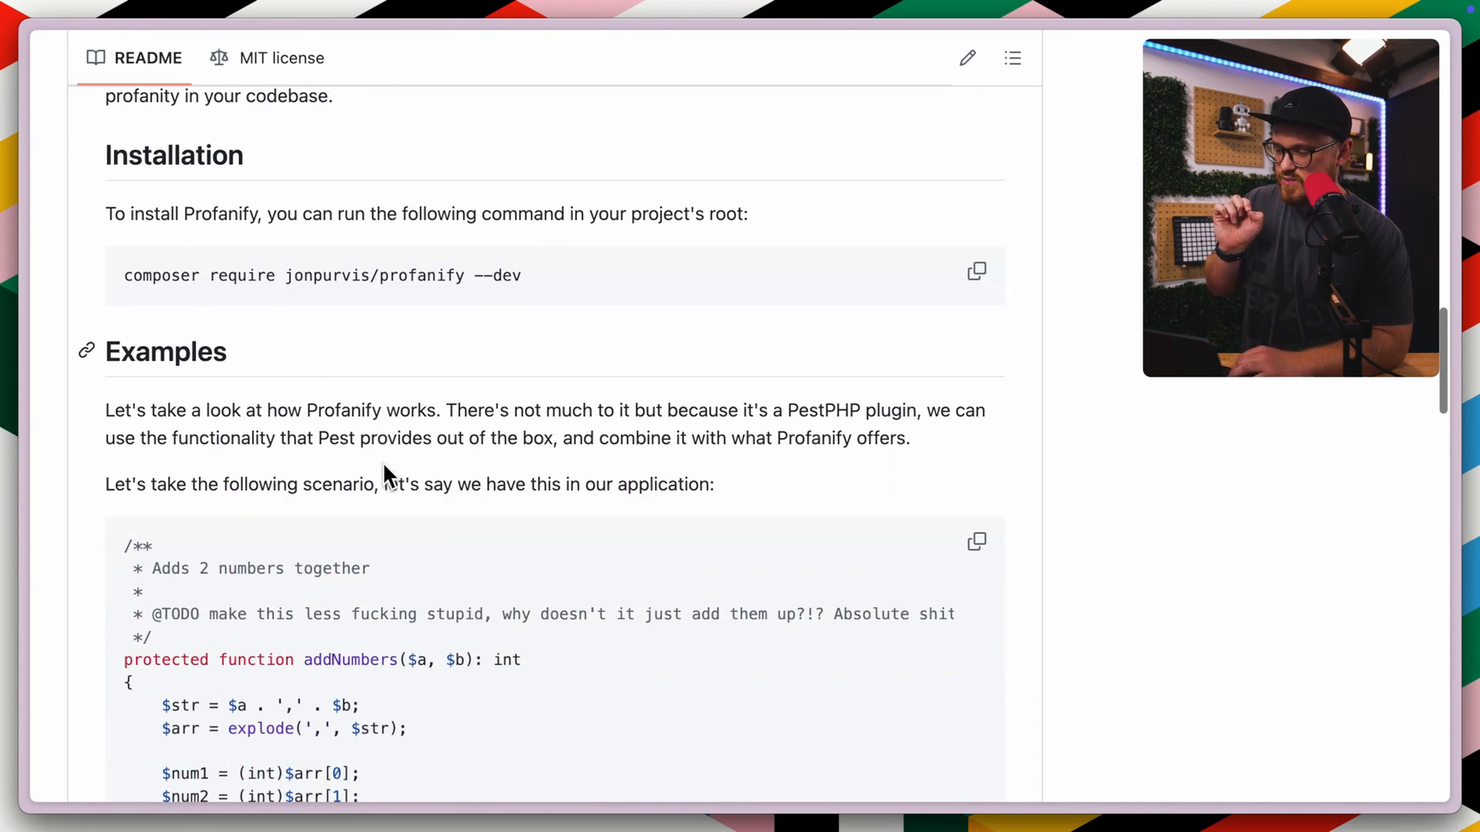
scroll(down, 3)
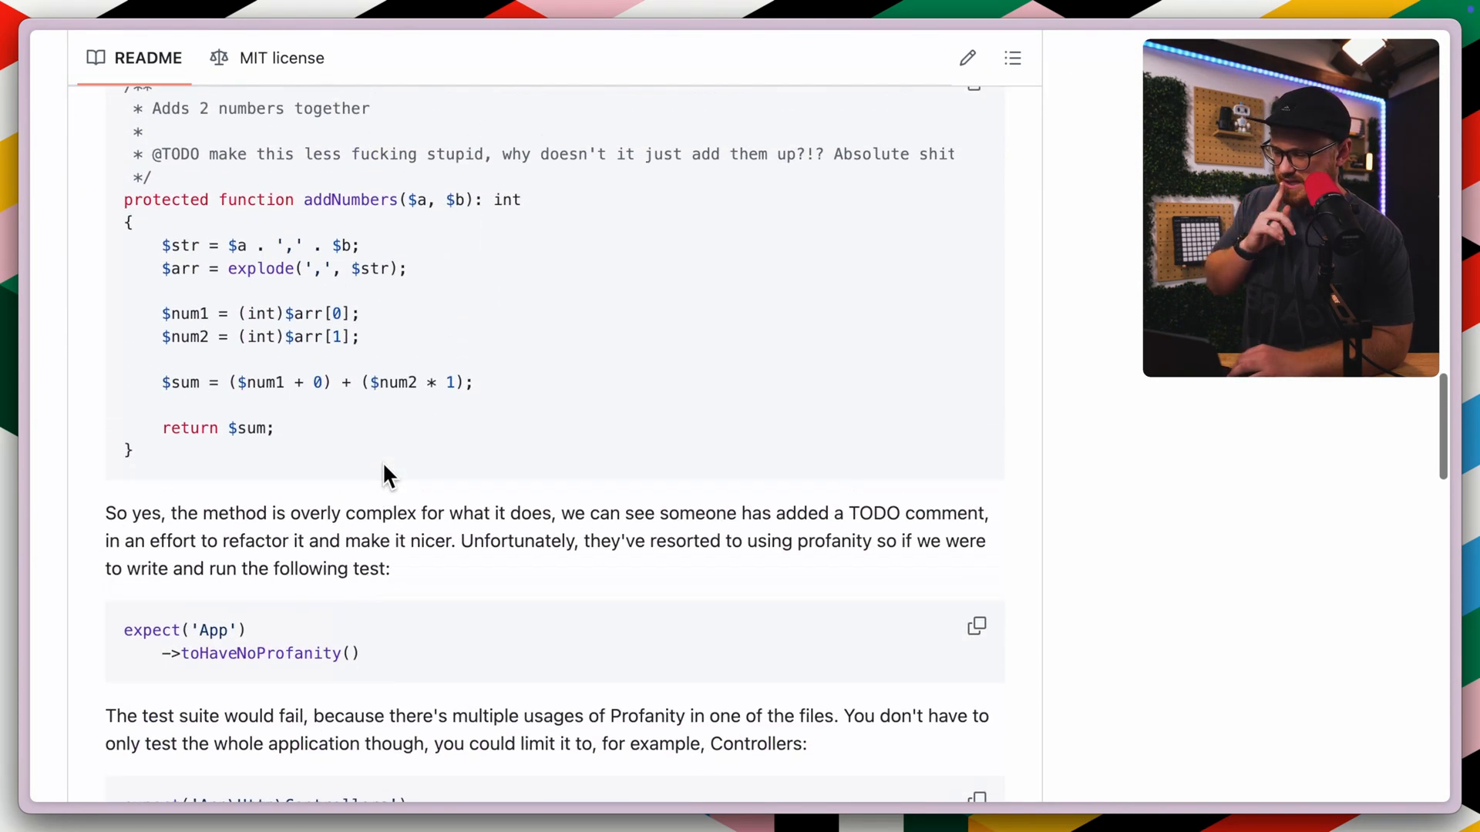
scroll(down, 3)
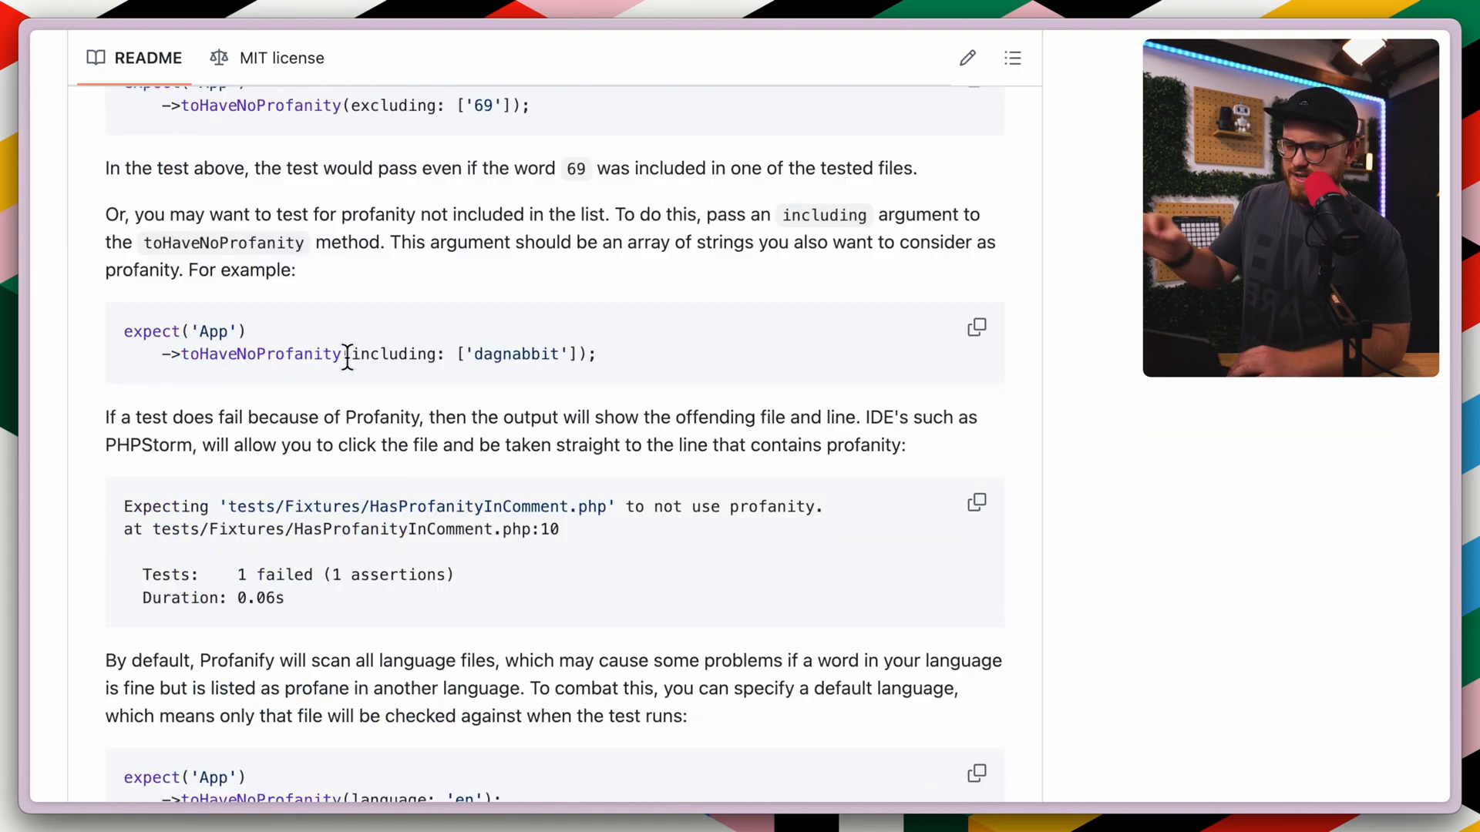
drag(347, 355, 595, 355)
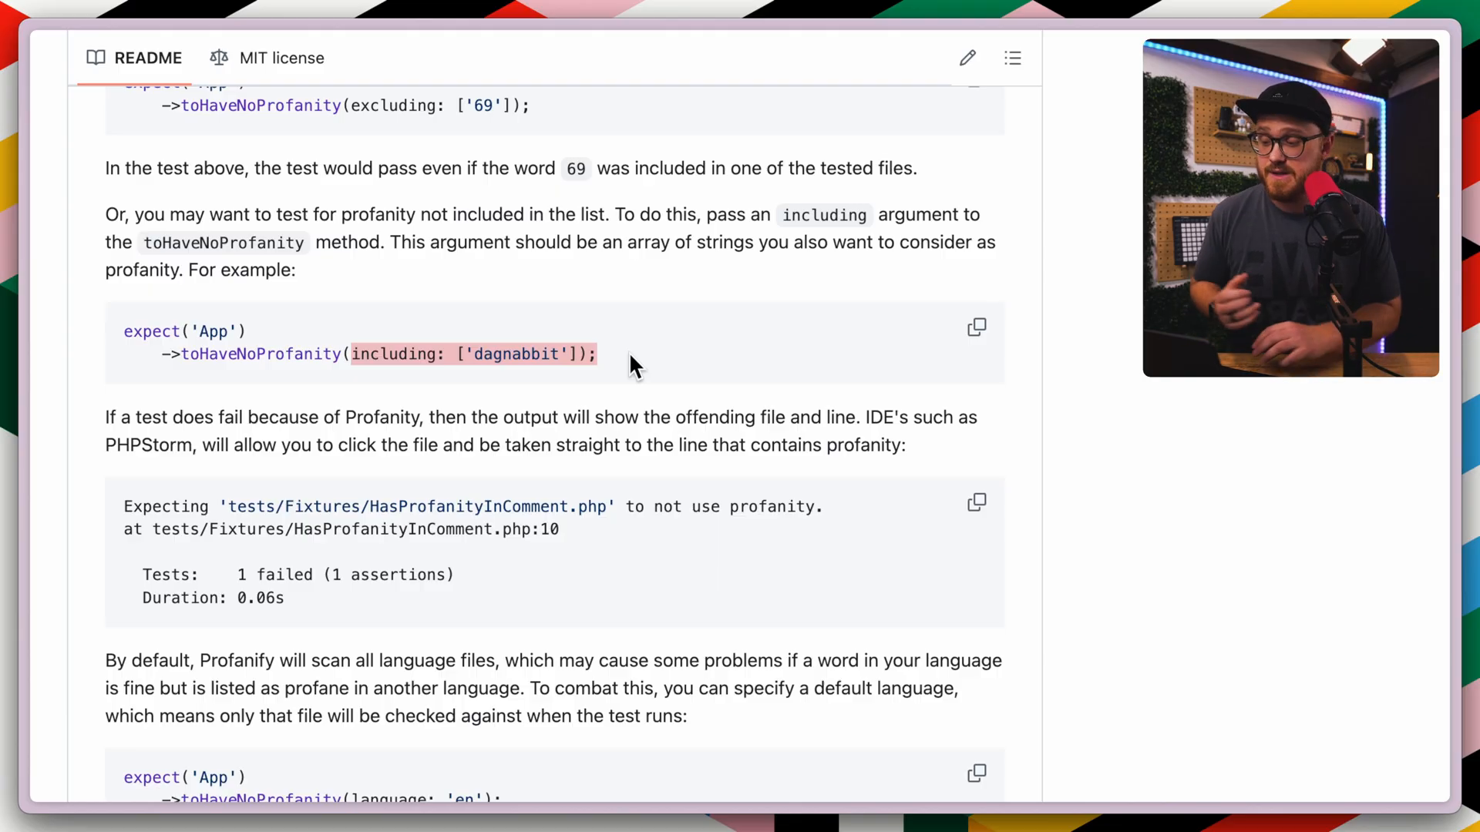
mouse_move(587, 399)
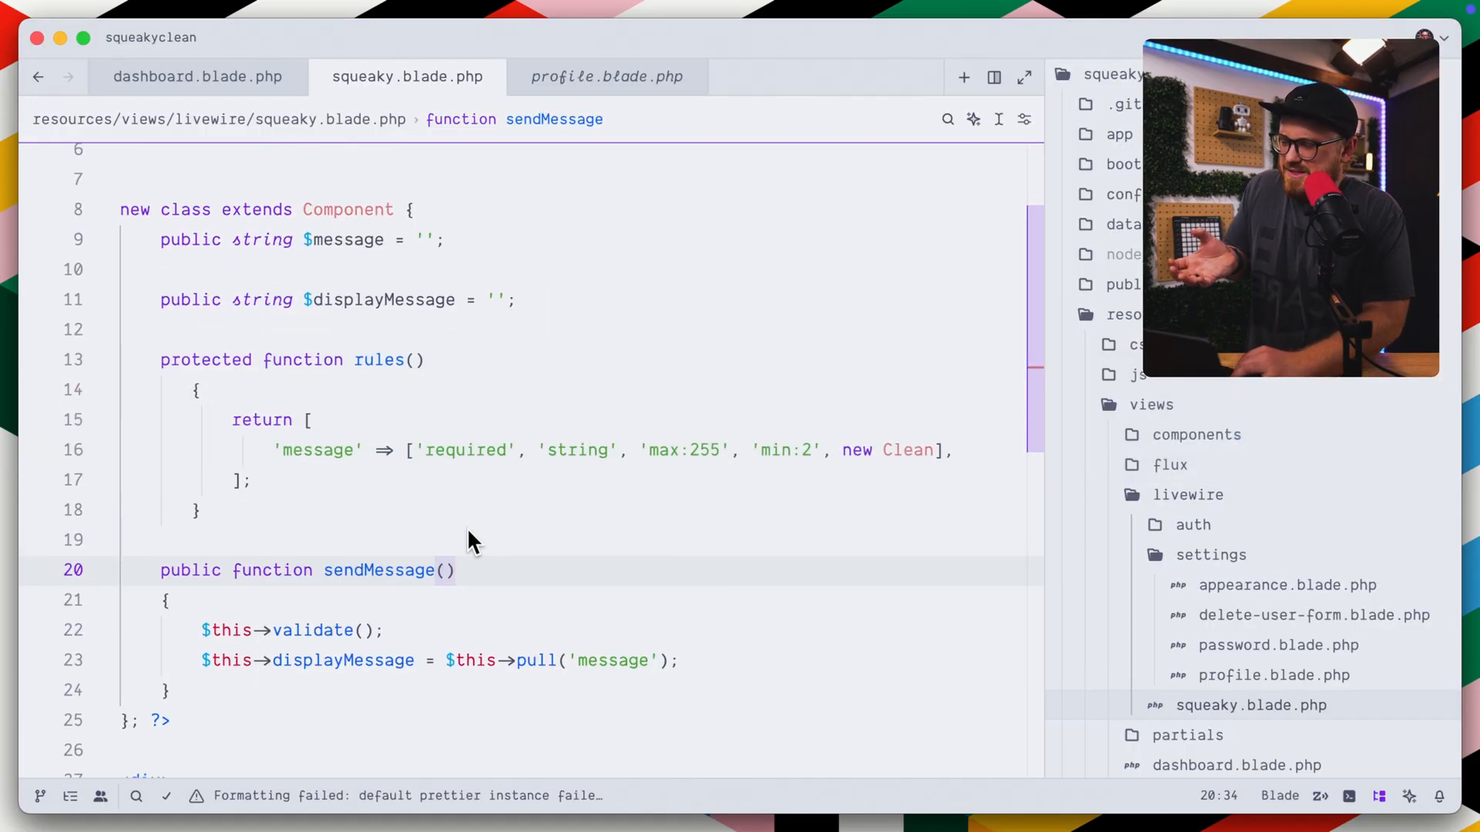
Go to the Clean rule's definition in vendor Clean.php and review its validate and locale helper code
click(934, 447)
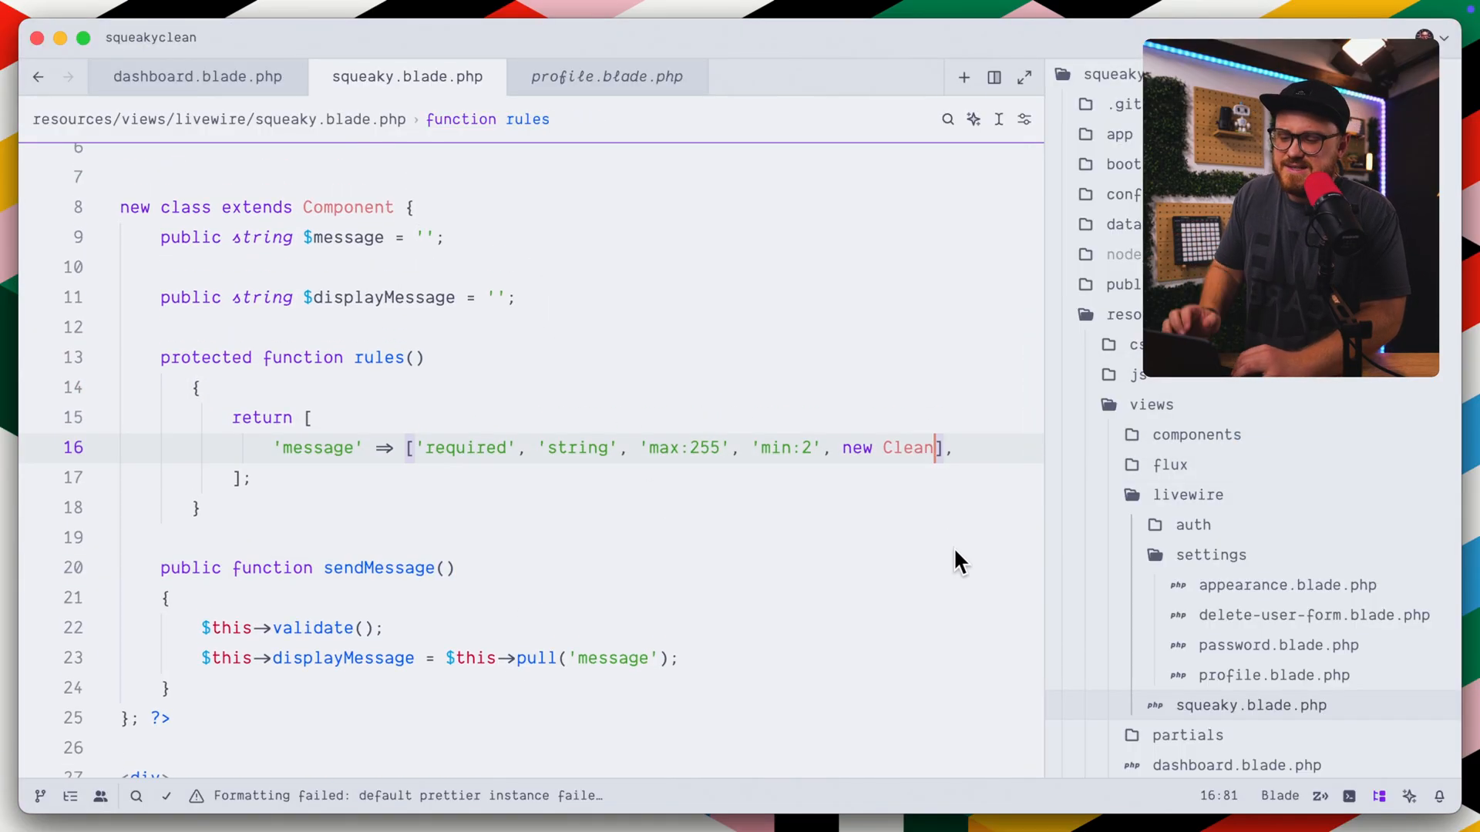
text(->)
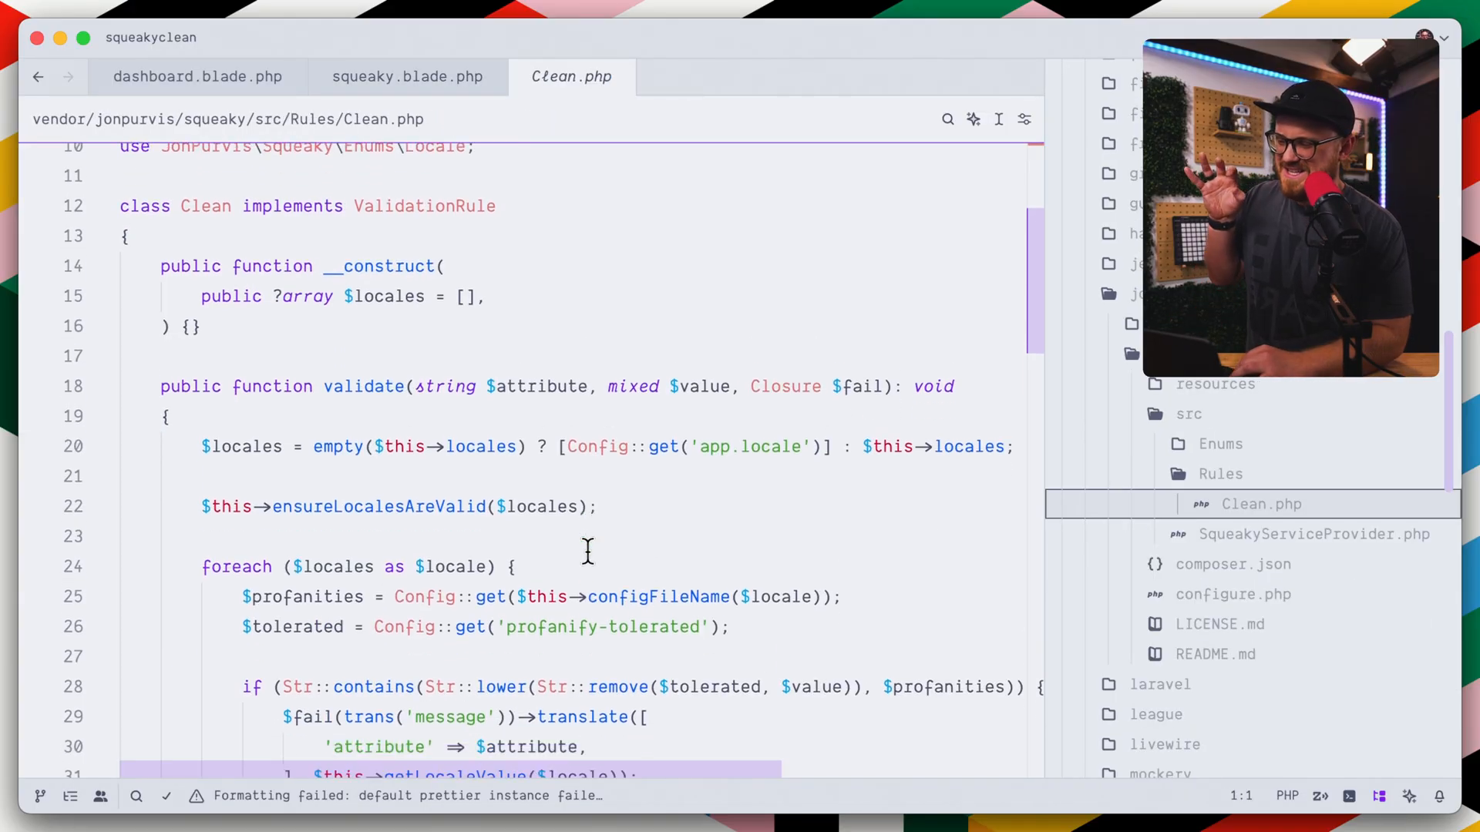
scroll(down, 3)
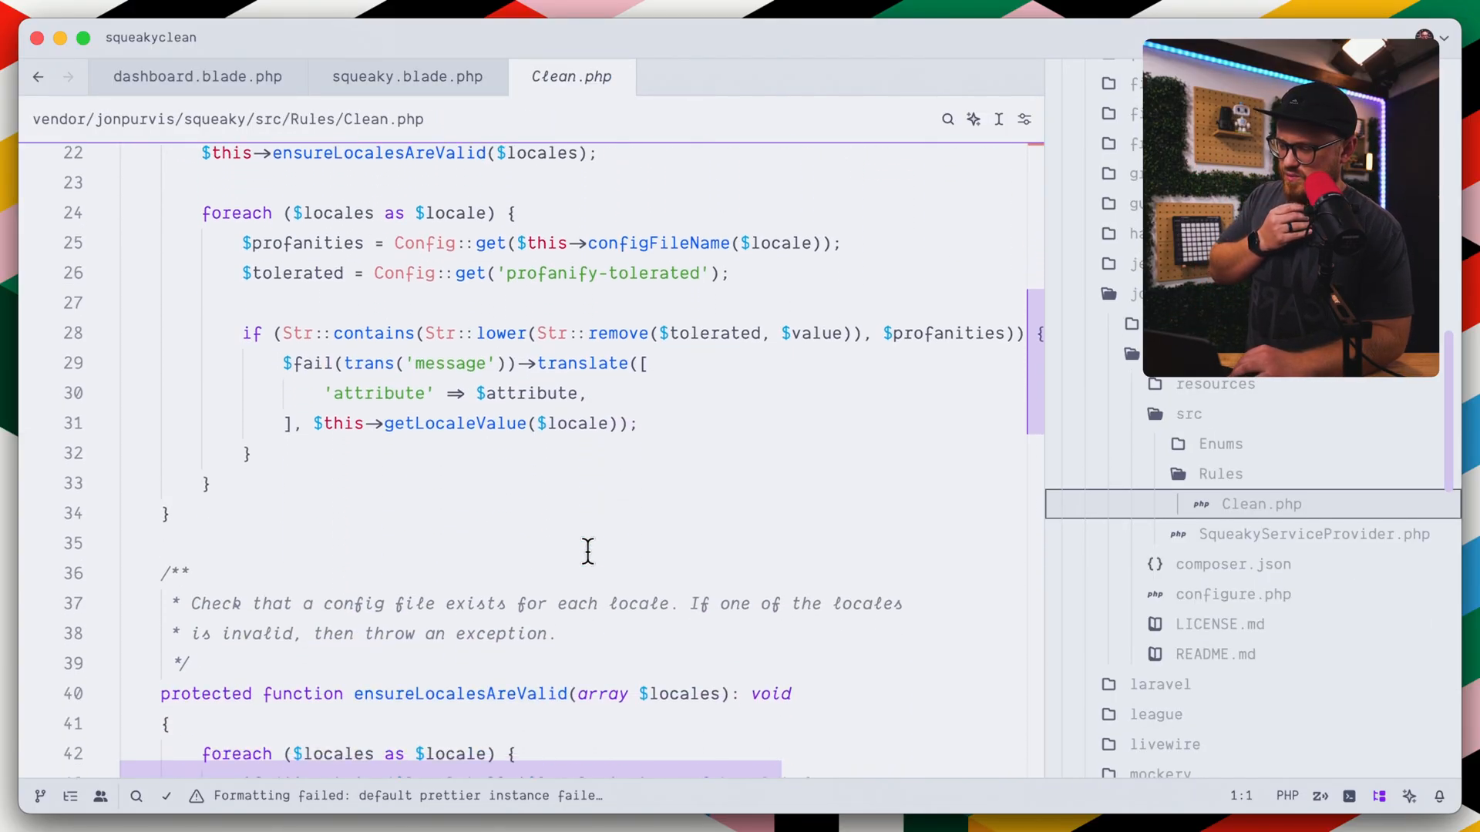
scroll(down, 3)
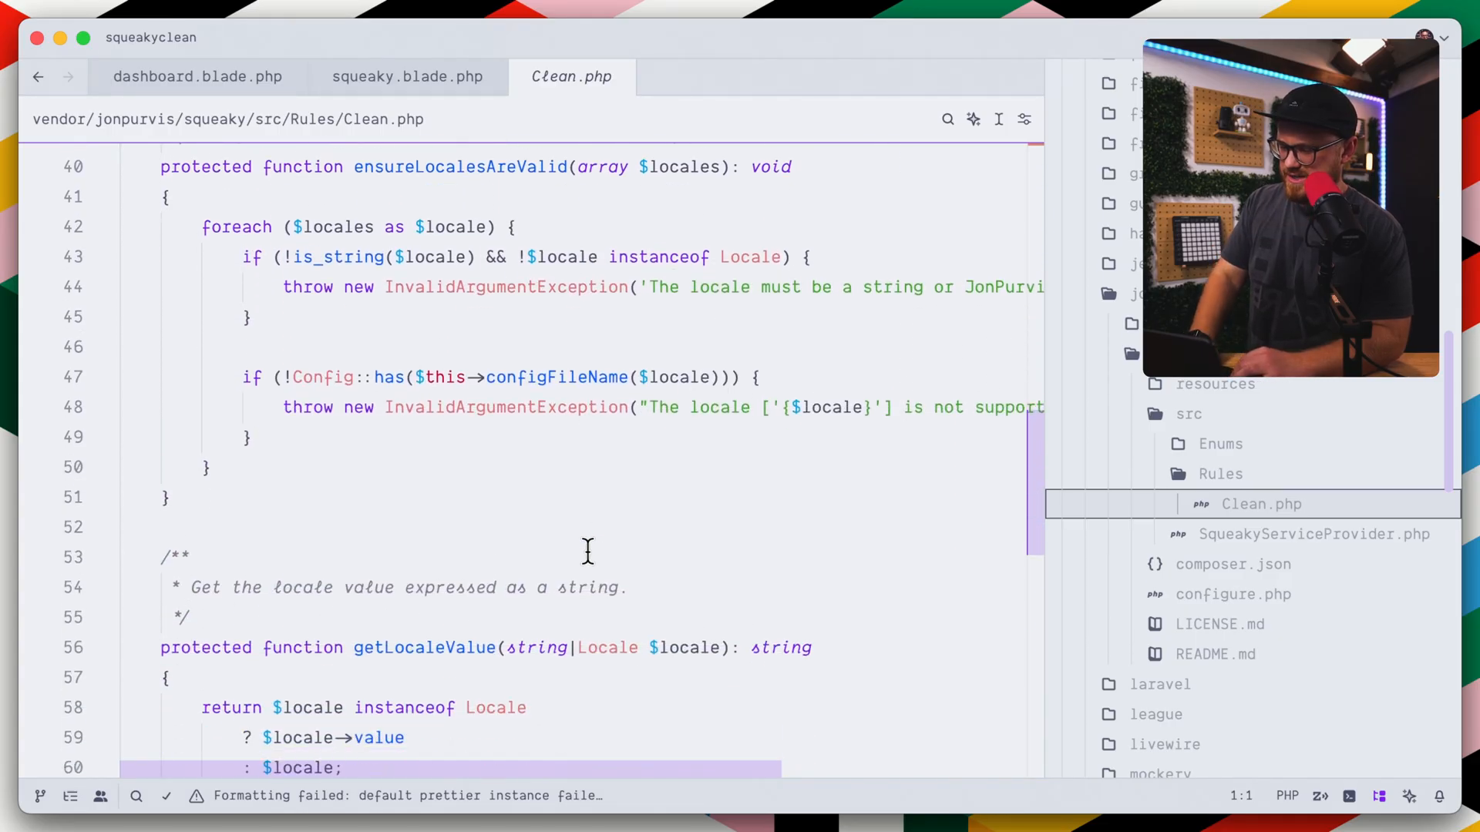
scroll(up, 3)
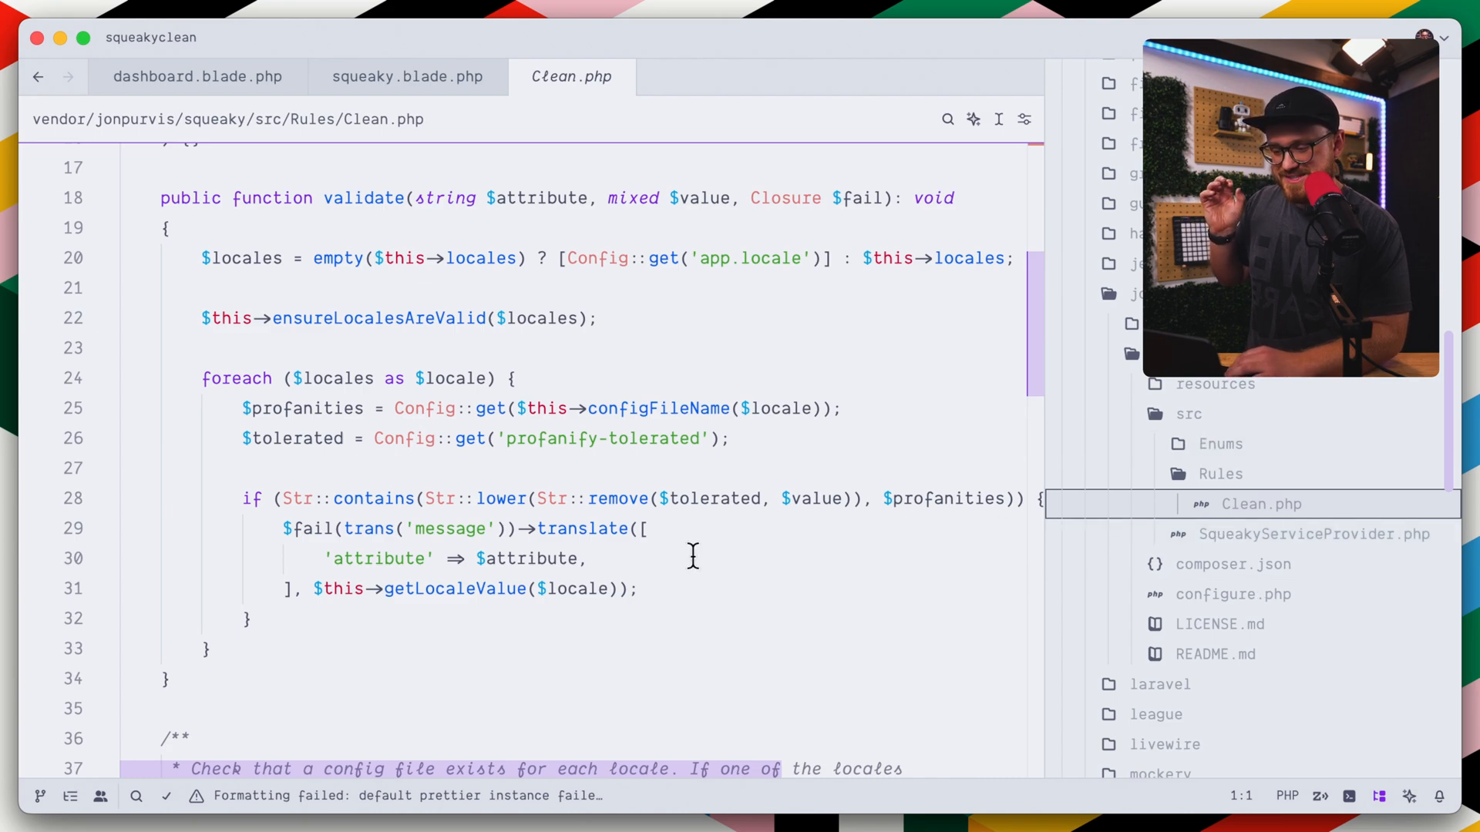
click(1233, 595)
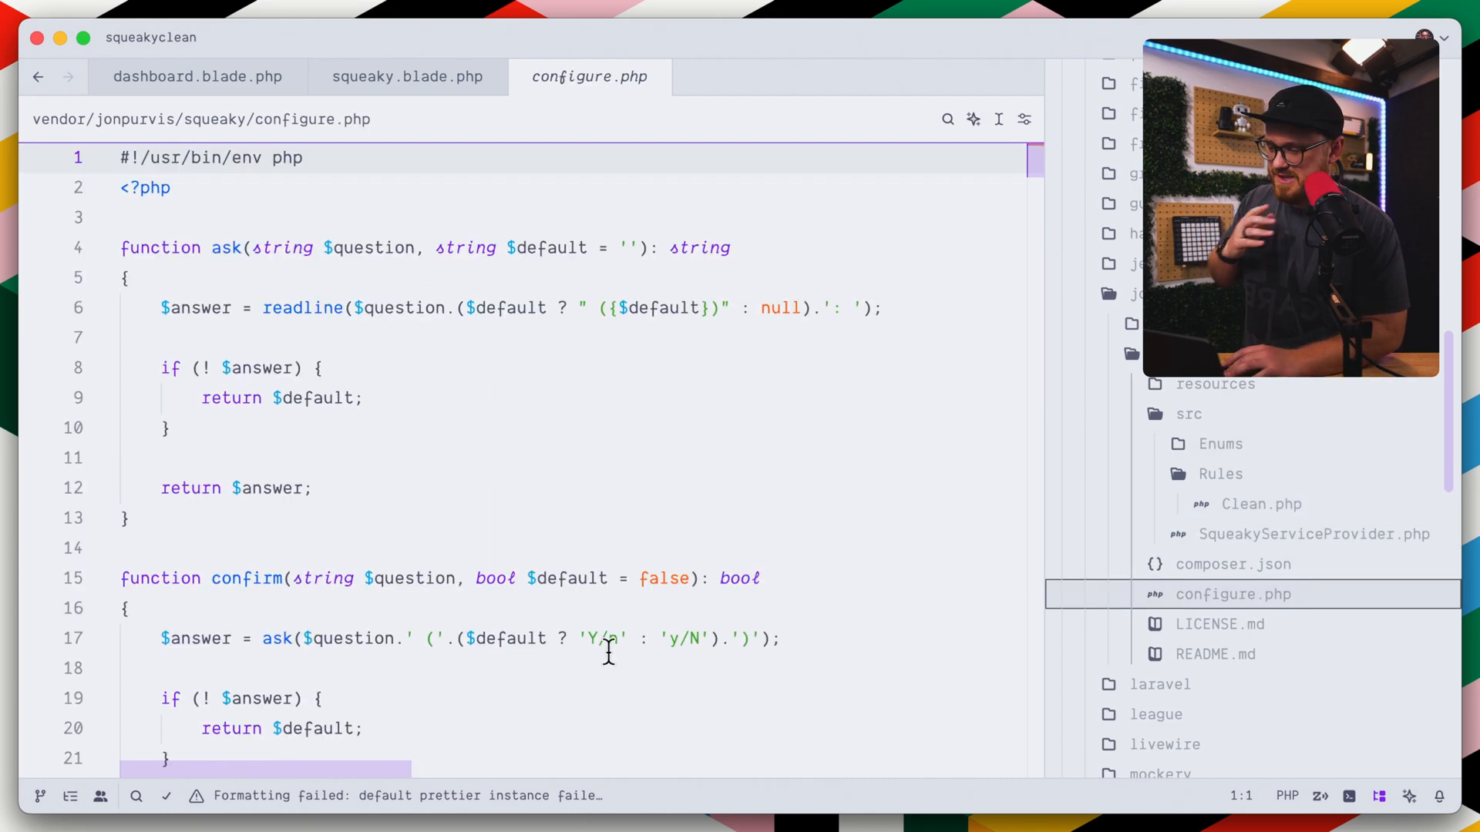
scroll(down, 3)
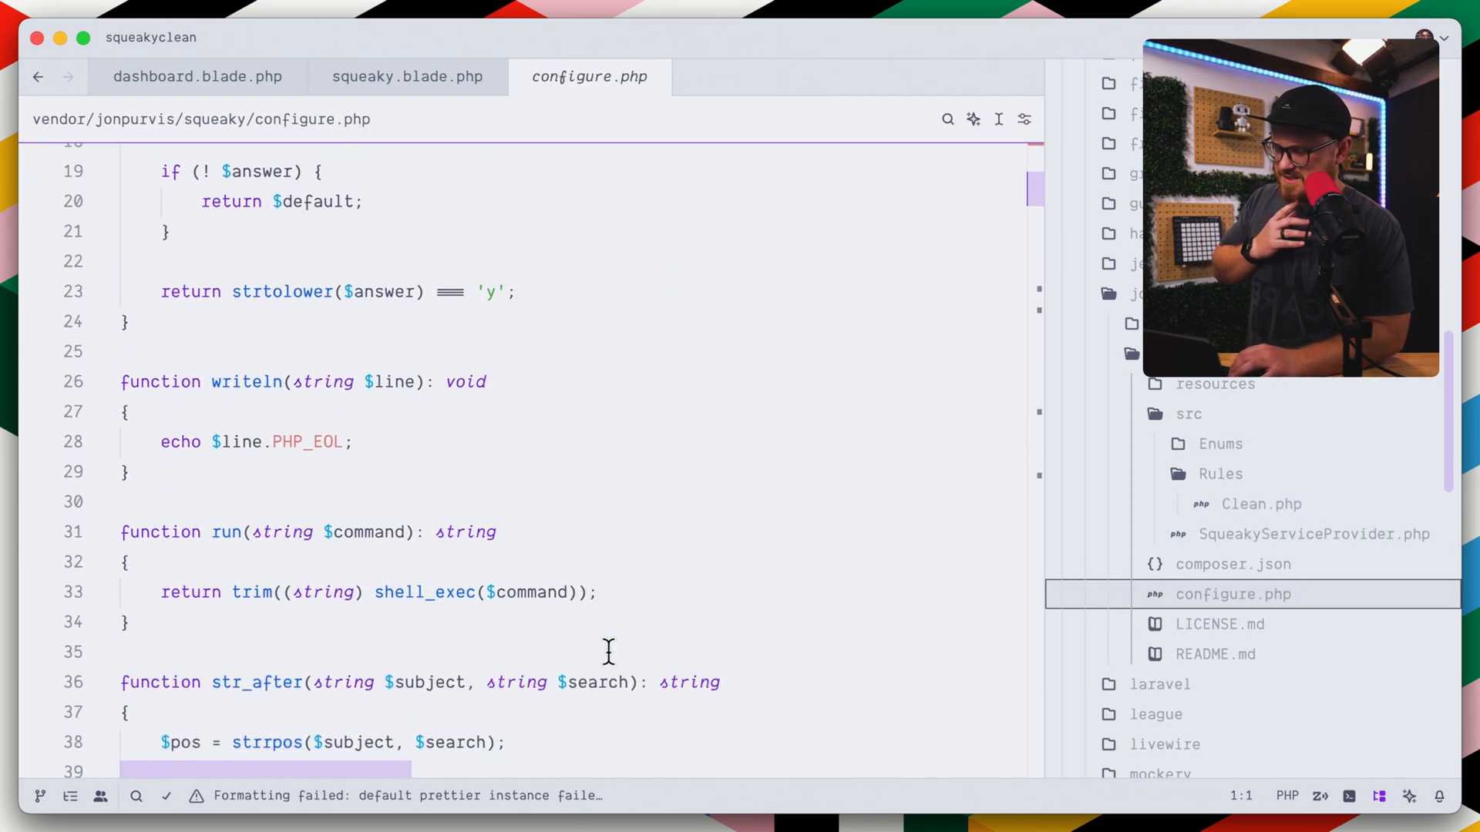
scroll(down, 3)
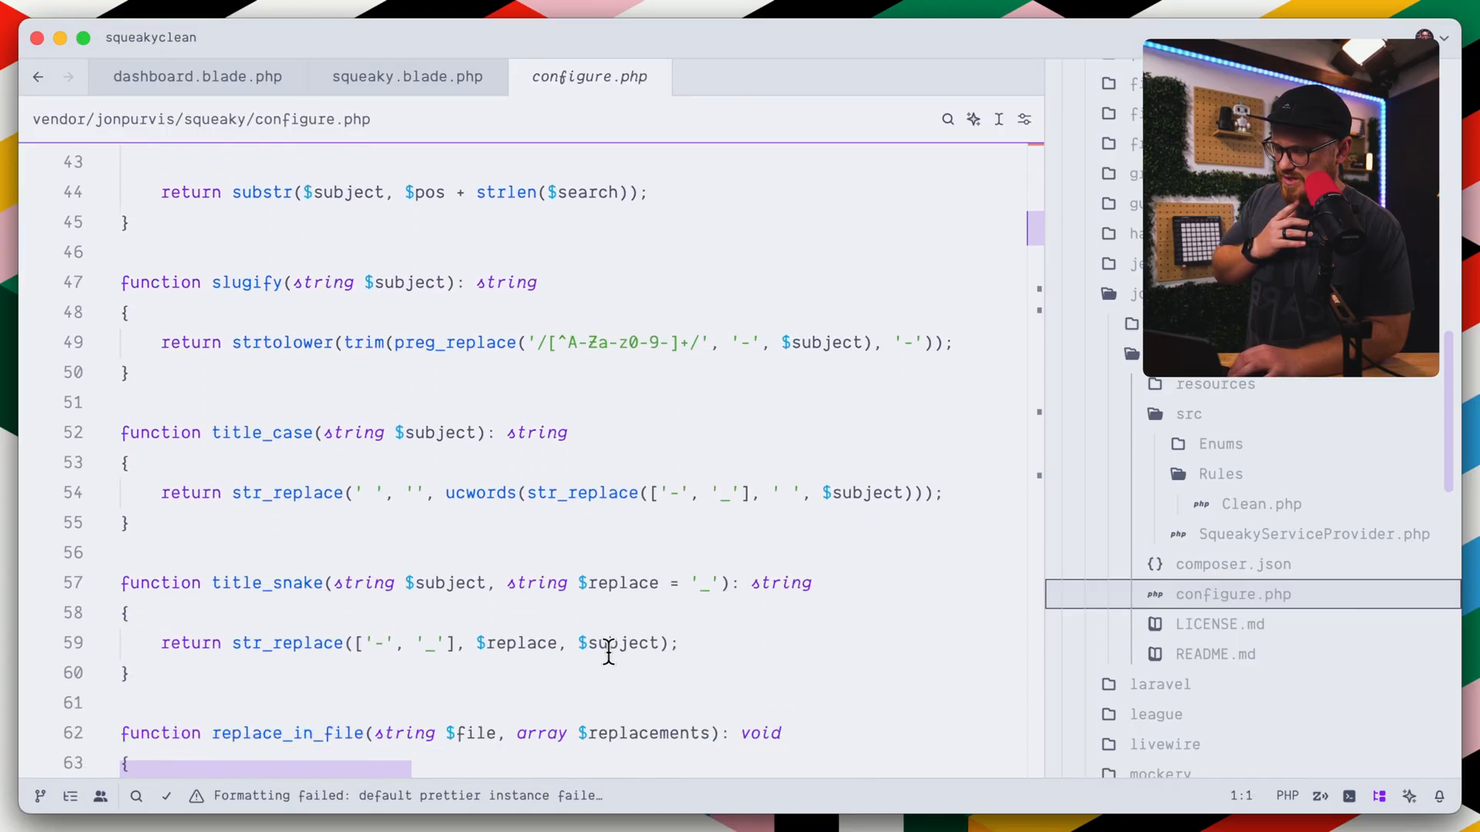
scroll(down, 3)
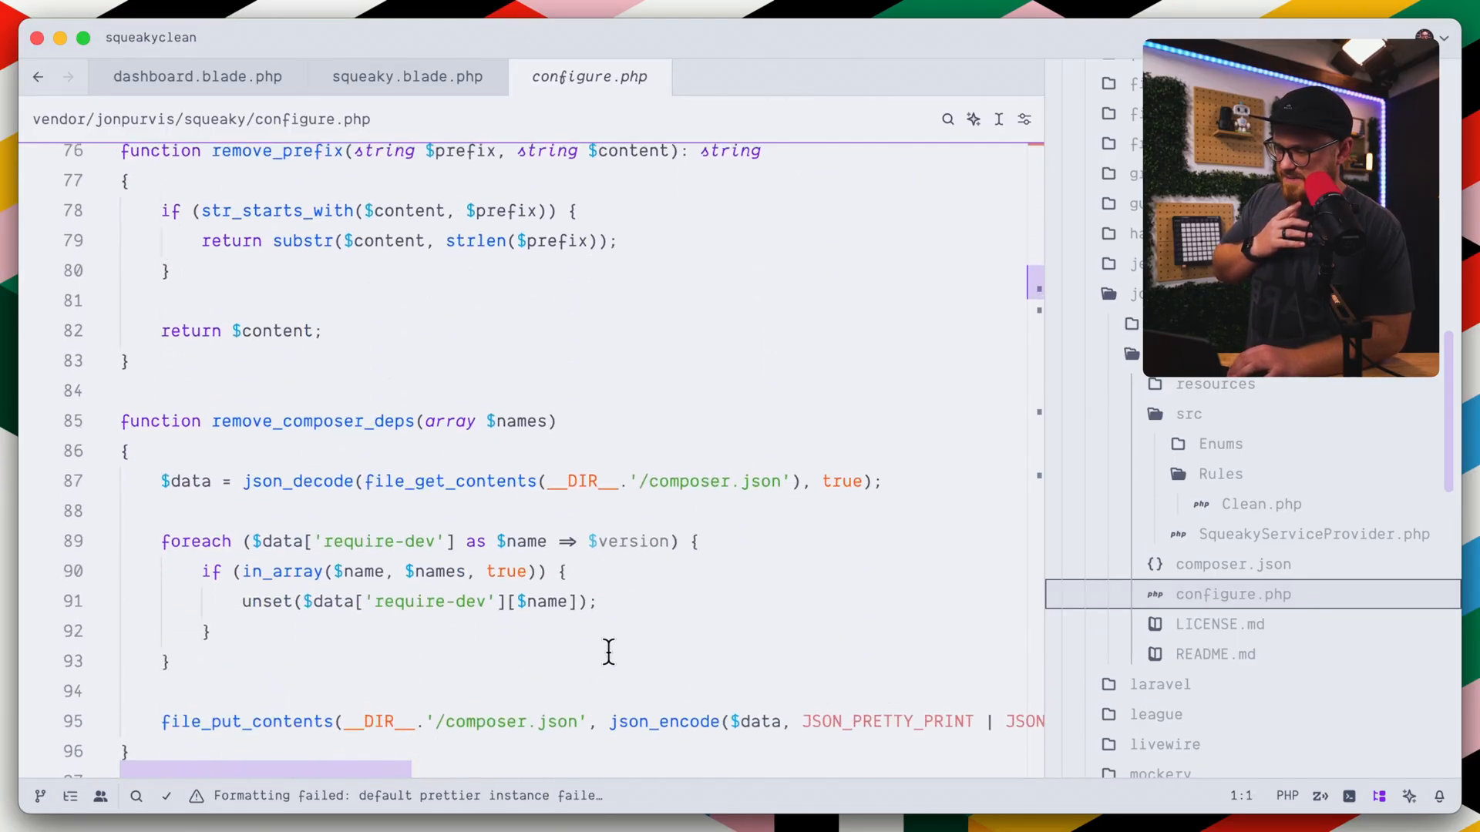
scroll(down, 3)
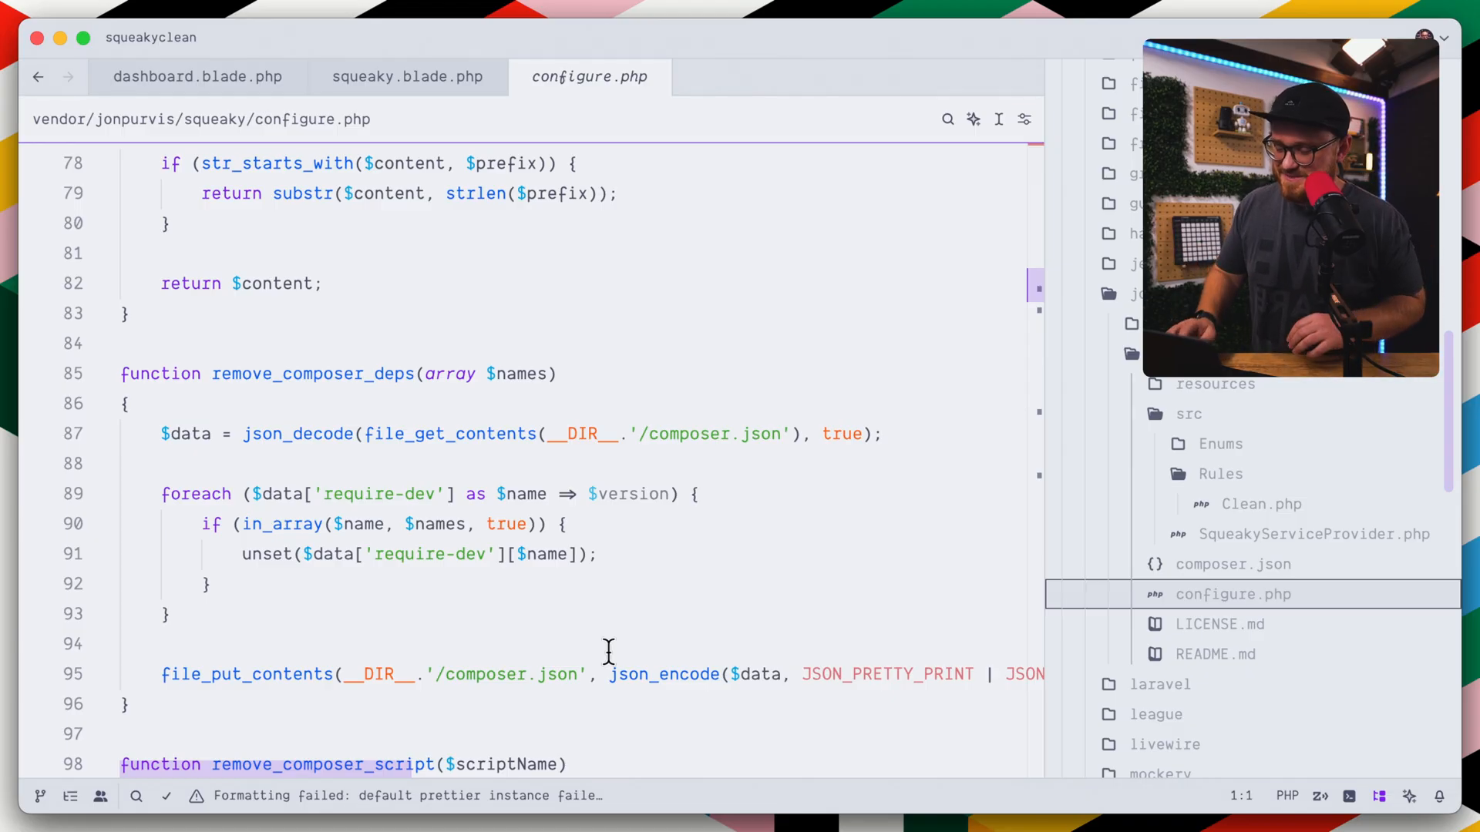
click(1259, 504)
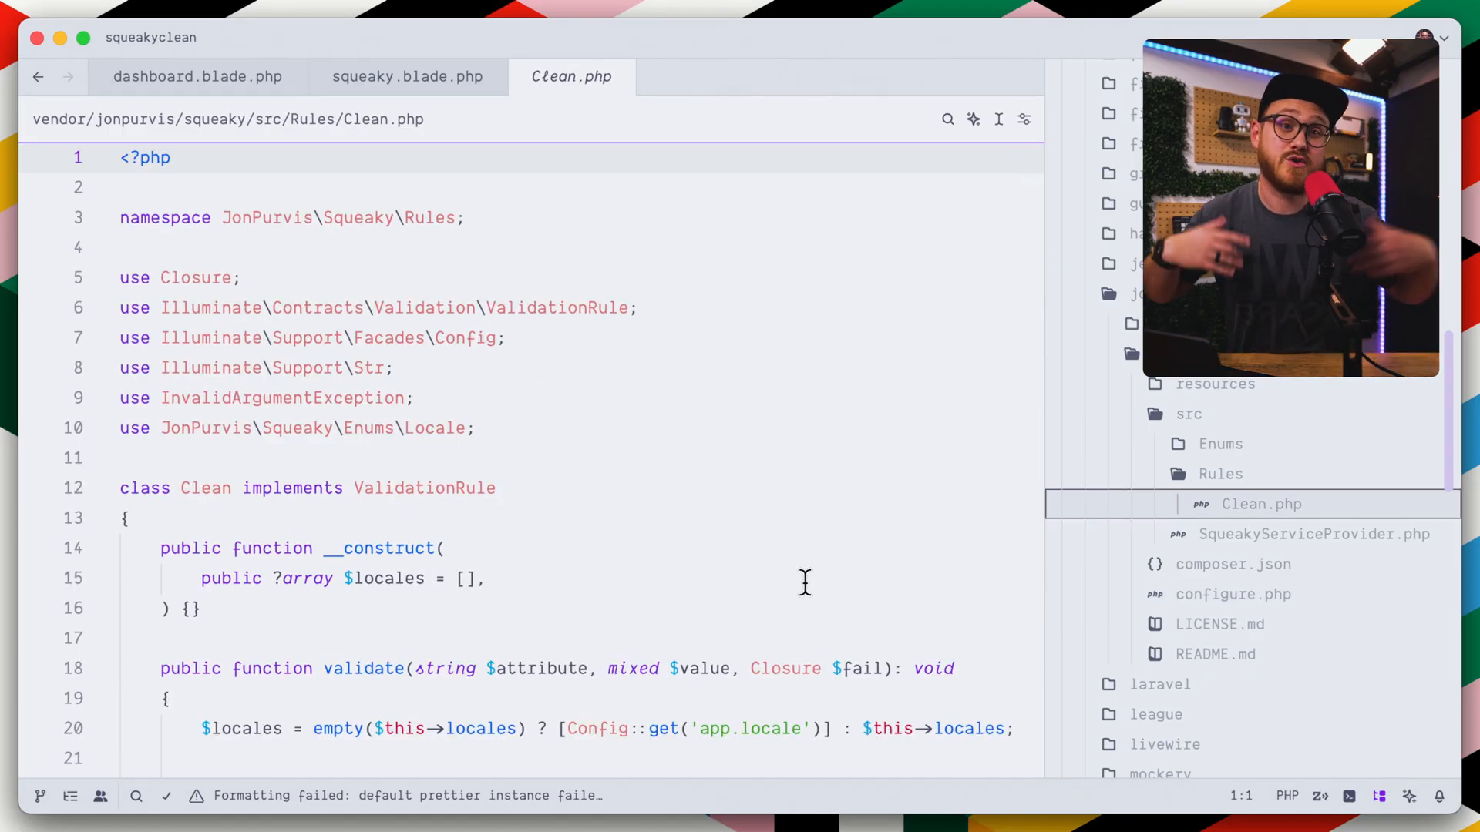